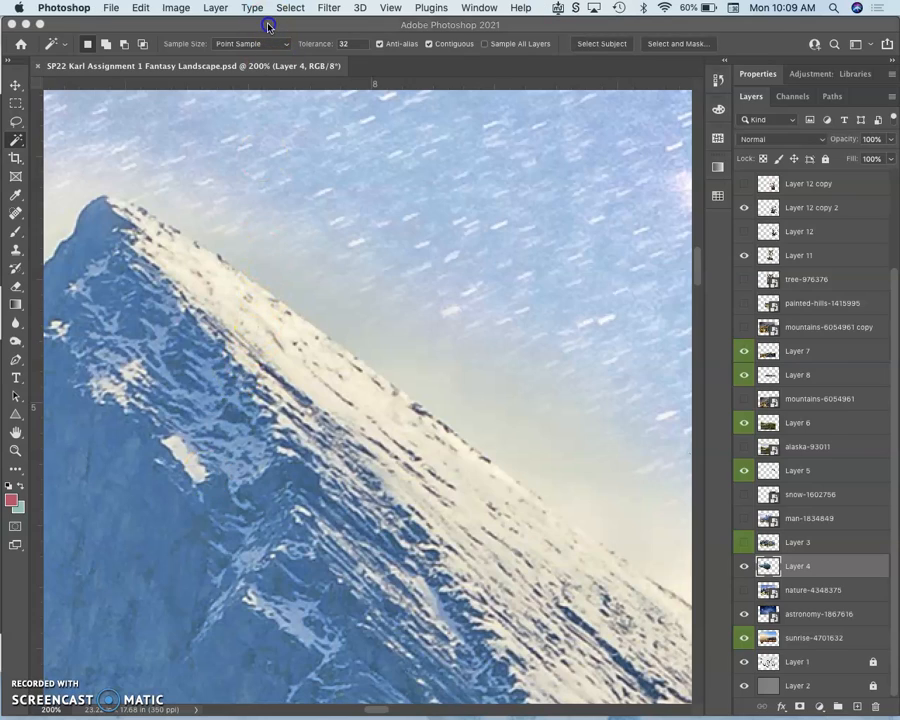
Magic Wand-select the pale sky beside the peak and along its snowy ridge at tolerance 32
{"action": "left_click", "coordinate": [316, 267]}
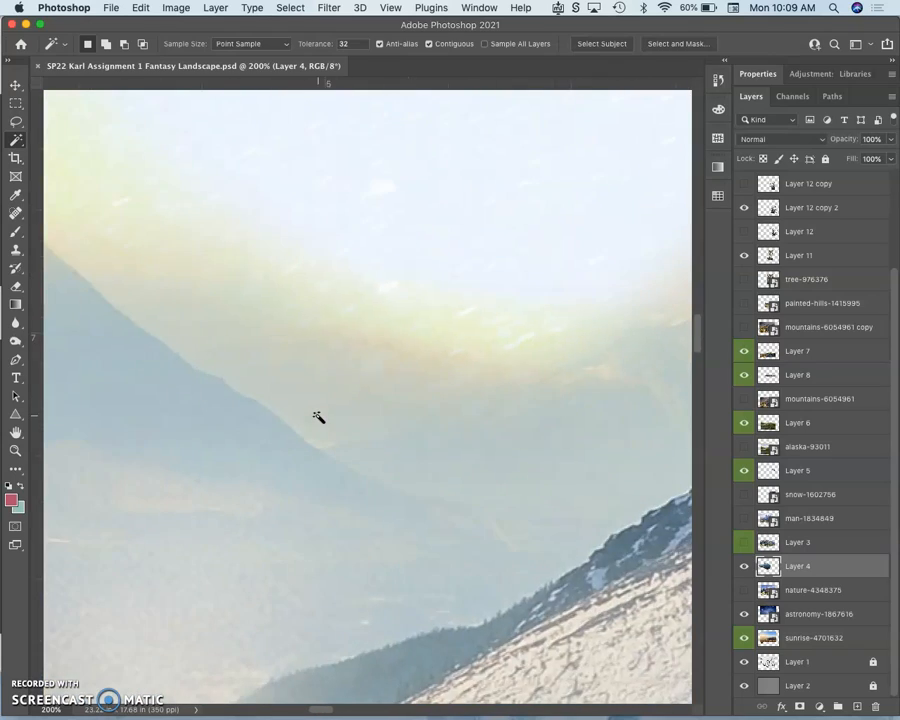
{"action": "left_click", "coordinate": [320, 417]}
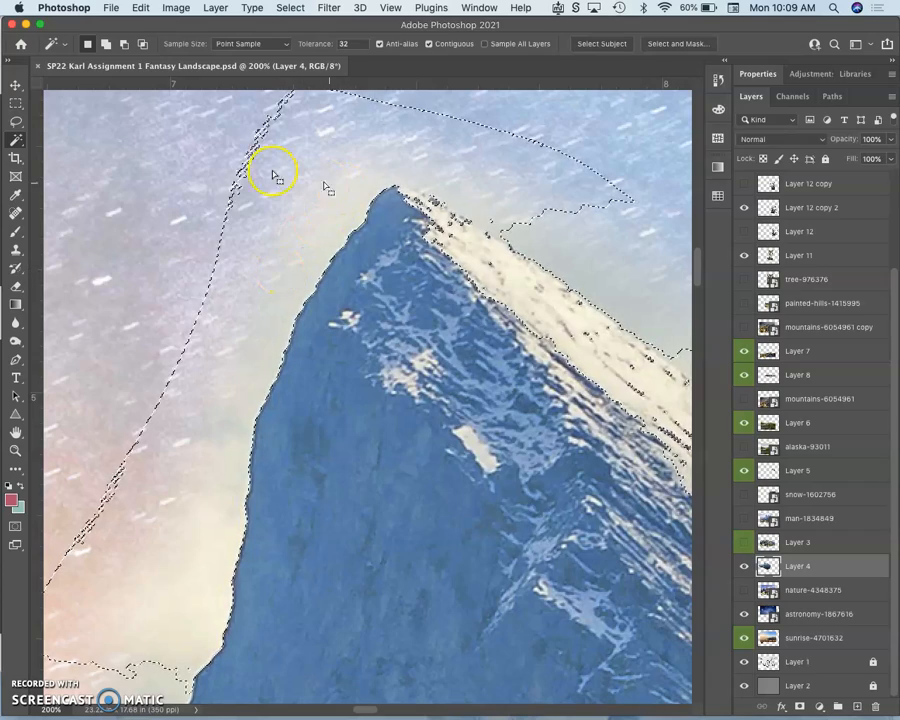
{"action": "mouse_move", "coordinate": [400, 150]}
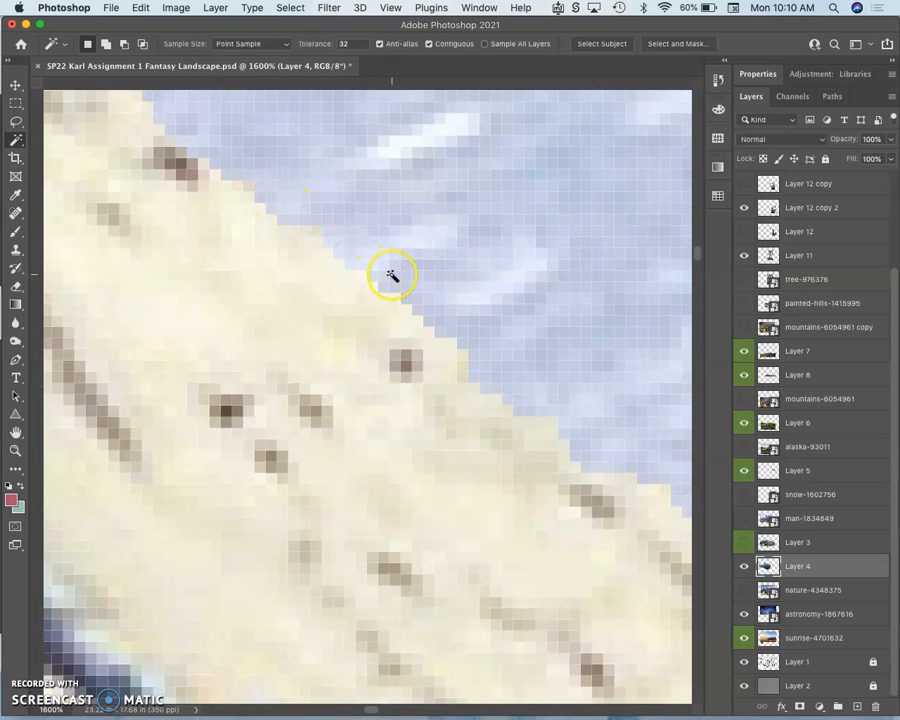
{"action": "left_click", "coordinate": [392, 276]}
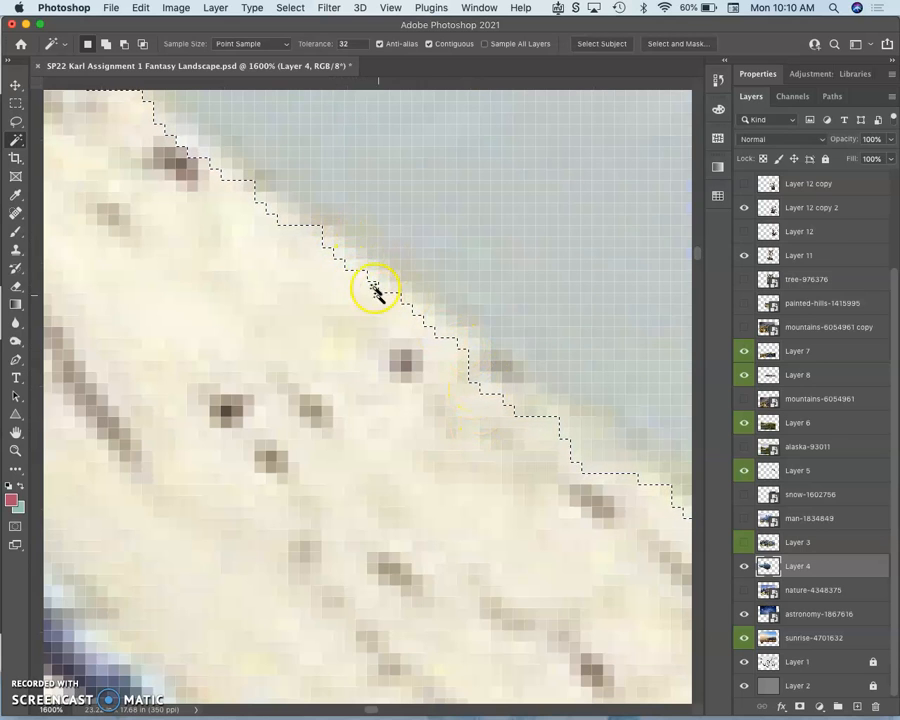
{"action": "mouse_move", "coordinate": [365, 250]}
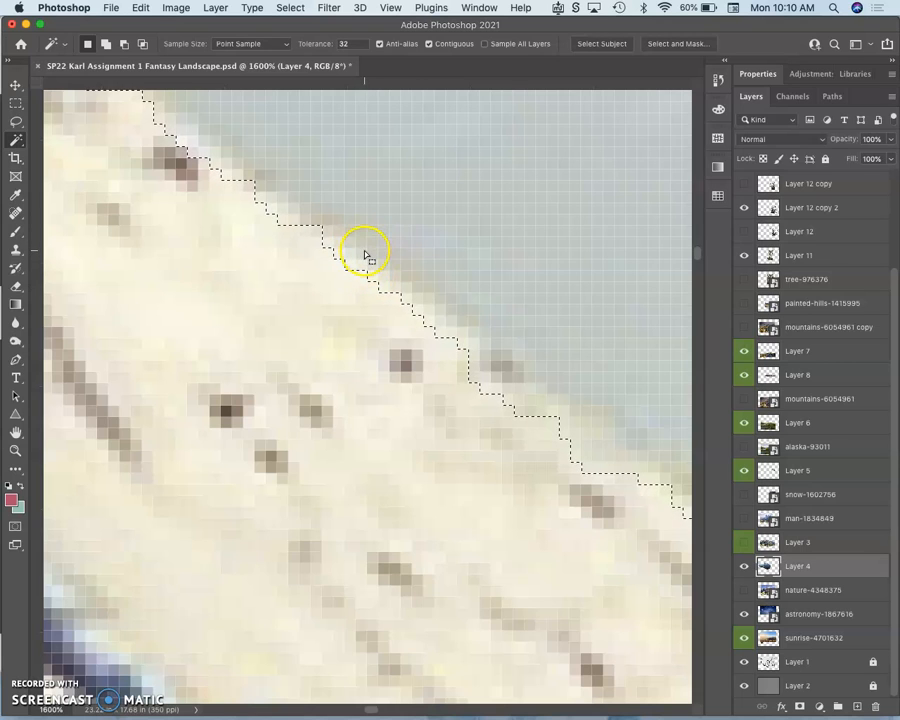
{"action": "left_click", "coordinate": [16, 122]}
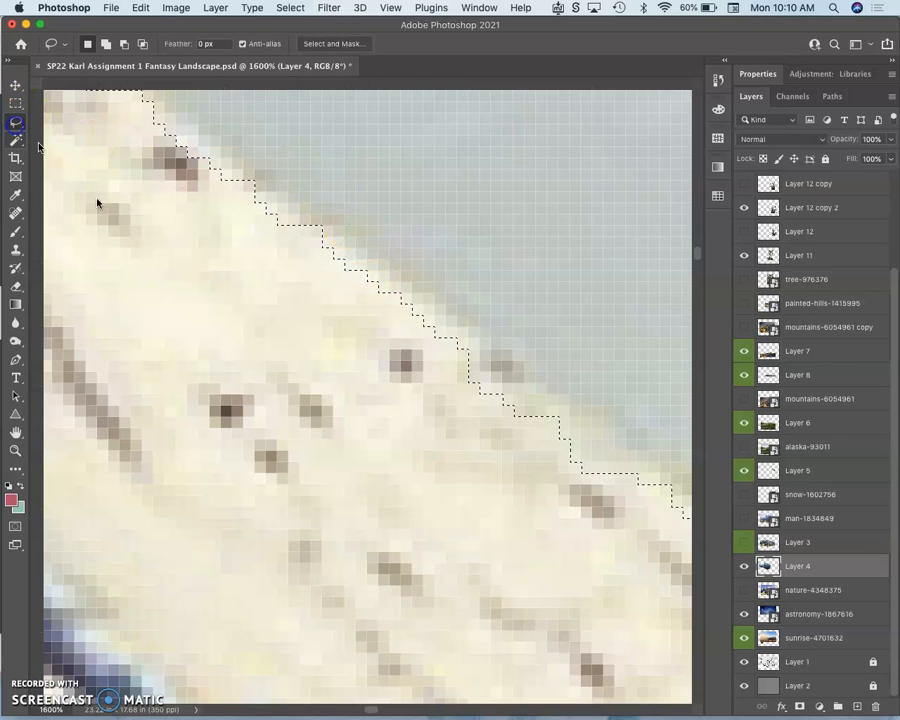
Deselect, retry the Magic Wand on the sky, and set a 2 px Lasso feather
{"action": "left_click", "coordinate": [16, 124]}
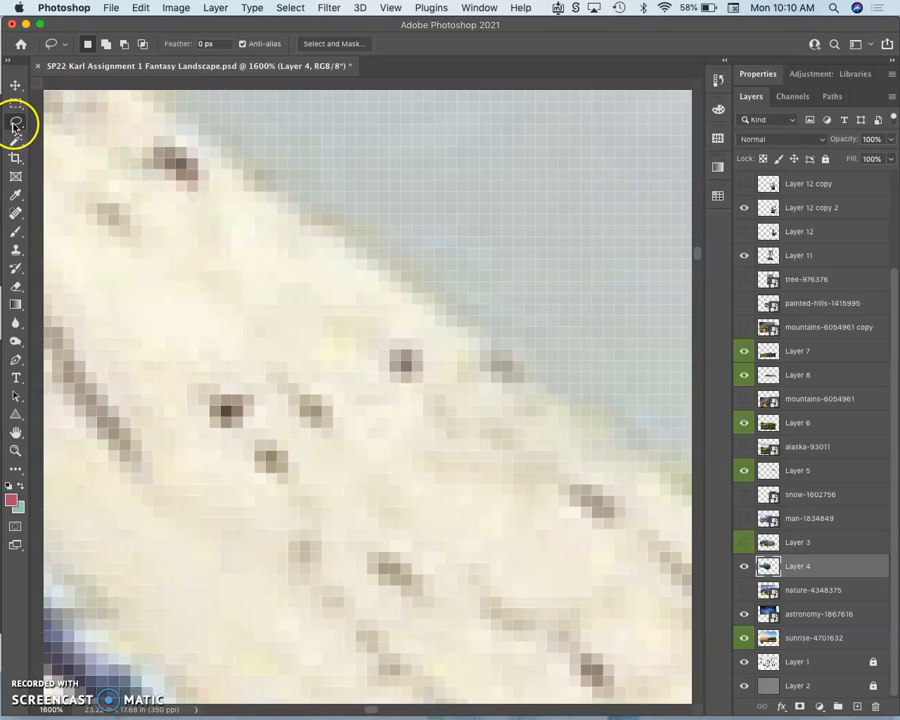
{"action": "left_click", "coordinate": [15, 125]}
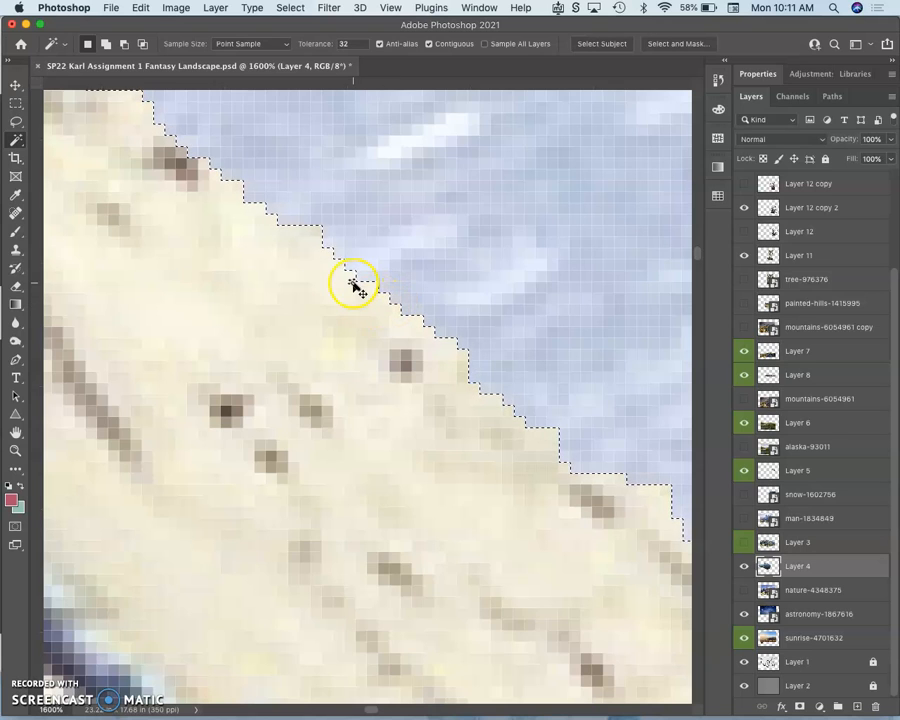
{"action": "mouse_move", "coordinate": [383, 310]}
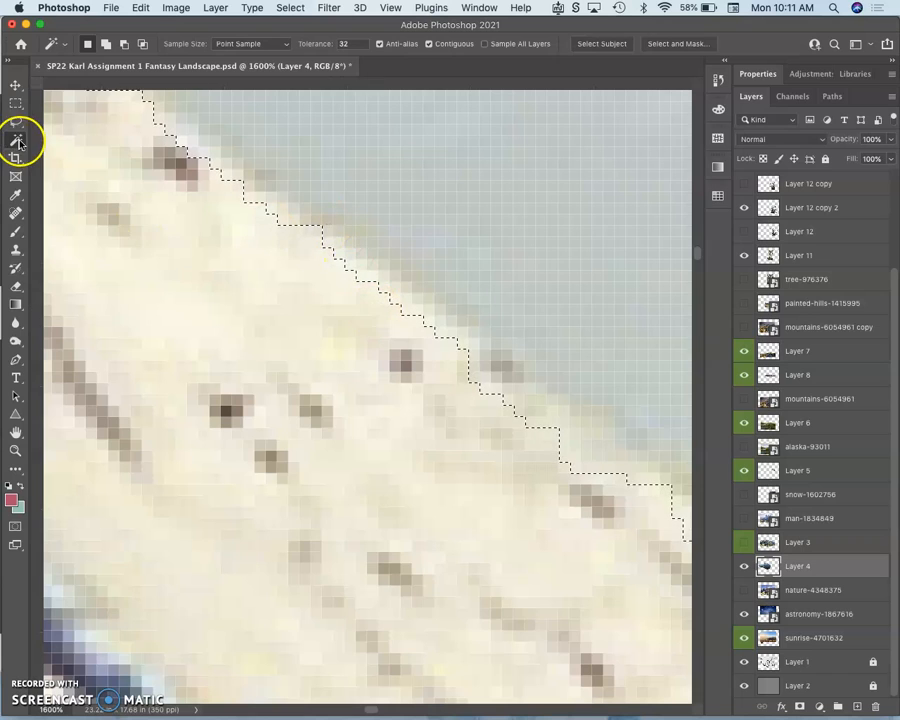
{"action": "left_click", "coordinate": [16, 135]}
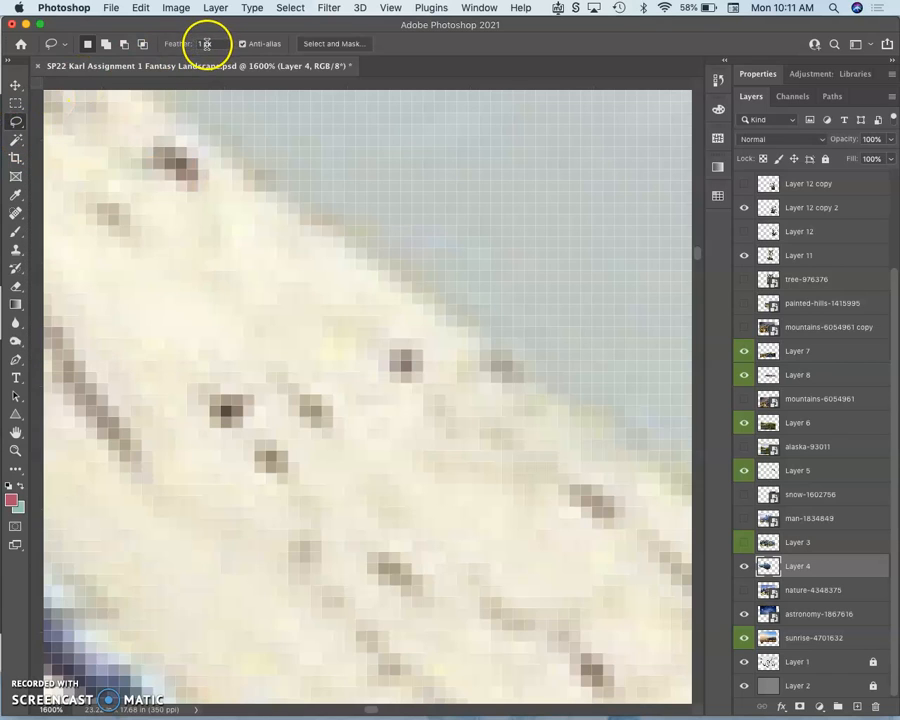
{"action": "mouse_move", "coordinate": [200, 43]}
{"action": "type", "text": "2"}
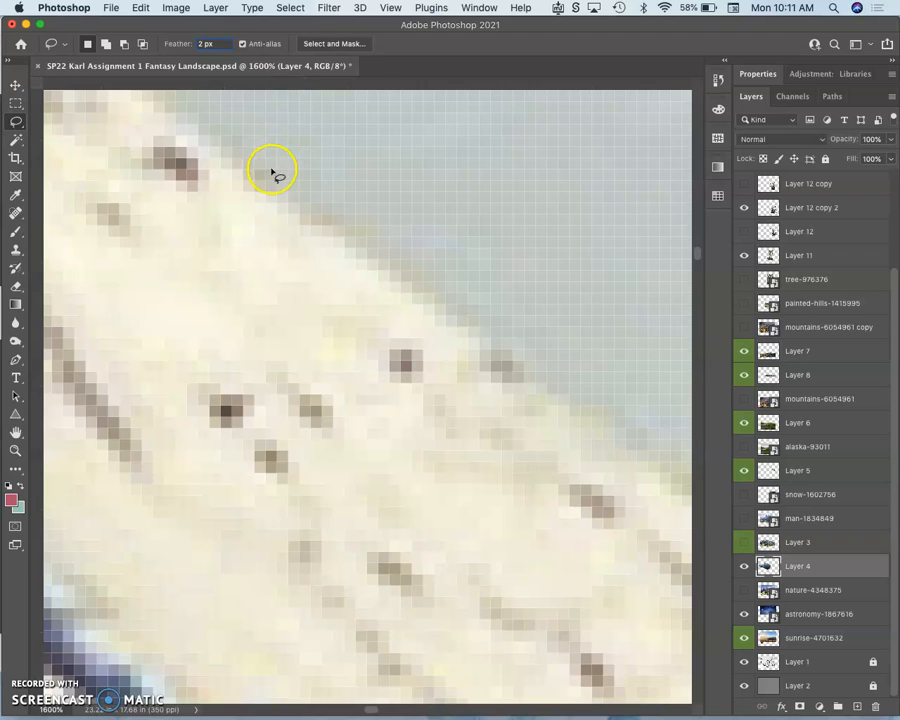
{"action": "left_click", "coordinate": [16, 140]}
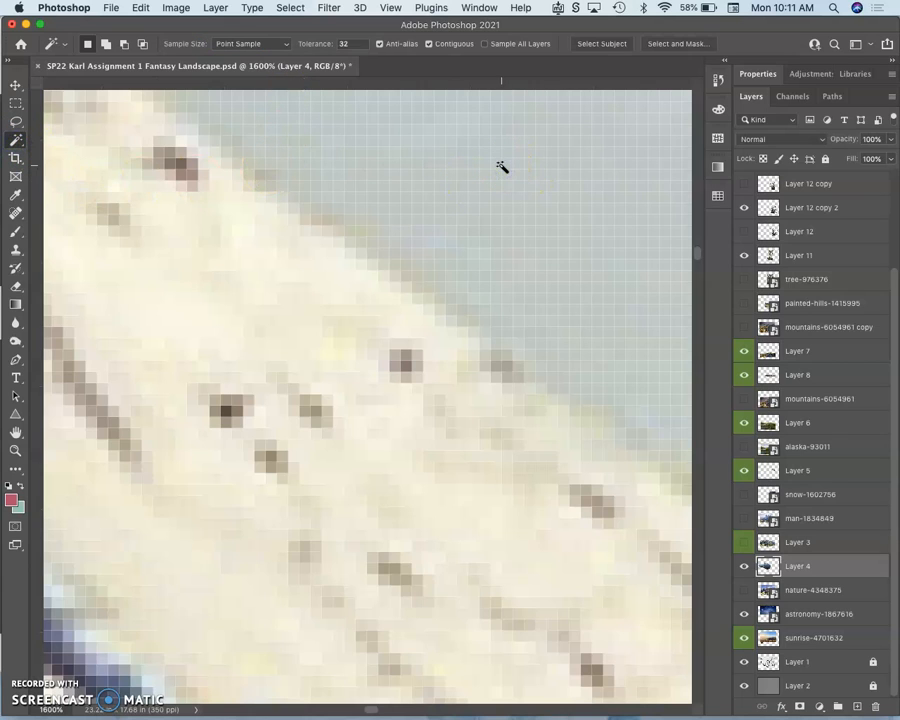
Lasso a freehand loop around the sky strip along the ridge with 1 px feather
{"action": "left_click", "coordinate": [16, 122]}
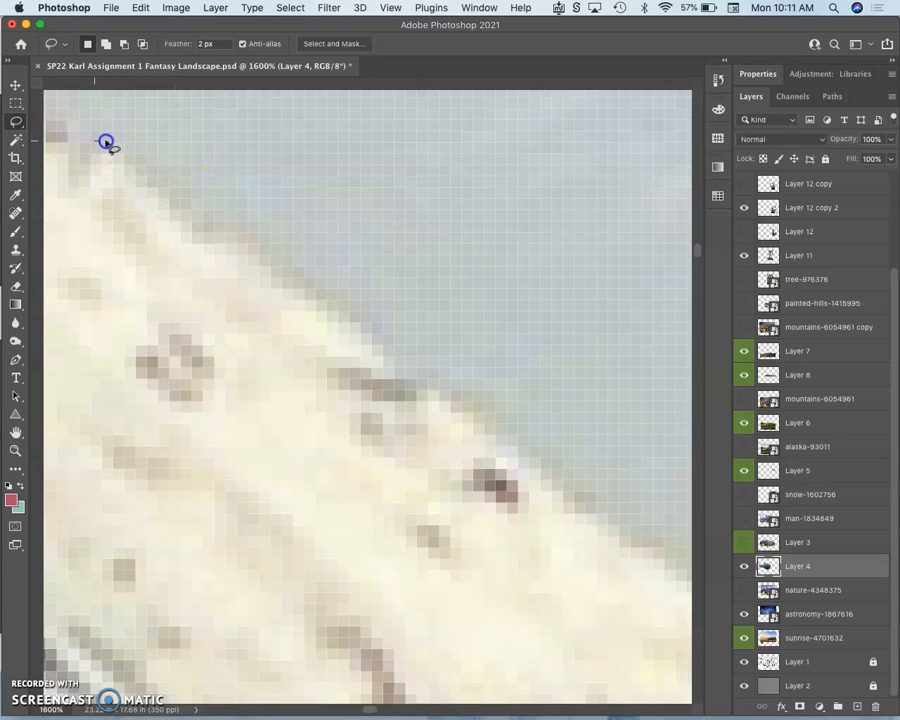
{"action": "left_click_drag", "start_coordinate": [106, 142], "coordinate": [288, 274]}
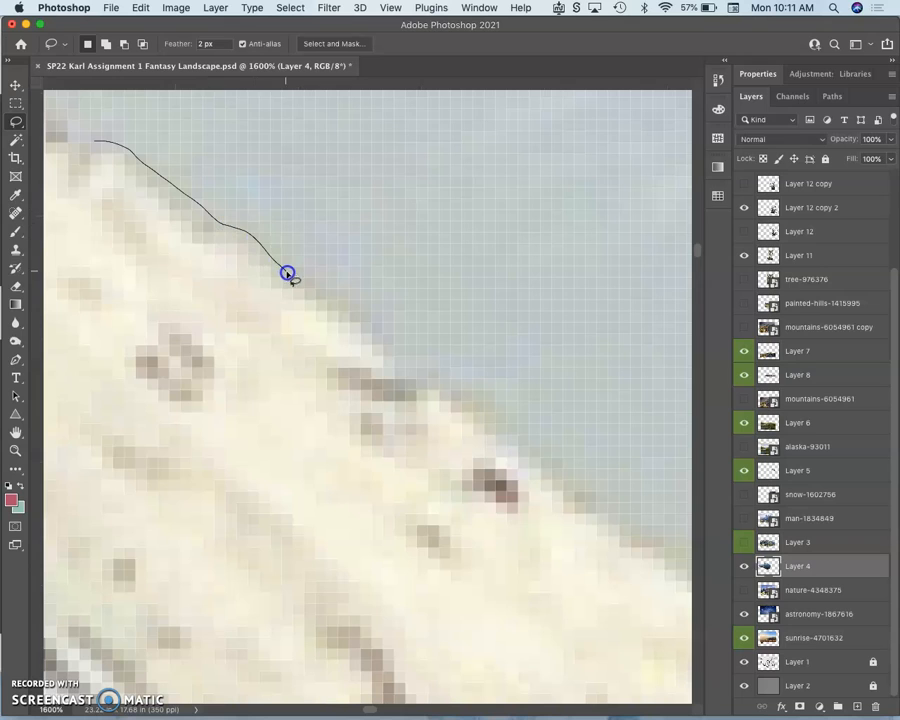
{"action": "left_click", "coordinate": [430, 366]}
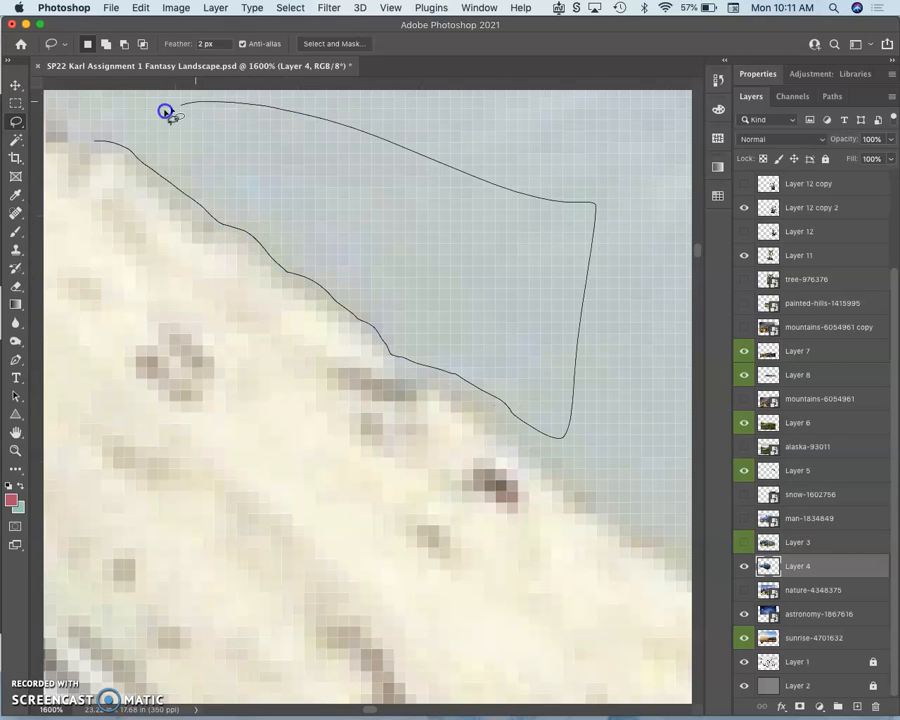
{"action": "left_click", "coordinate": [166, 111]}
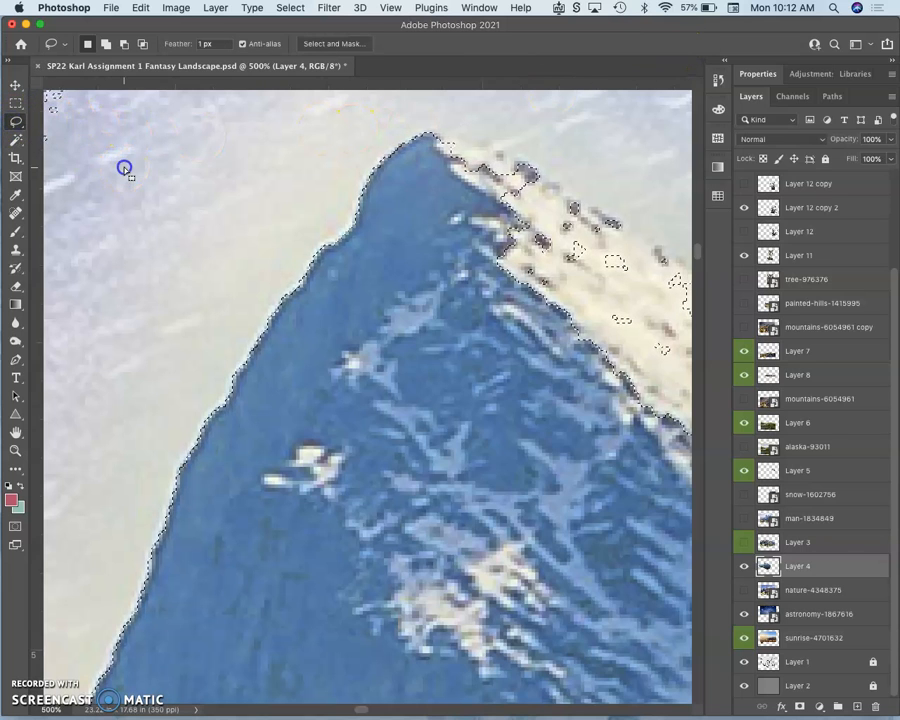
Reselect the sky at tolerance 12, then add and trim around the summit with Lasso
{"action": "left_click", "coordinate": [16, 158]}
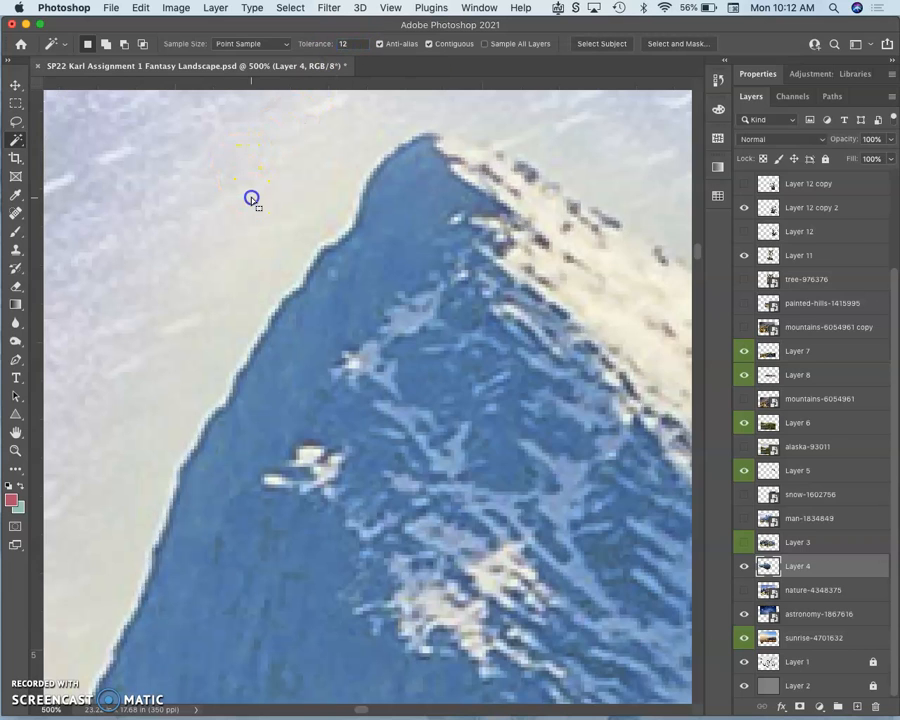
{"action": "left_click", "coordinate": [252, 197]}
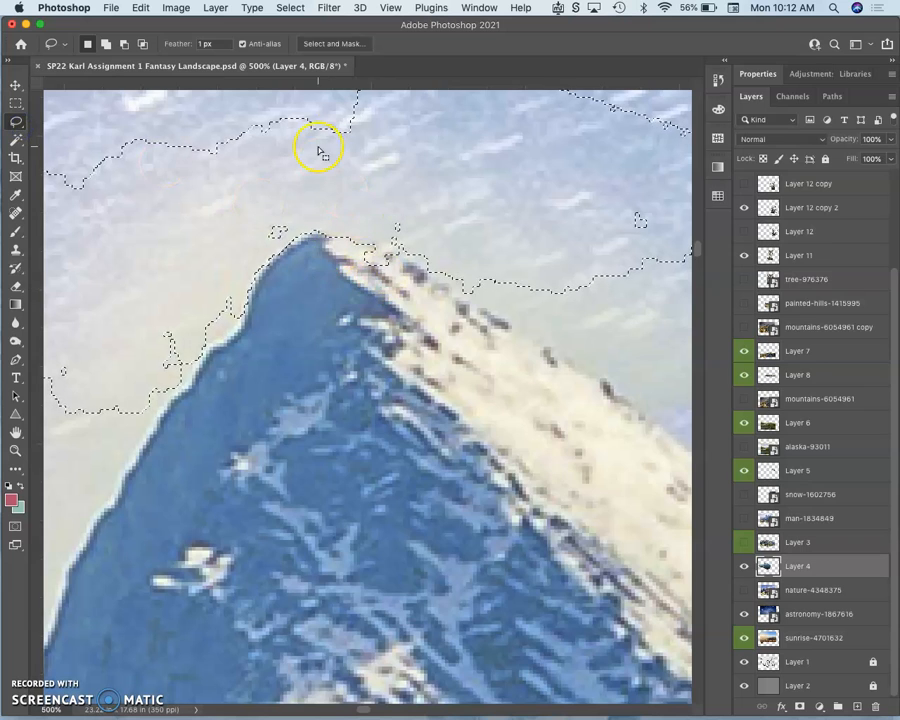
{"action": "mouse_move", "coordinate": [375, 228]}
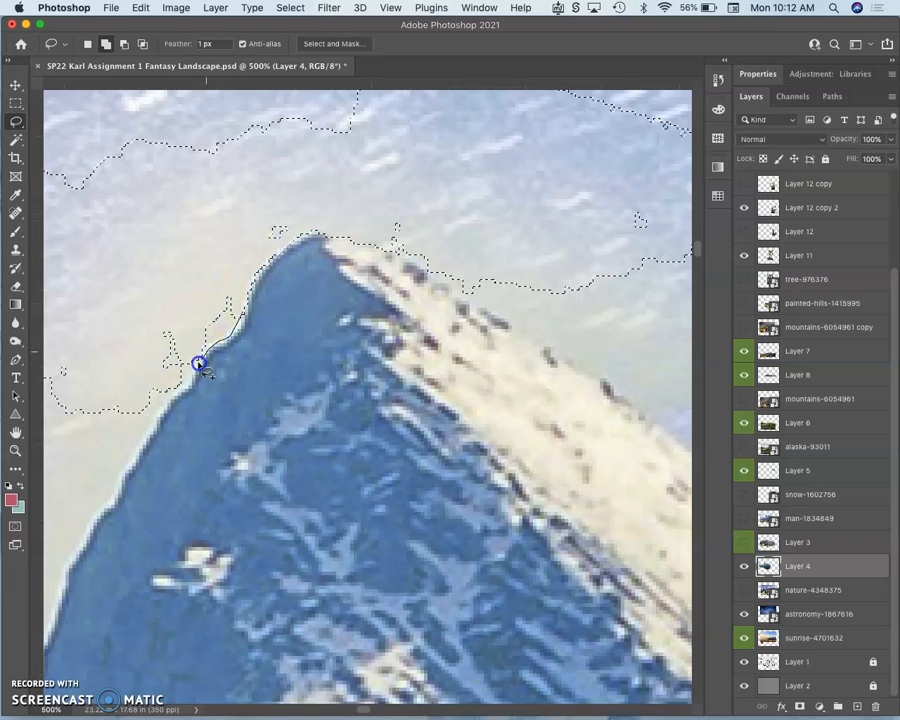
{"action": "left_click", "coordinate": [129, 440]}
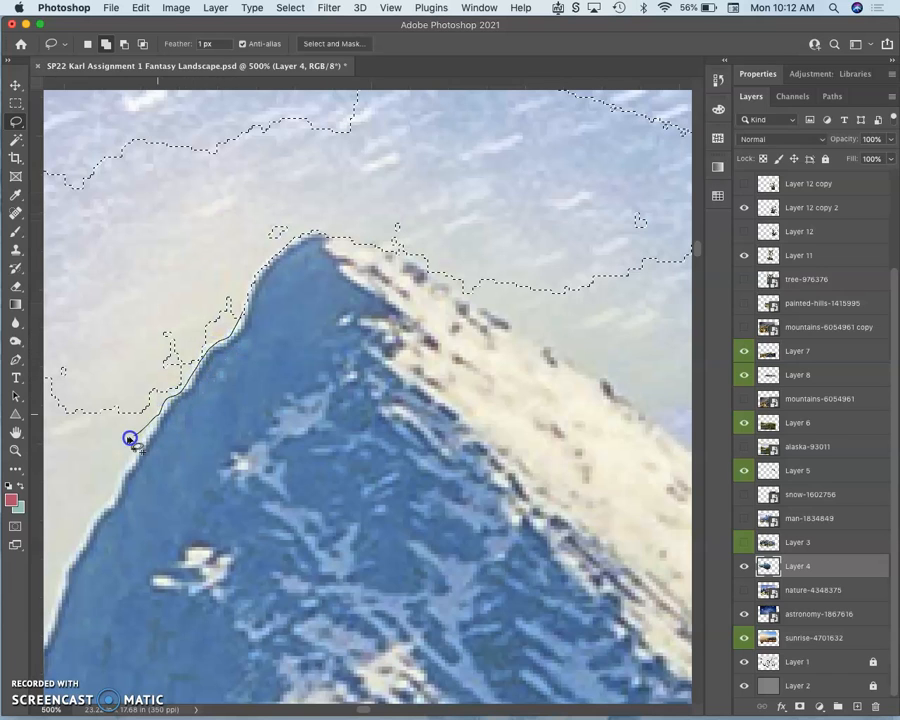
{"action": "left_click_drag", "start_coordinate": [130, 440], "coordinate": [418, 230]}
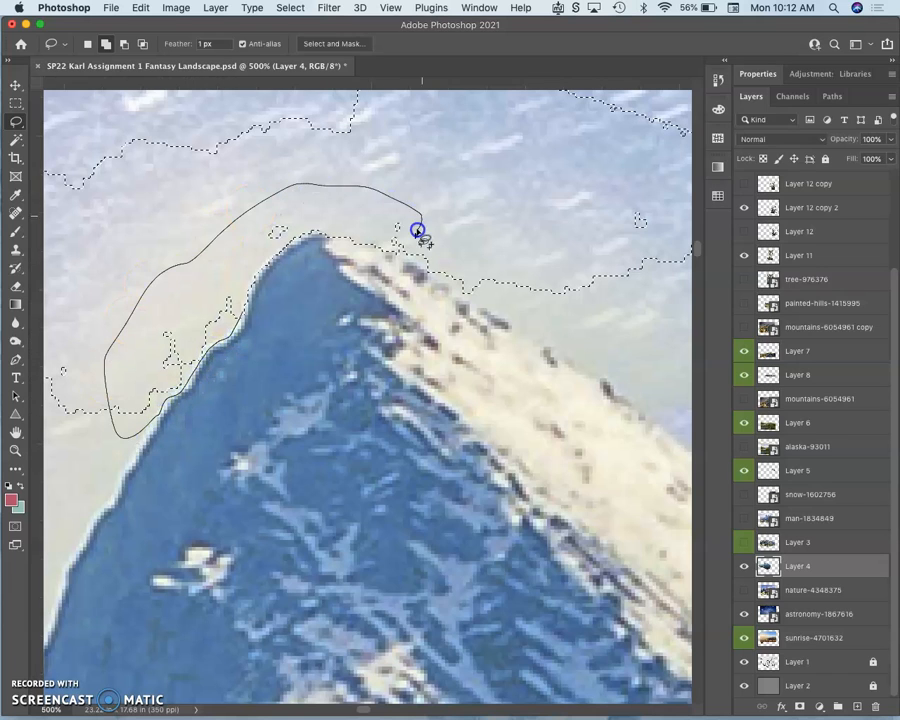
{"action": "left_click", "coordinate": [418, 230]}
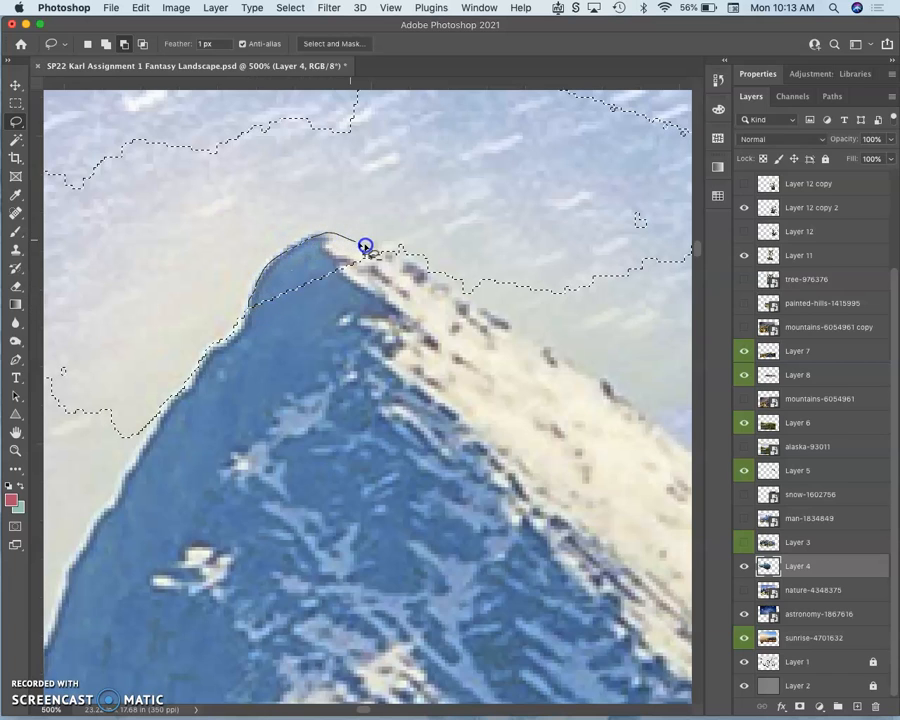
{"action": "left_click_drag", "start_coordinate": [365, 245], "coordinate": [280, 343]}
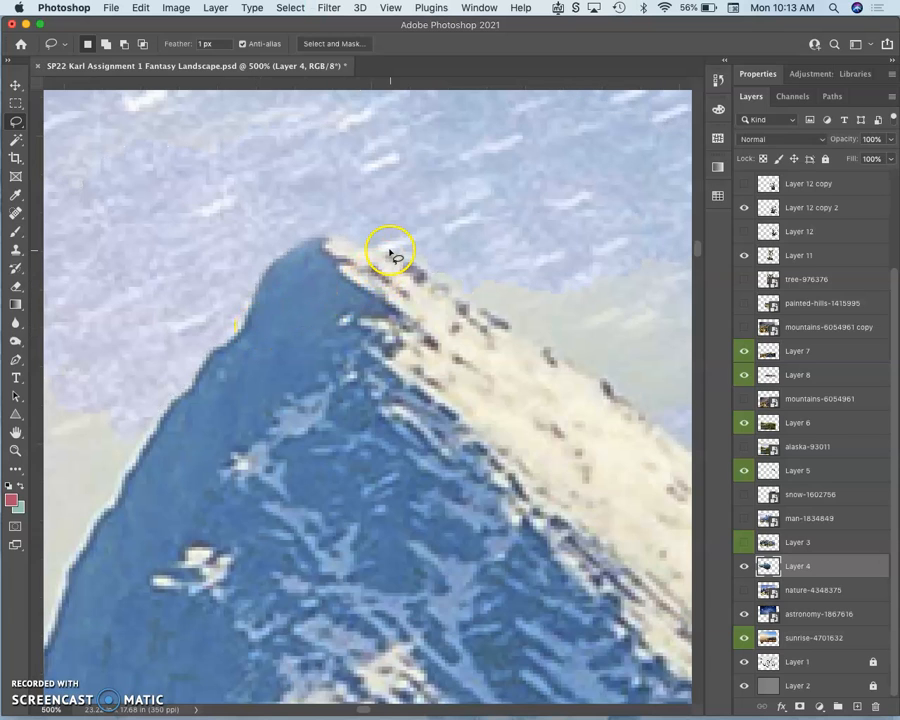
Trace the halo's edge along the snowy ridge and down the peak's left flank
{"action": "left_click_drag", "start_coordinate": [390, 252], "coordinate": [468, 302]}
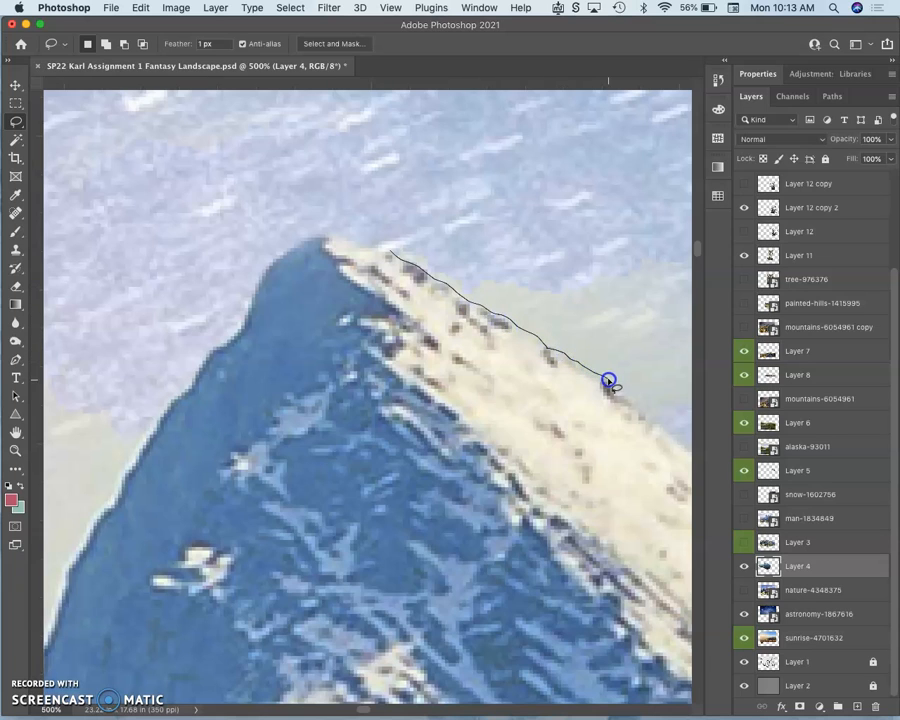
{"action": "left_click_drag", "start_coordinate": [608, 382], "coordinate": [488, 190]}
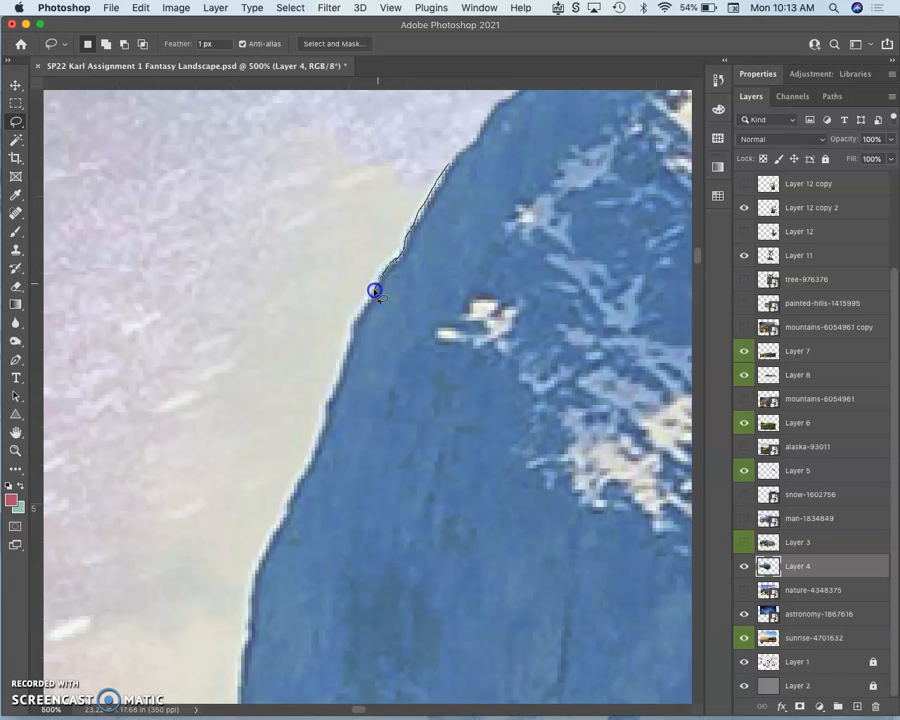
{"action": "left_click_drag", "start_coordinate": [375, 291], "coordinate": [338, 369]}
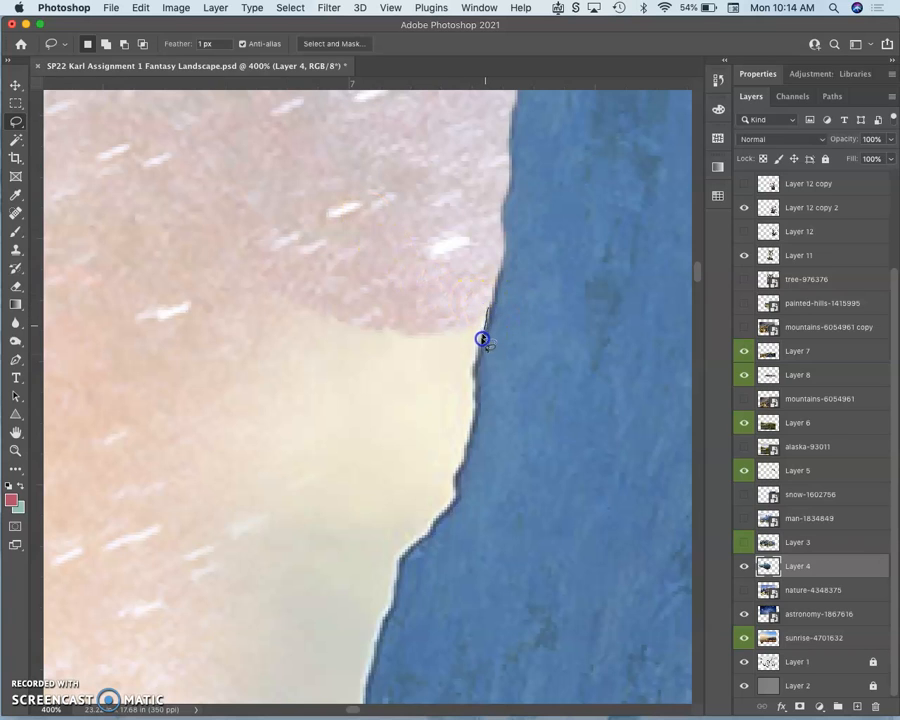
{"action": "left_click_drag", "start_coordinate": [483, 338], "coordinate": [470, 449]}
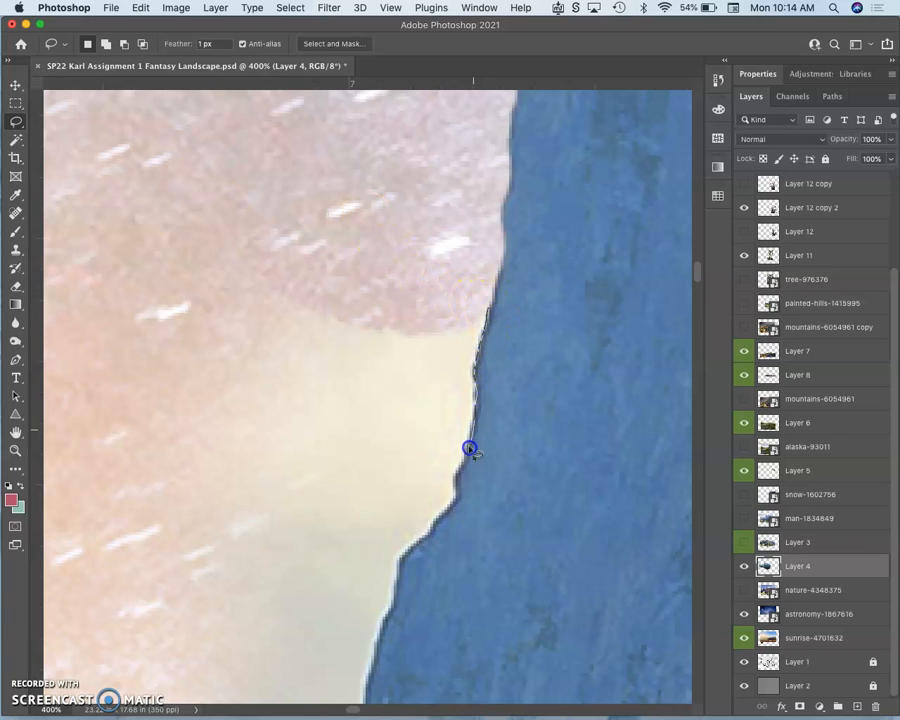
{"action": "left_click_drag", "start_coordinate": [470, 448], "coordinate": [430, 533]}
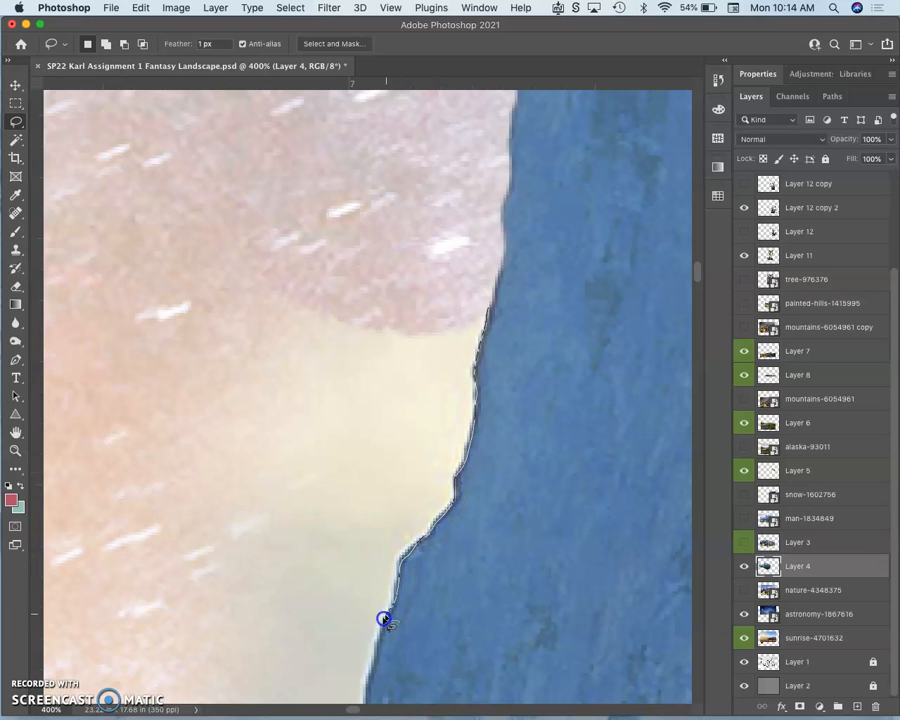
{"action": "left_click_drag", "start_coordinate": [385, 618], "coordinate": [106, 574]}
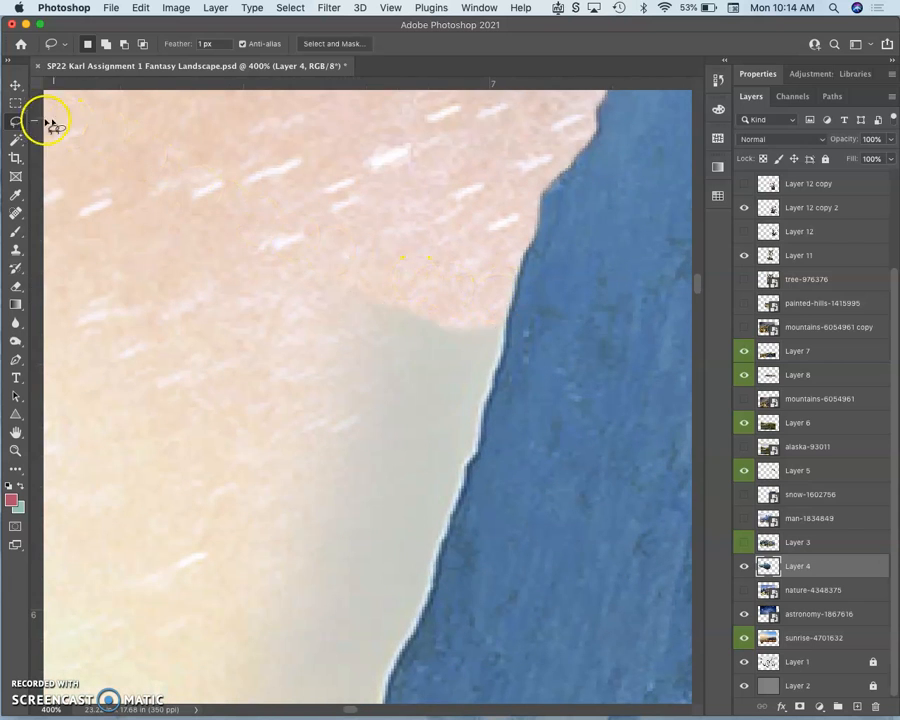
{"action": "left_click", "coordinate": [16, 140]}
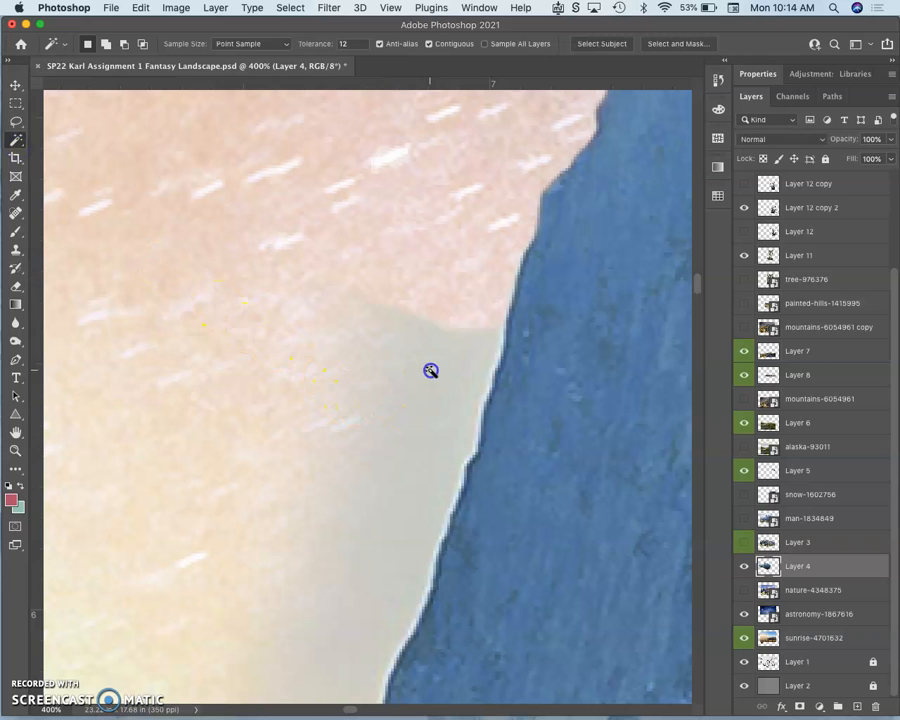
{"action": "left_click", "coordinate": [430, 370]}
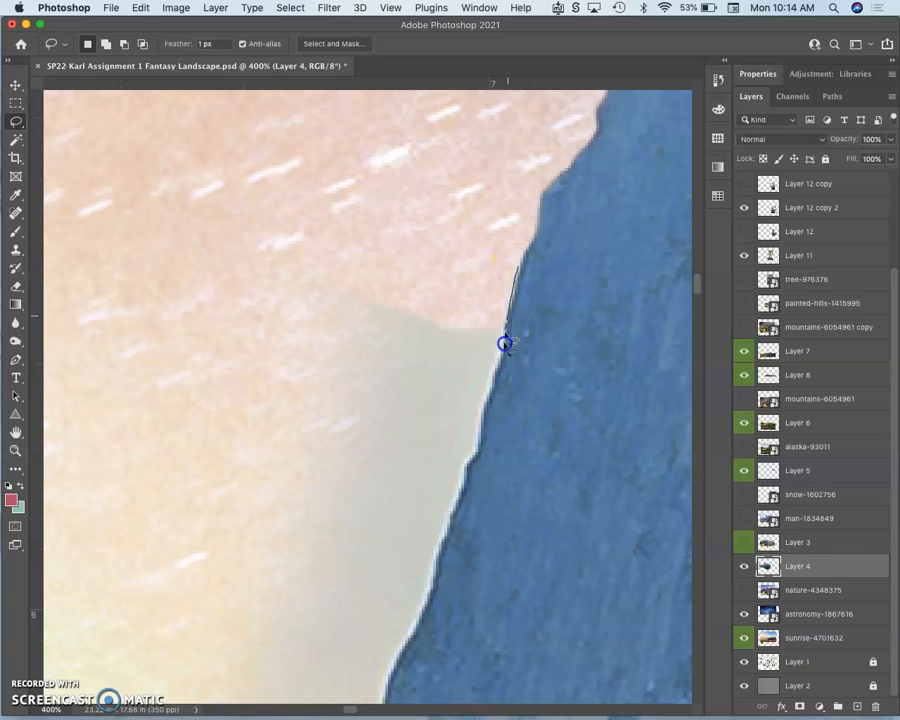
{"action": "left_click_drag", "start_coordinate": [505, 343], "coordinate": [477, 452]}
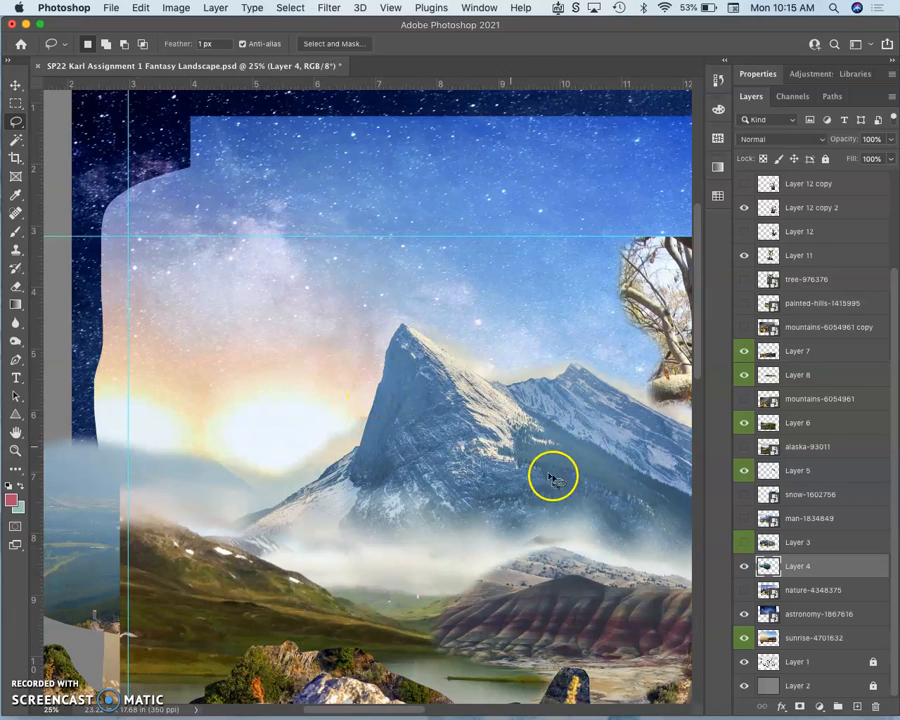
{"action": "left_click", "coordinate": [744, 543]}
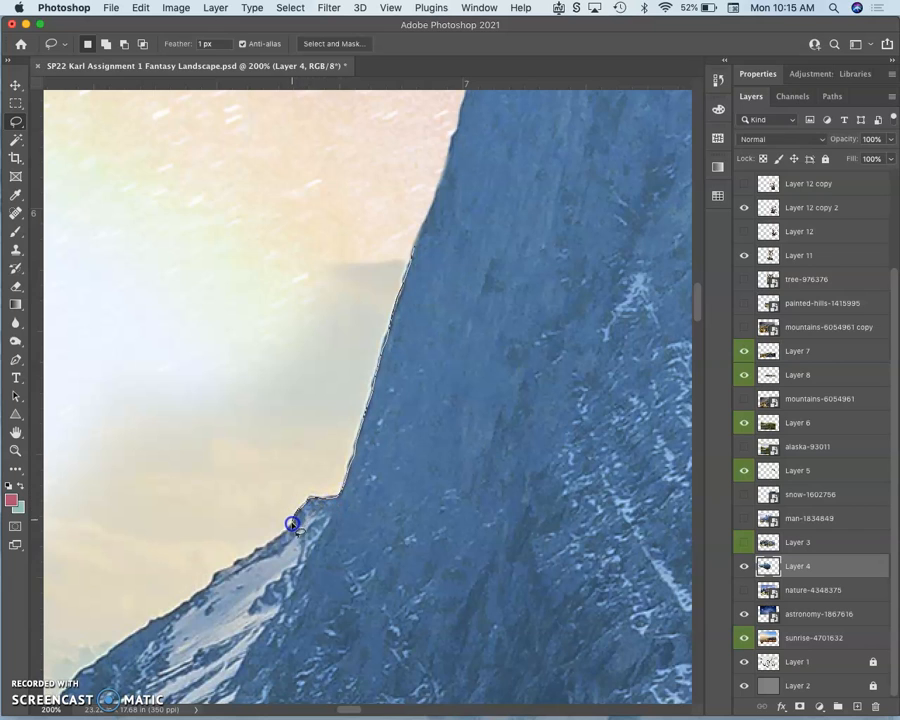
{"action": "mouse_move", "coordinate": [256, 552]}
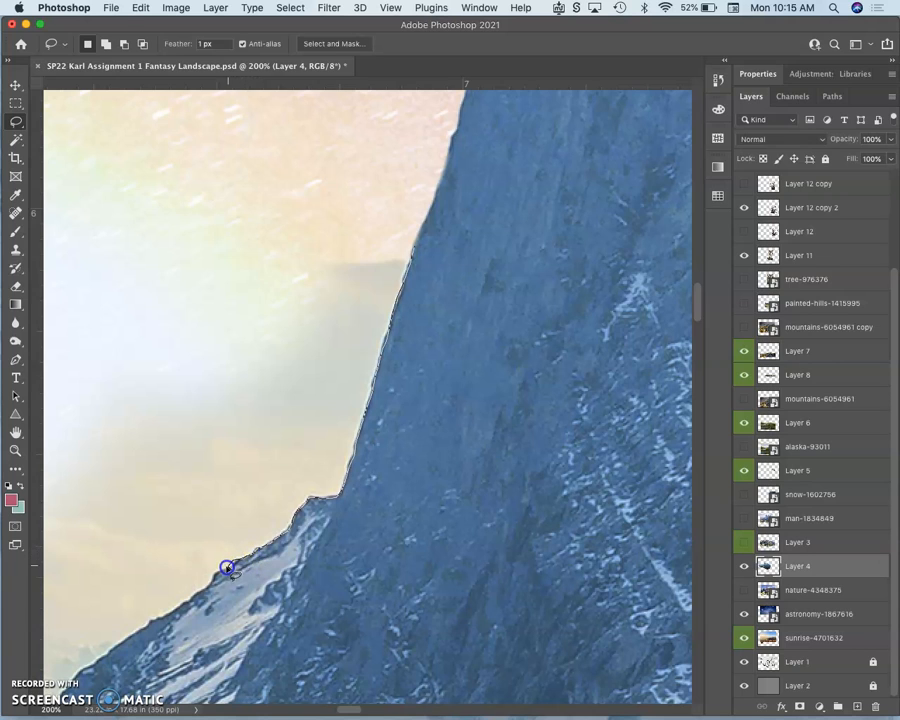
Trace the halo along the peak's steep lower-left slope with the Lasso
{"action": "left_click_drag", "start_coordinate": [228, 568], "coordinate": [242, 187]}
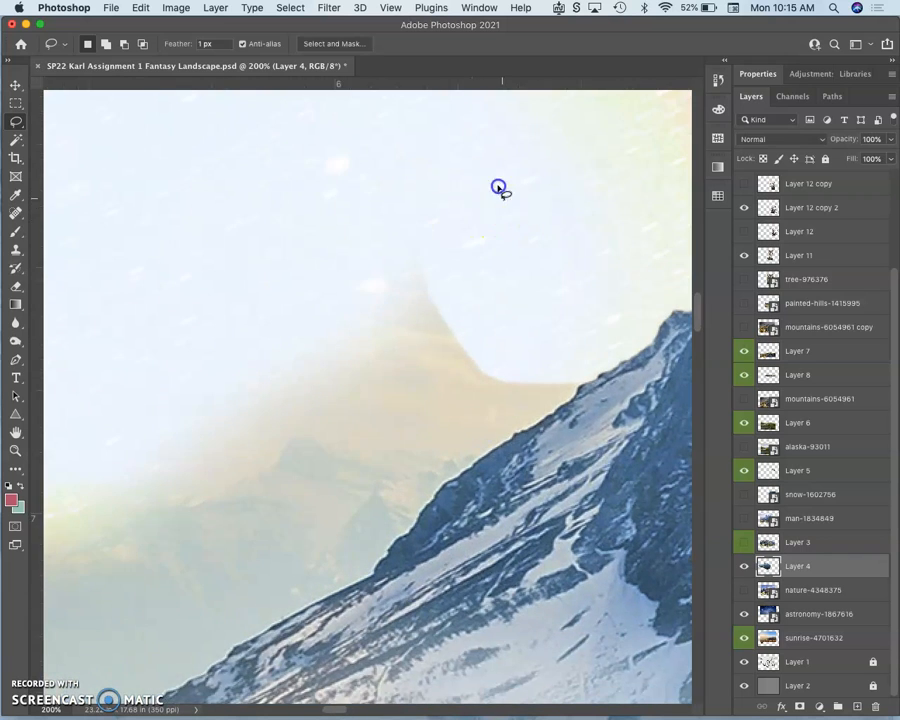
Lasso a loop around the pale halo patch above the snowy slope
{"action": "left_click_drag", "start_coordinate": [500, 188], "coordinate": [275, 442]}
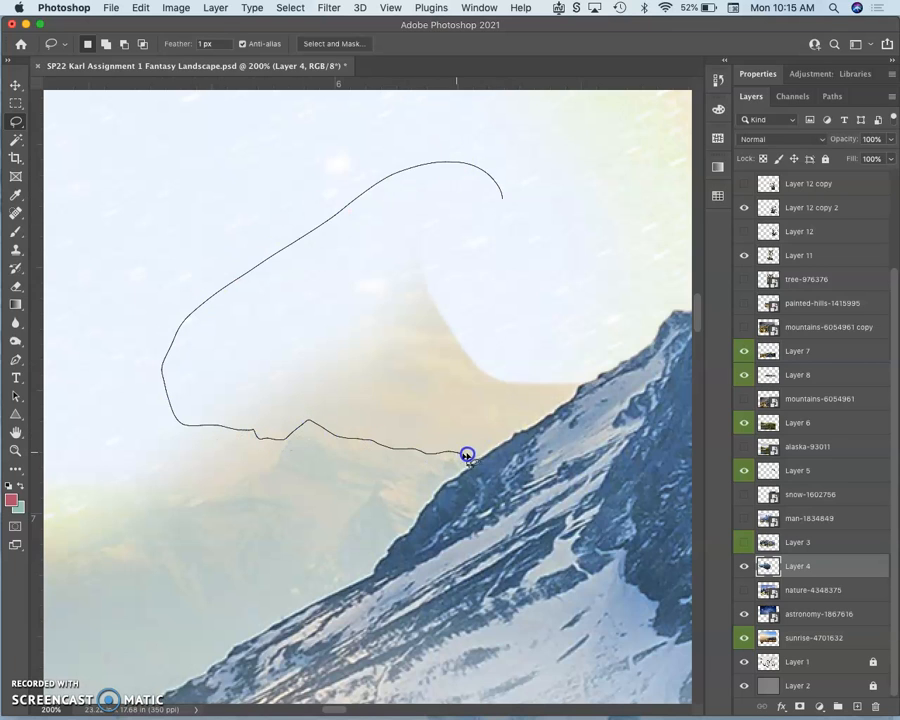
{"action": "left_click_drag", "start_coordinate": [467, 454], "coordinate": [568, 401]}
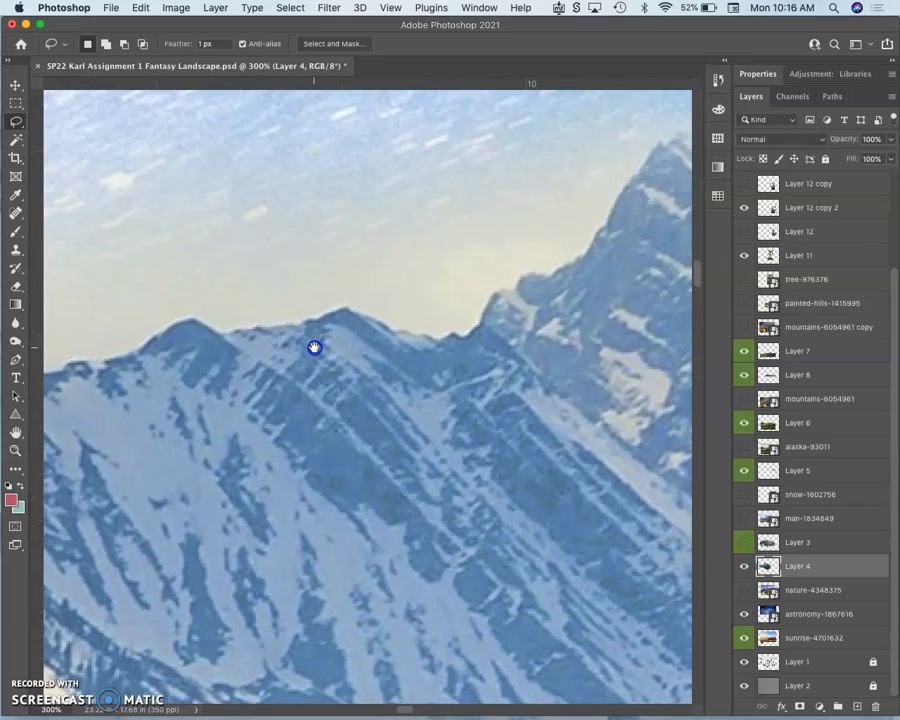
{"action": "mouse_move", "coordinate": [18, 150]}
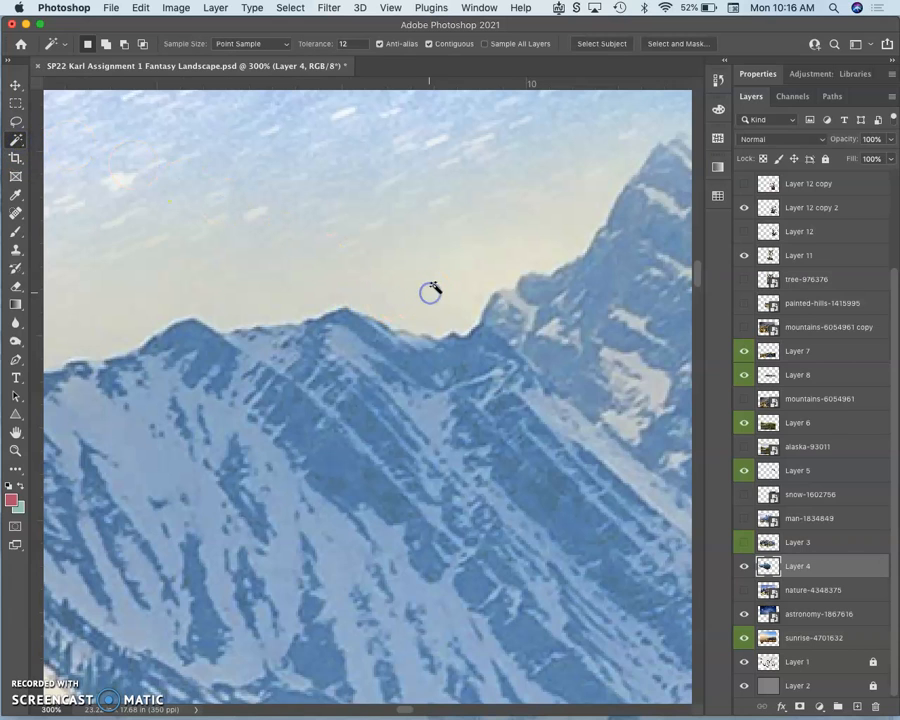
Magic Wand-click the sky above the ridge and set tolerance to 22
{"action": "left_click", "coordinate": [430, 292]}
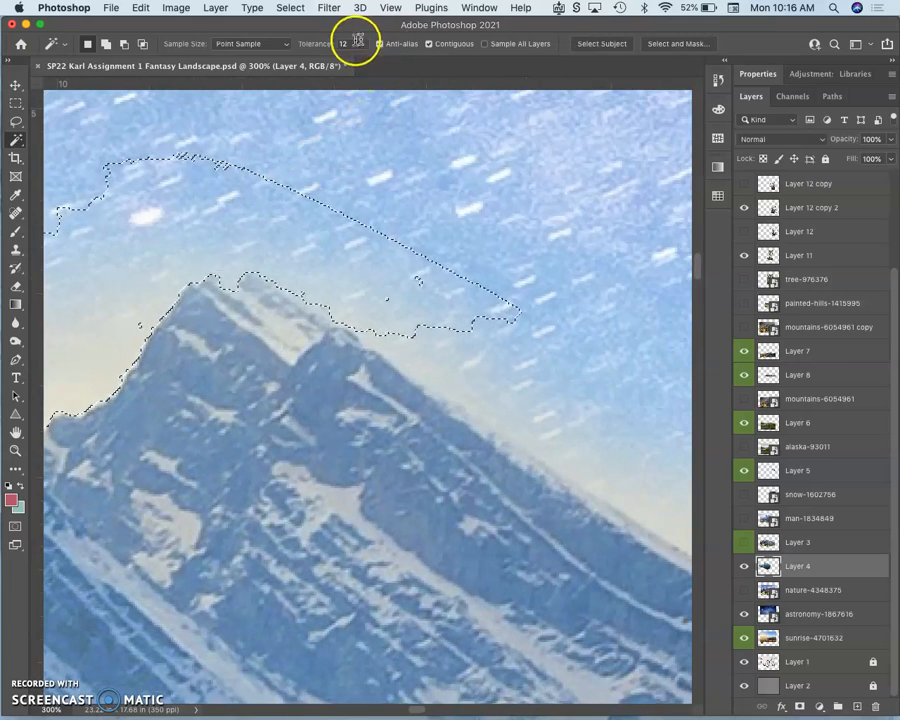
{"action": "type", "text": "22"}
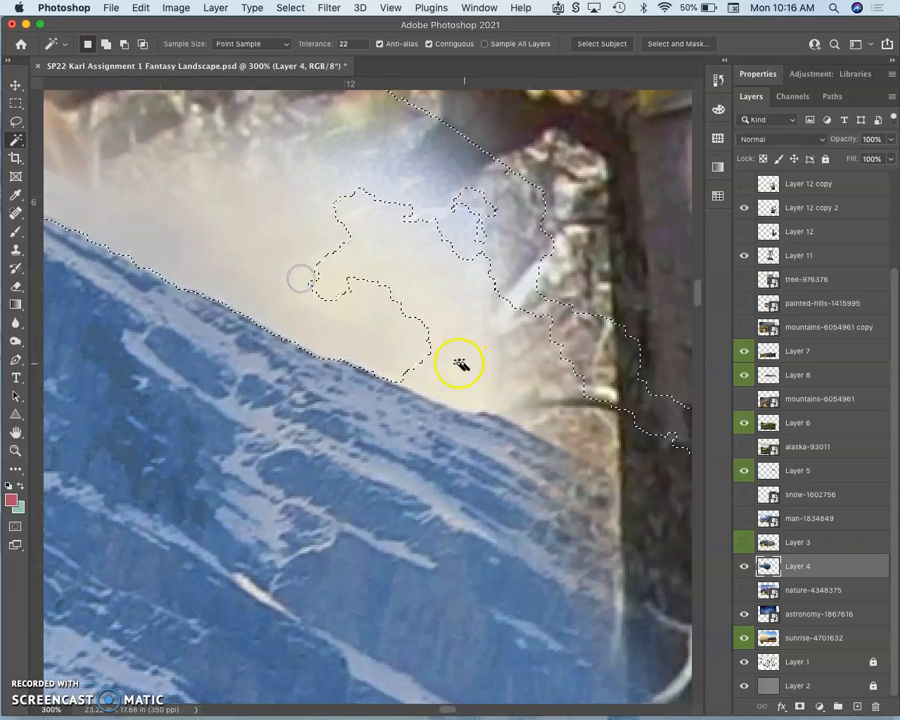
Add the halo near the tree, the peak tip, and above the lower ridge
{"action": "left_click", "coordinate": [460, 363]}
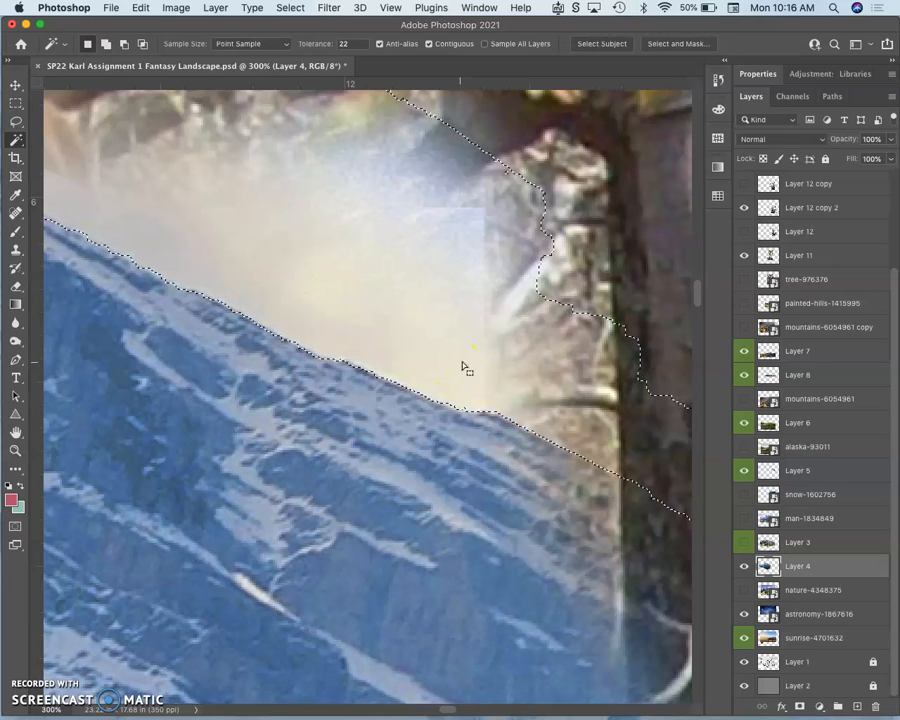
{"action": "left_click_drag", "start_coordinate": [465, 365], "coordinate": [275, 265]}
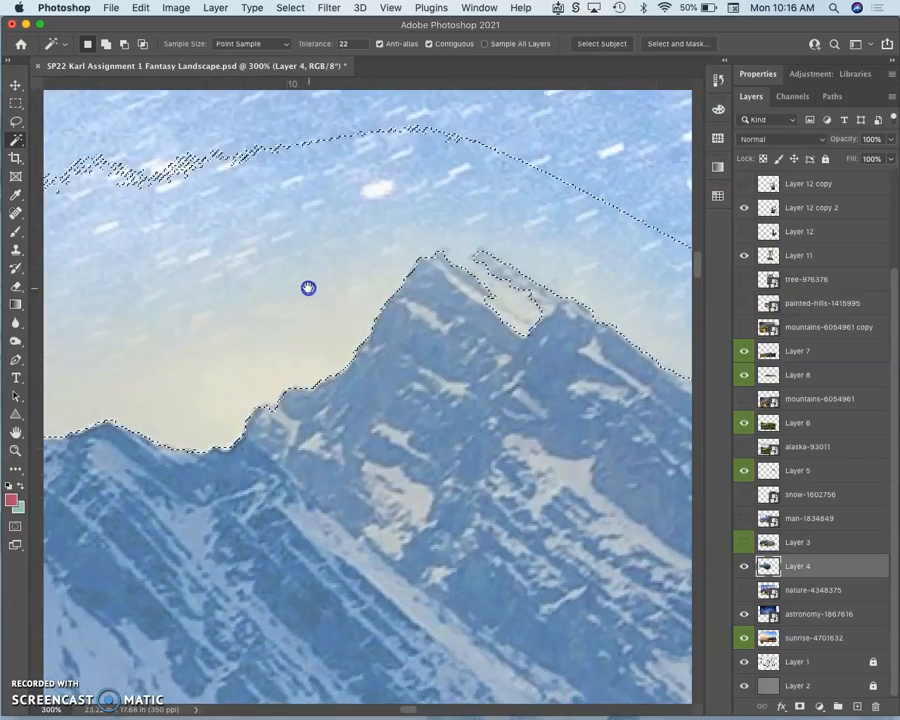
{"action": "mouse_move", "coordinate": [450, 258]}
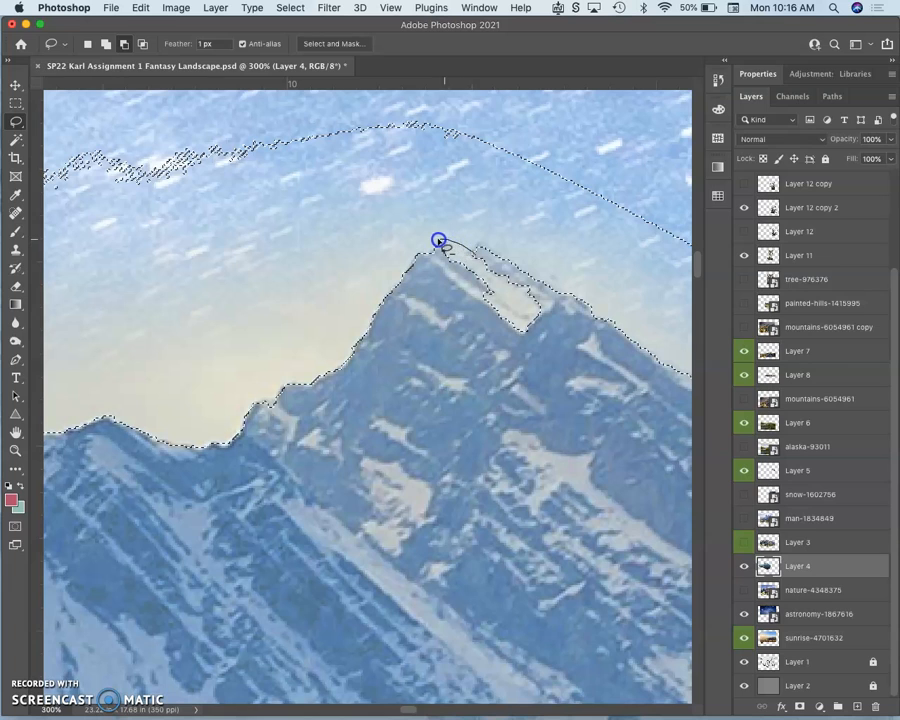
{"action": "left_click_drag", "start_coordinate": [437, 241], "coordinate": [543, 291]}
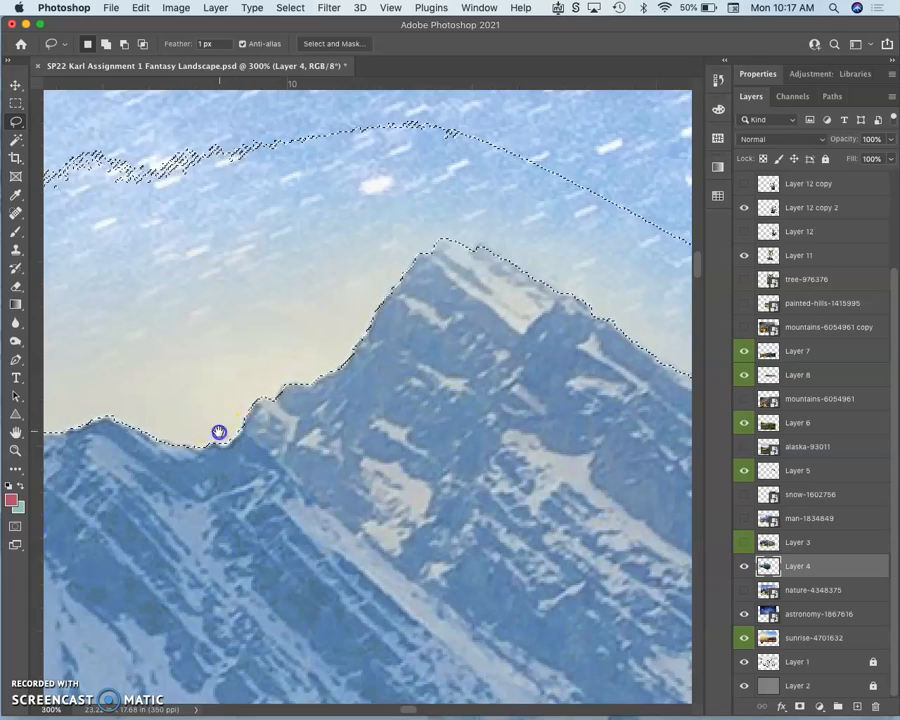
{"action": "left_click_drag", "start_coordinate": [218, 432], "coordinate": [349, 367]}
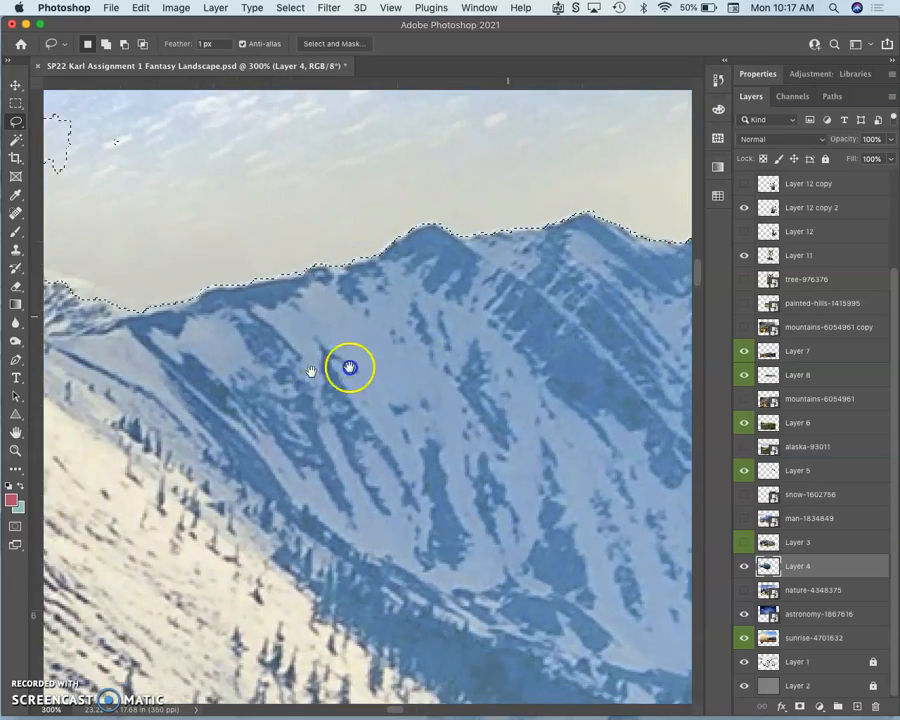
{"action": "left_click_drag", "start_coordinate": [349, 367], "coordinate": [303, 285]}
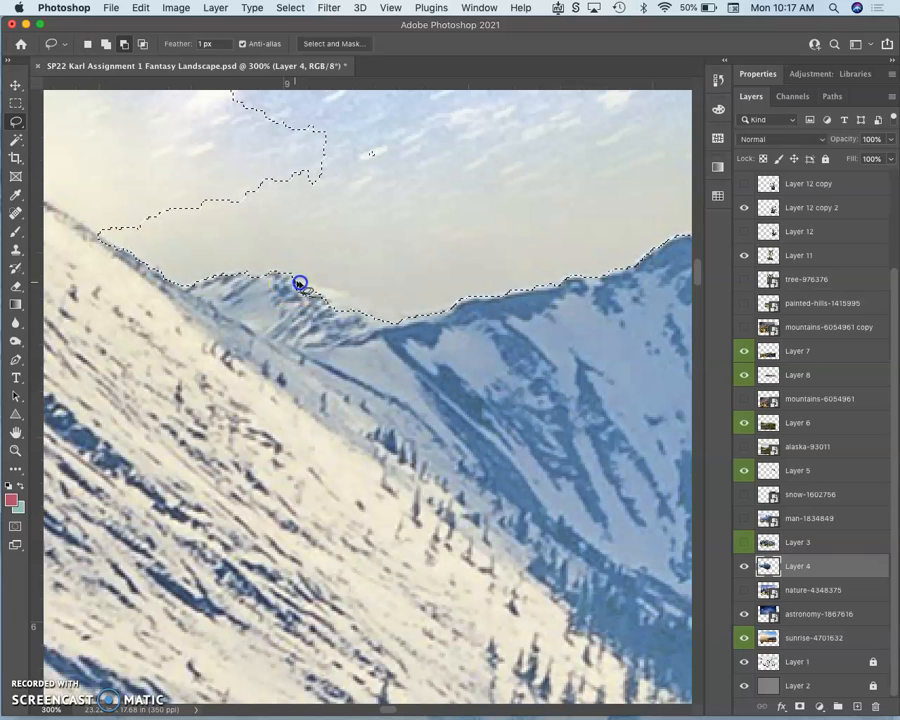
{"action": "left_click_drag", "start_coordinate": [300, 283], "coordinate": [376, 308]}
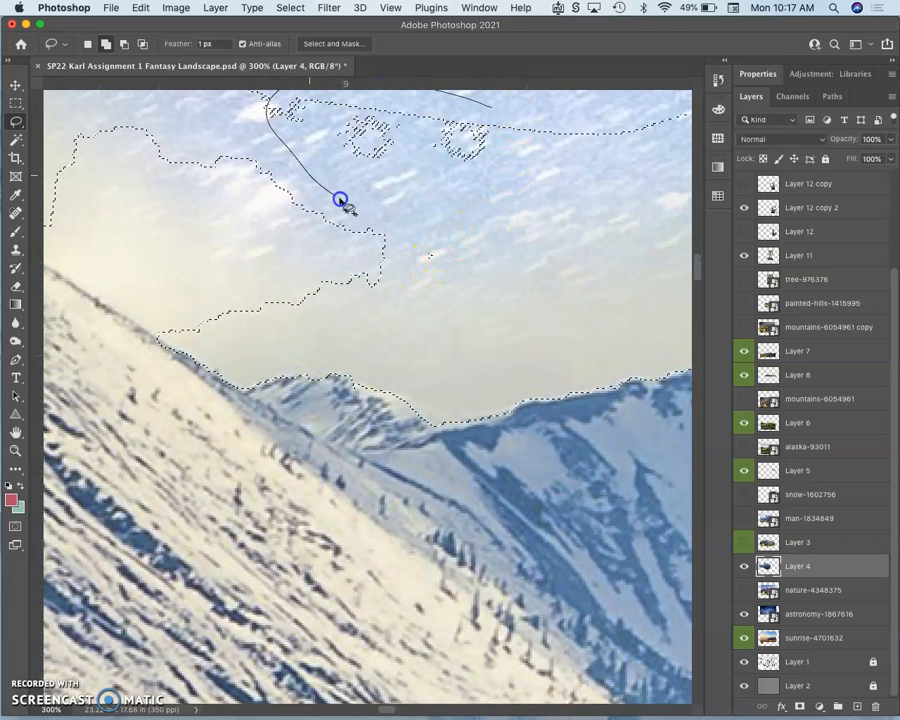
Add the remaining sky patches and the halo along the snowy slope edge
{"action": "left_click_drag", "start_coordinate": [340, 199], "coordinate": [296, 336]}
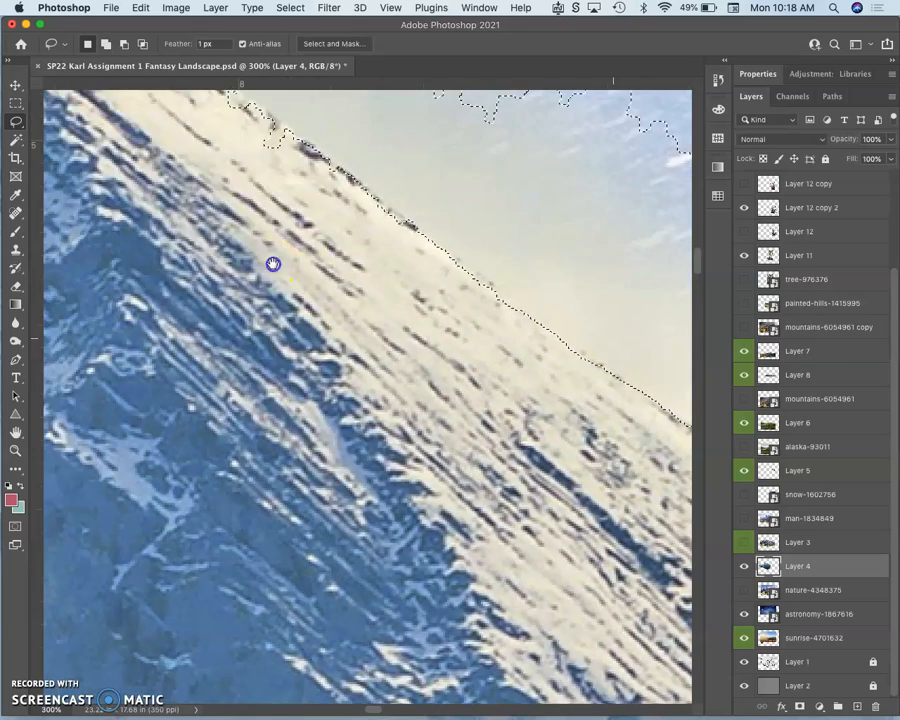
{"action": "left_click_drag", "start_coordinate": [273, 264], "coordinate": [440, 415]}
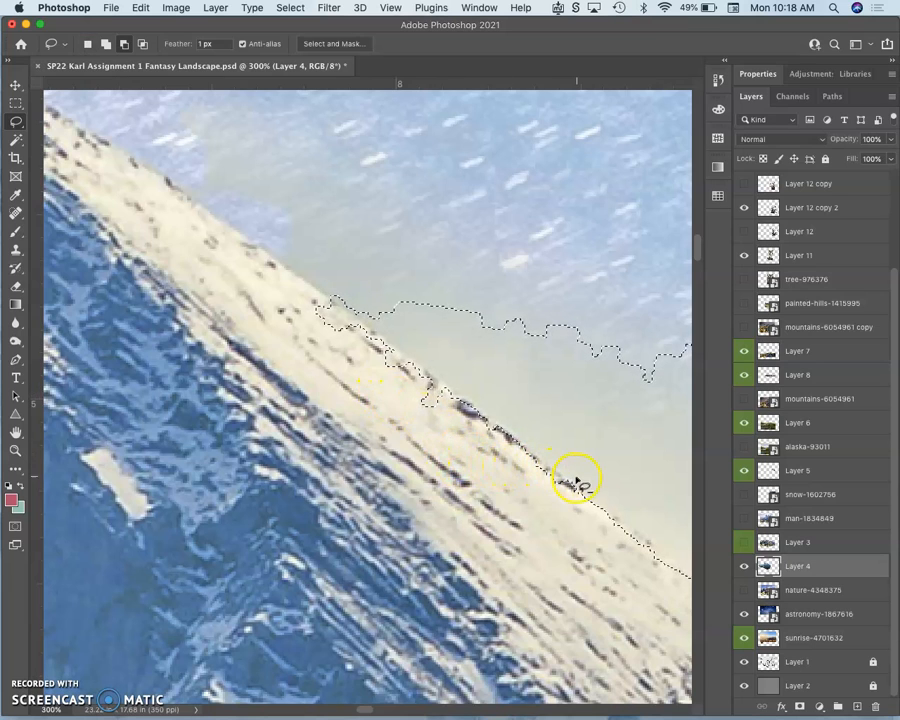
{"action": "left_click_drag", "start_coordinate": [580, 485], "coordinate": [497, 422]}
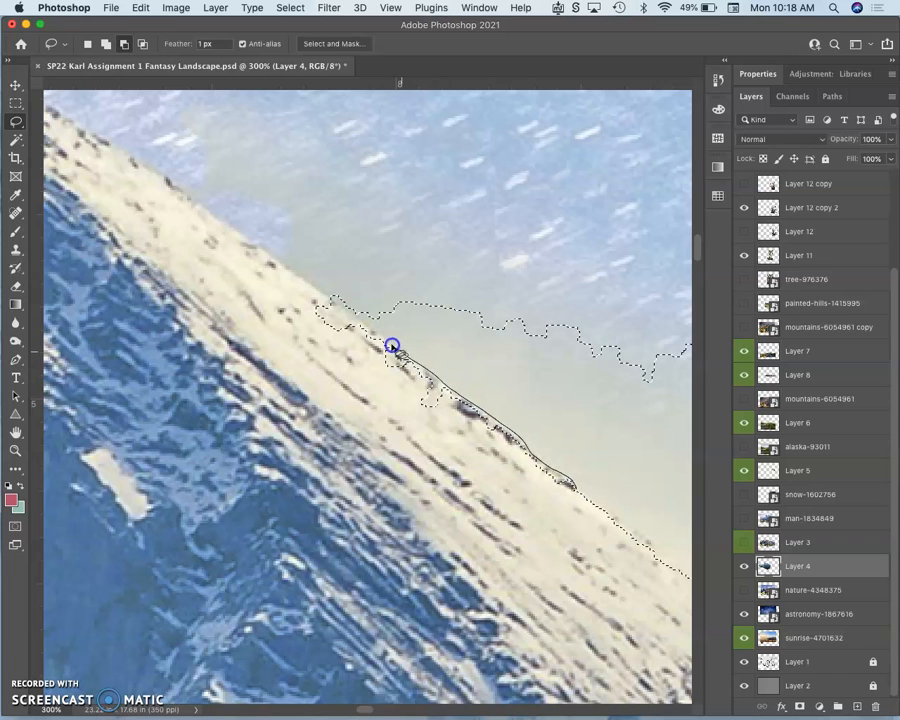
{"action": "left_click_drag", "start_coordinate": [392, 346], "coordinate": [381, 411]}
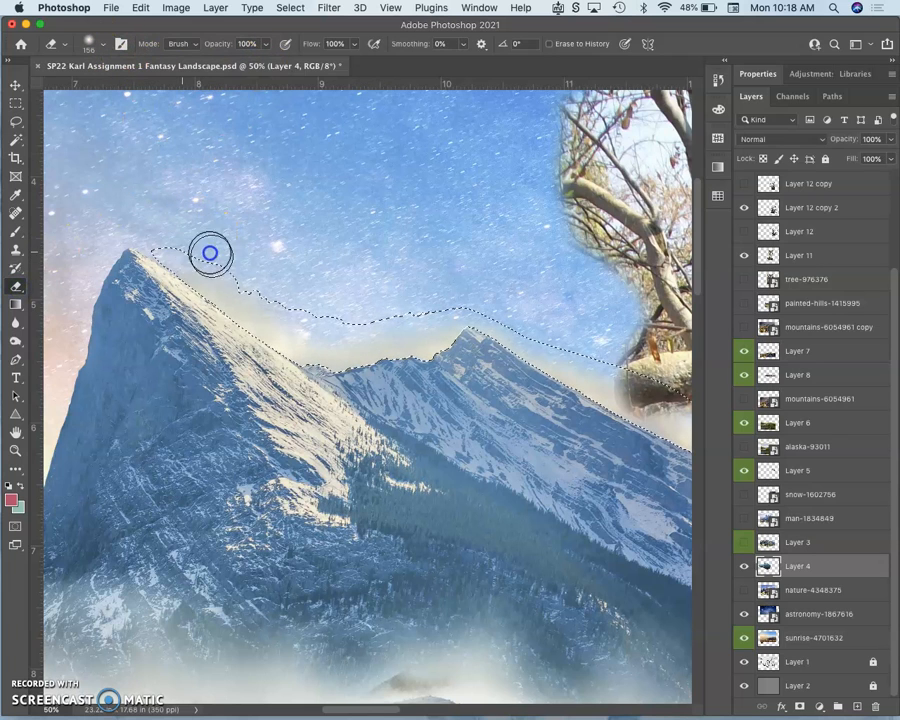
Erase the glowing halo along the ridge out to the saddle between peaks
{"action": "left_click_drag", "start_coordinate": [210, 252], "coordinate": [300, 305]}
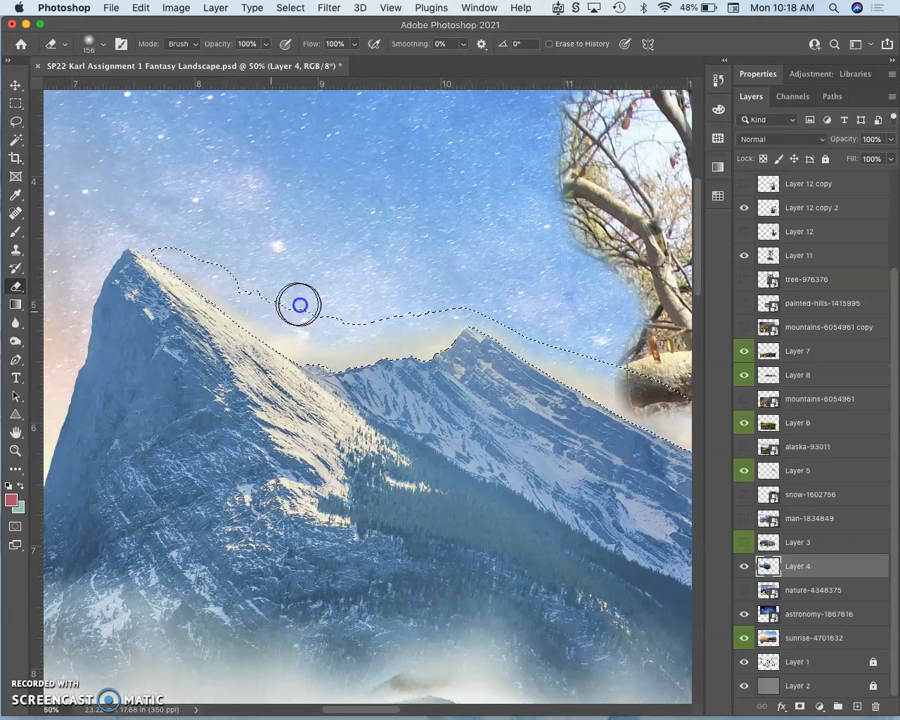
{"action": "left_click_drag", "start_coordinate": [300, 305], "coordinate": [408, 340]}
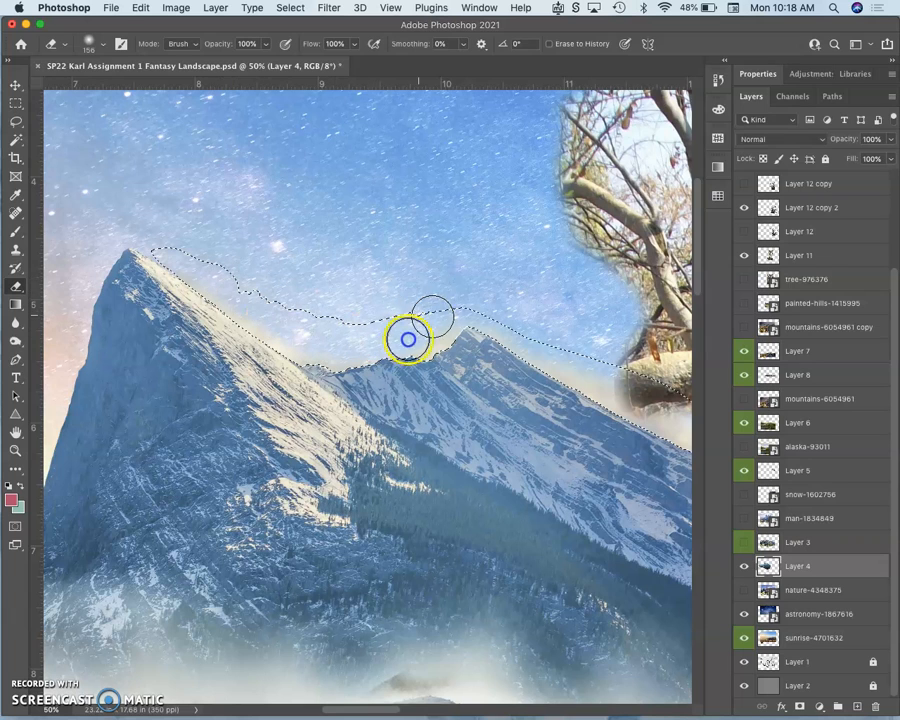
{"action": "left_click_drag", "start_coordinate": [408, 340], "coordinate": [620, 372]}
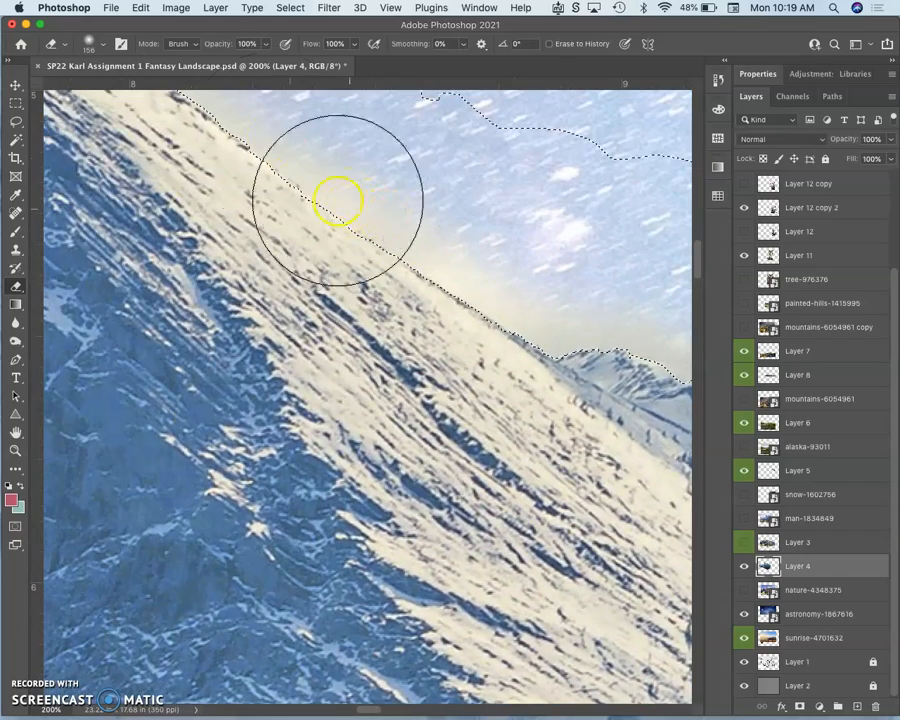
Brighten the mountain with Levels, then push its midtones toward Blue in Color Balance
{"action": "left_click", "coordinate": [176, 8]}
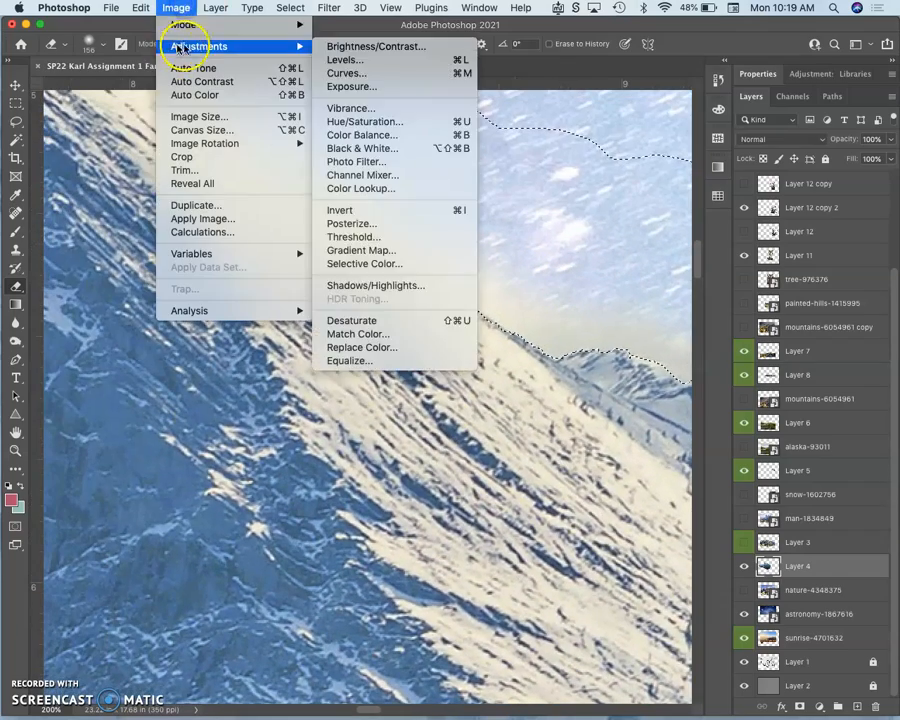
{"action": "mouse_move", "coordinate": [344, 60]}
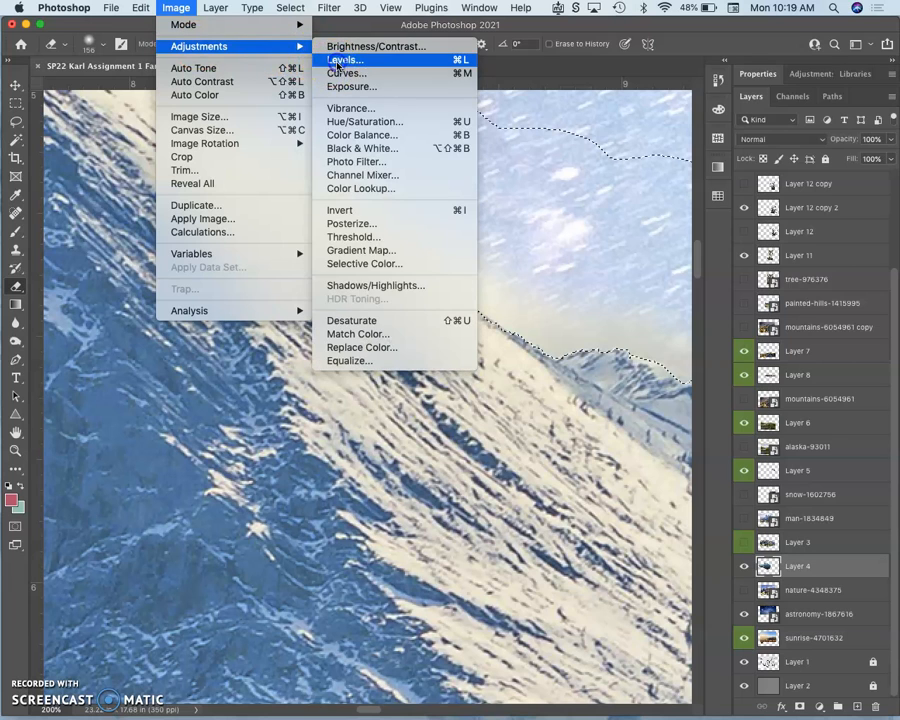
{"action": "left_click", "coordinate": [344, 59]}
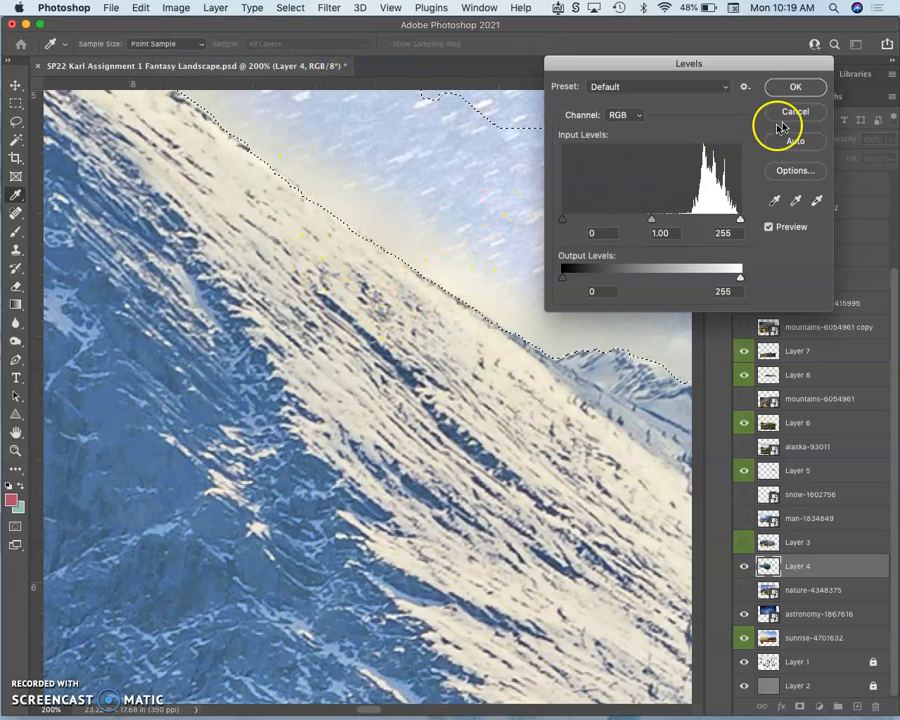
{"action": "left_click_drag", "start_coordinate": [651, 219], "coordinate": [643, 219]}
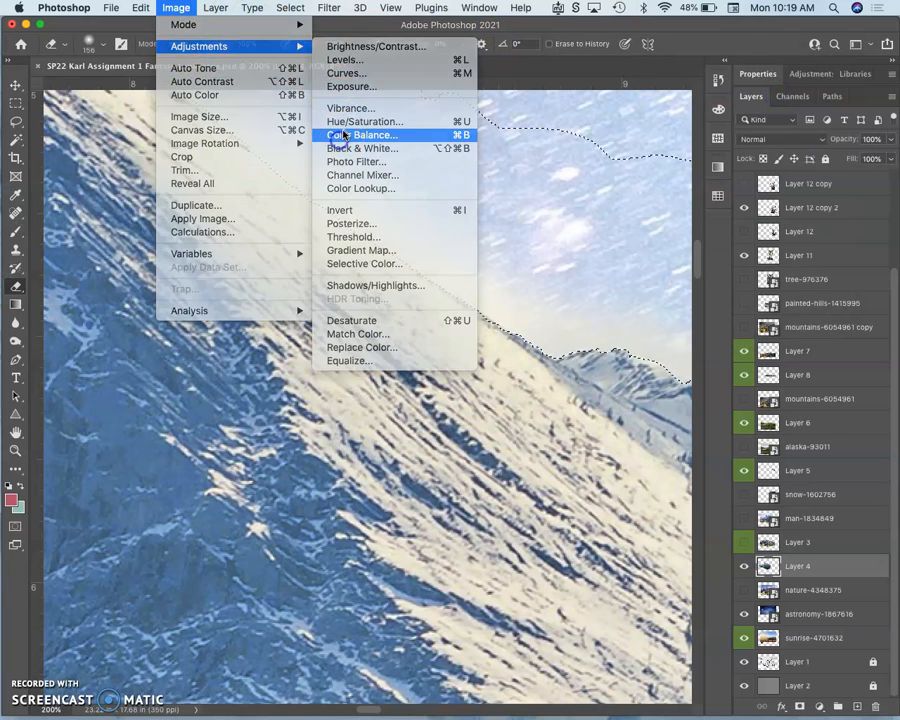
{"action": "left_click", "coordinate": [361, 135]}
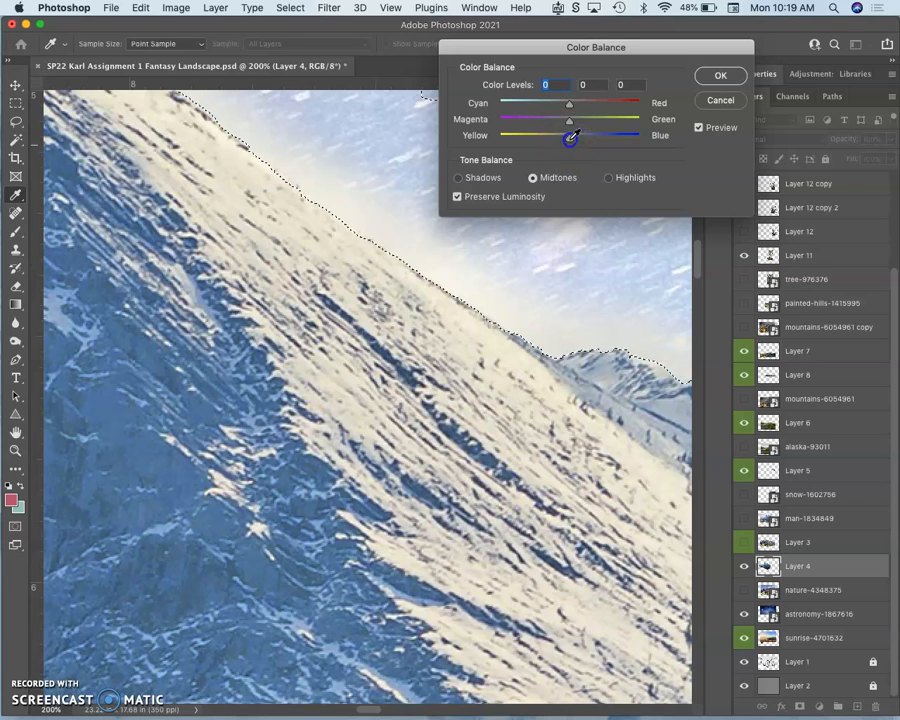
{"action": "left_click_drag", "start_coordinate": [569, 135], "coordinate": [614, 135]}
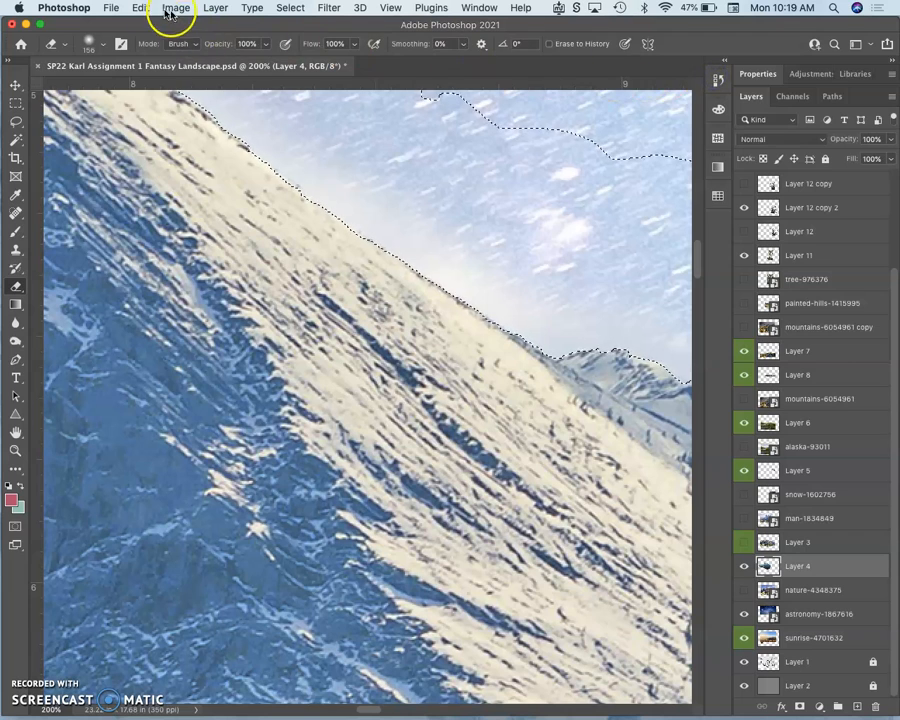
Colorize the mountain layer with Hue 234, Saturation 25 and Lightness -5
{"action": "left_click", "coordinate": [176, 8]}
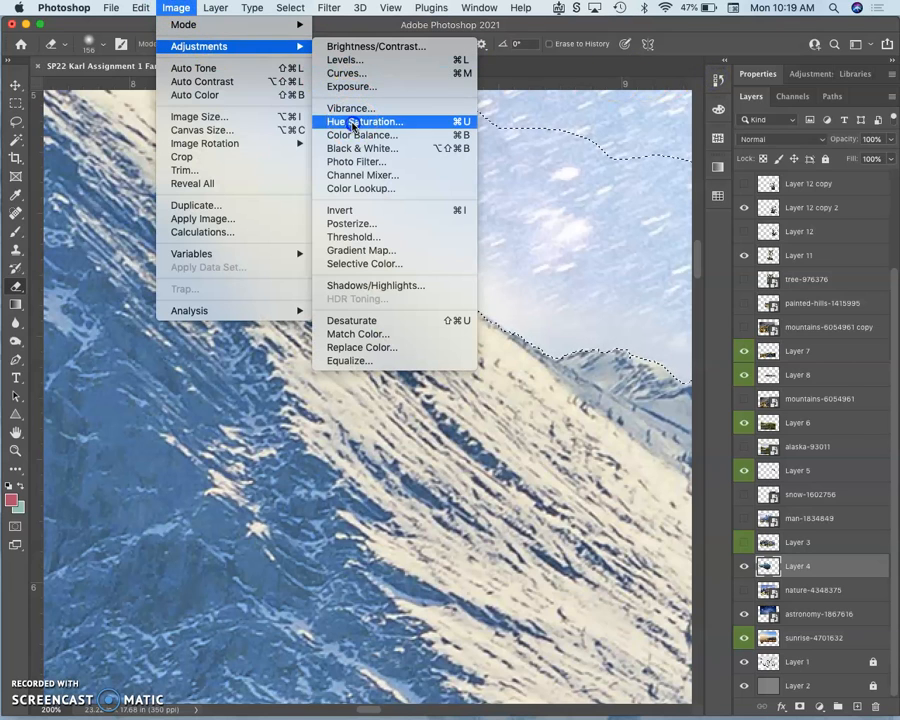
{"action": "left_click", "coordinate": [363, 121]}
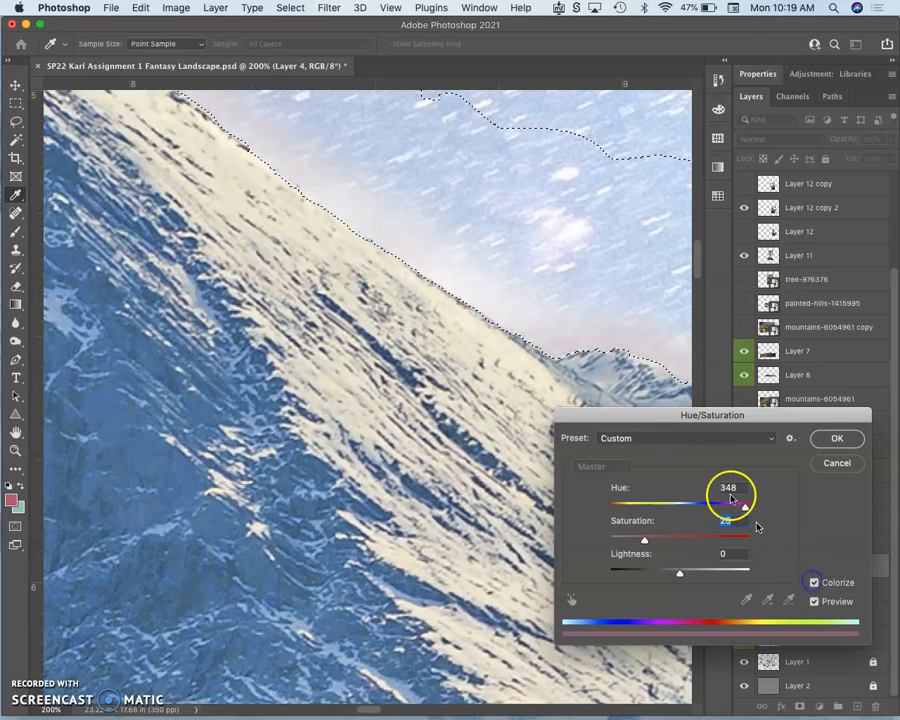
{"action": "left_click_drag", "start_coordinate": [745, 504], "coordinate": [680, 504]}
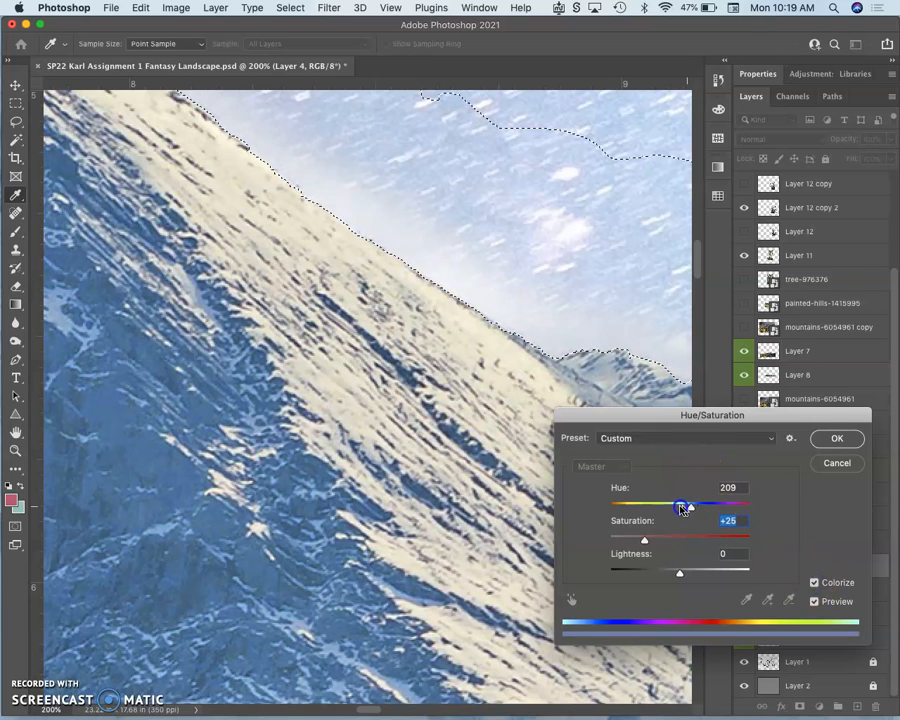
{"action": "left_click_drag", "start_coordinate": [681, 506], "coordinate": [650, 506]}
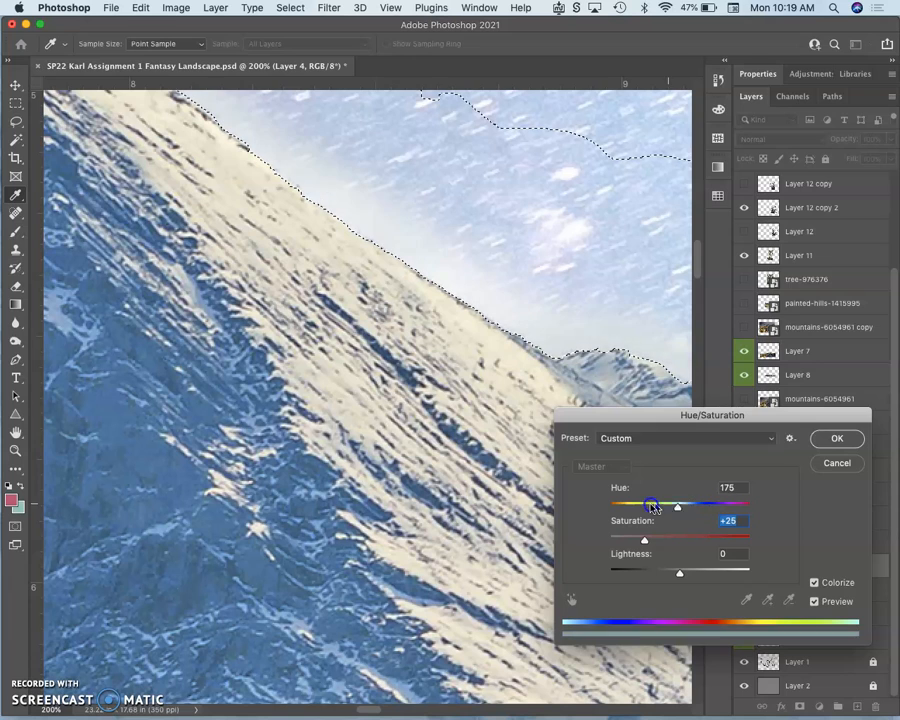
{"action": "left_click_drag", "start_coordinate": [677, 505], "coordinate": [645, 505]}
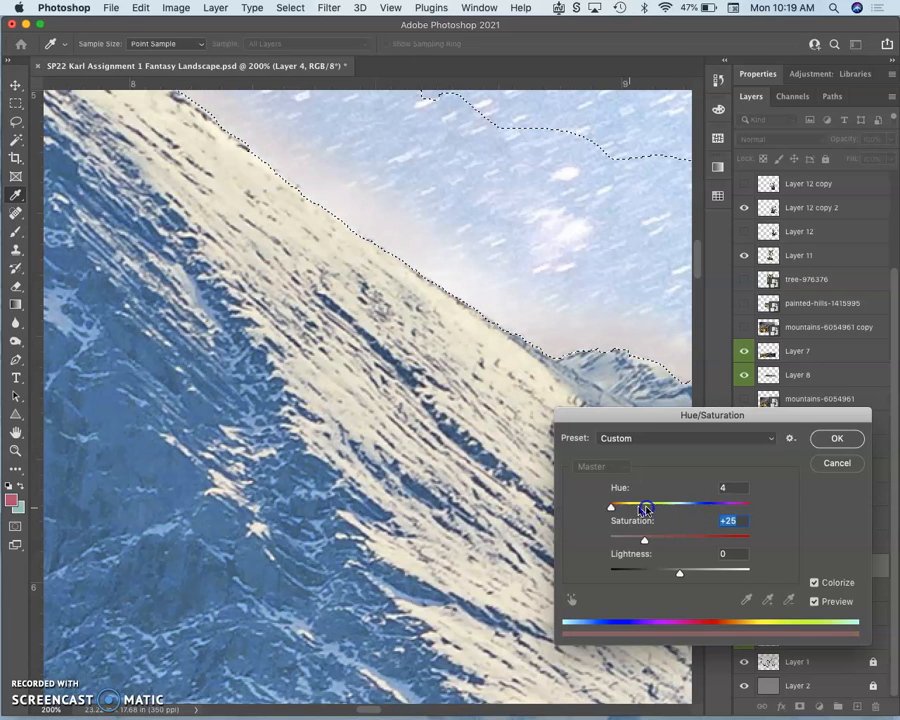
{"action": "left_click_drag", "start_coordinate": [645, 503], "coordinate": [707, 503]}
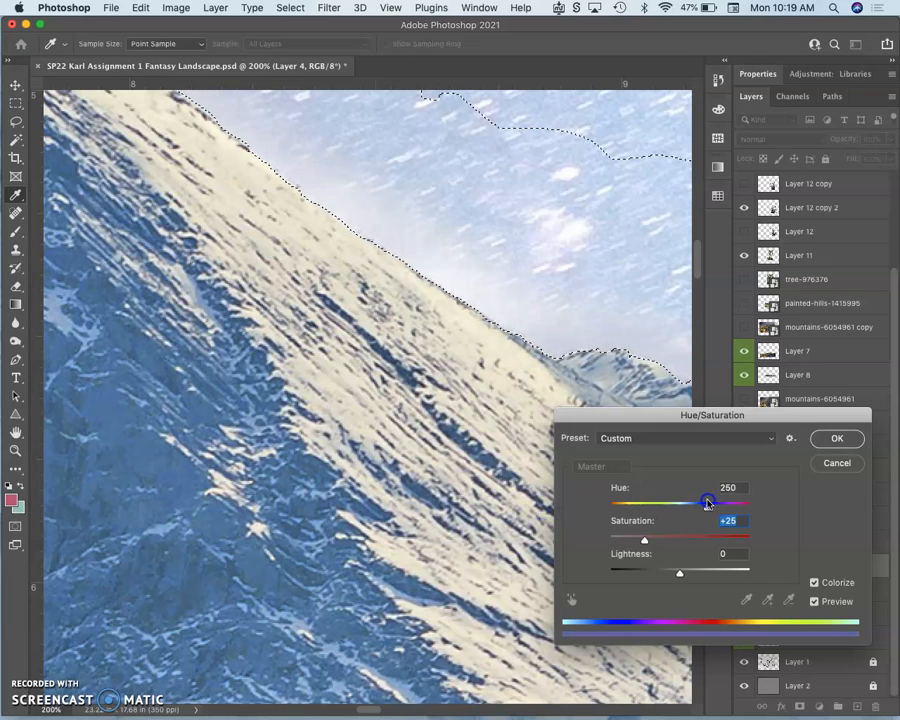
{"action": "left_click_drag", "start_coordinate": [707, 502], "coordinate": [730, 502]}
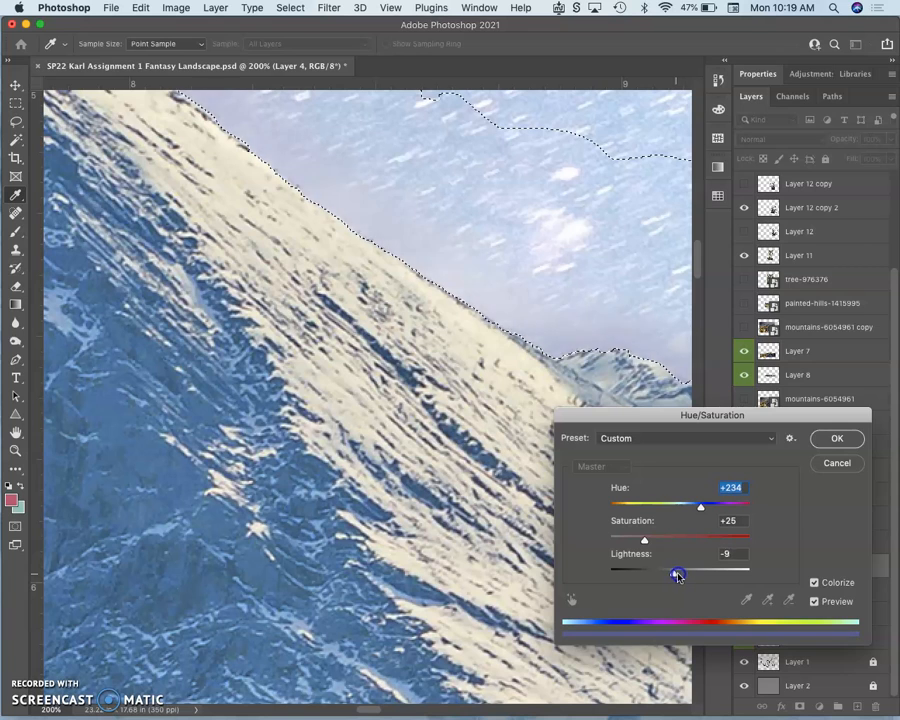
{"action": "left_click_drag", "start_coordinate": [677, 574], "coordinate": [677, 574]}
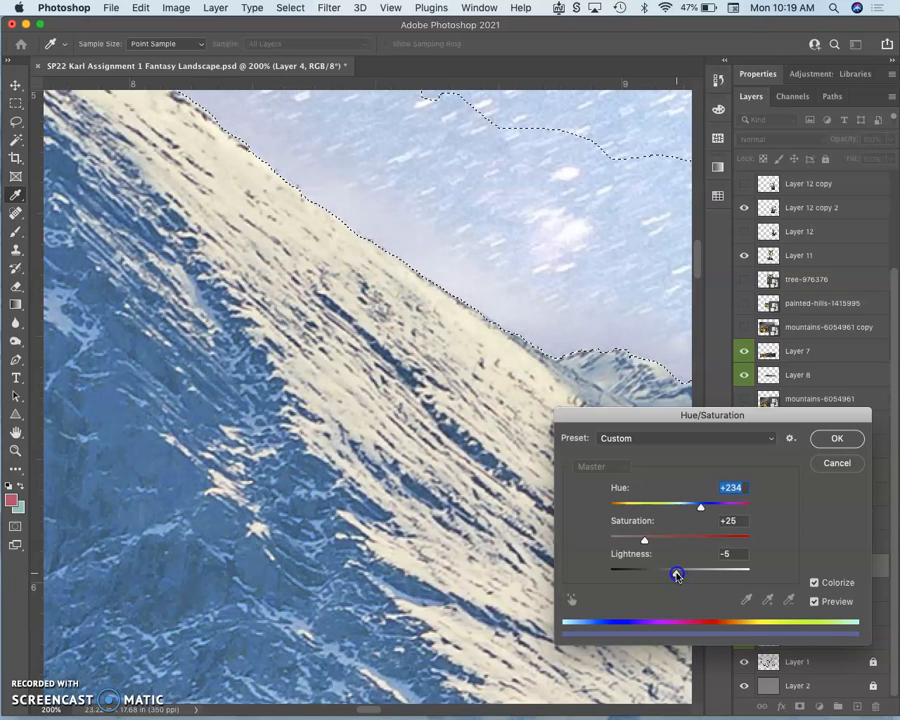
{"action": "left_click_drag", "start_coordinate": [644, 540], "coordinate": [660, 540]}
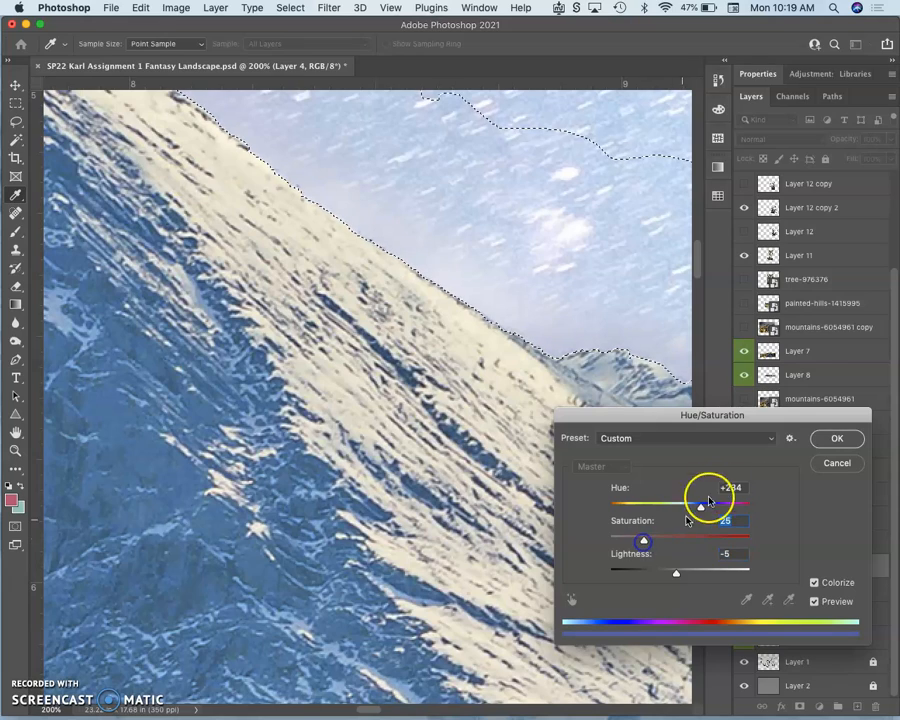
{"action": "left_click", "coordinate": [837, 438]}
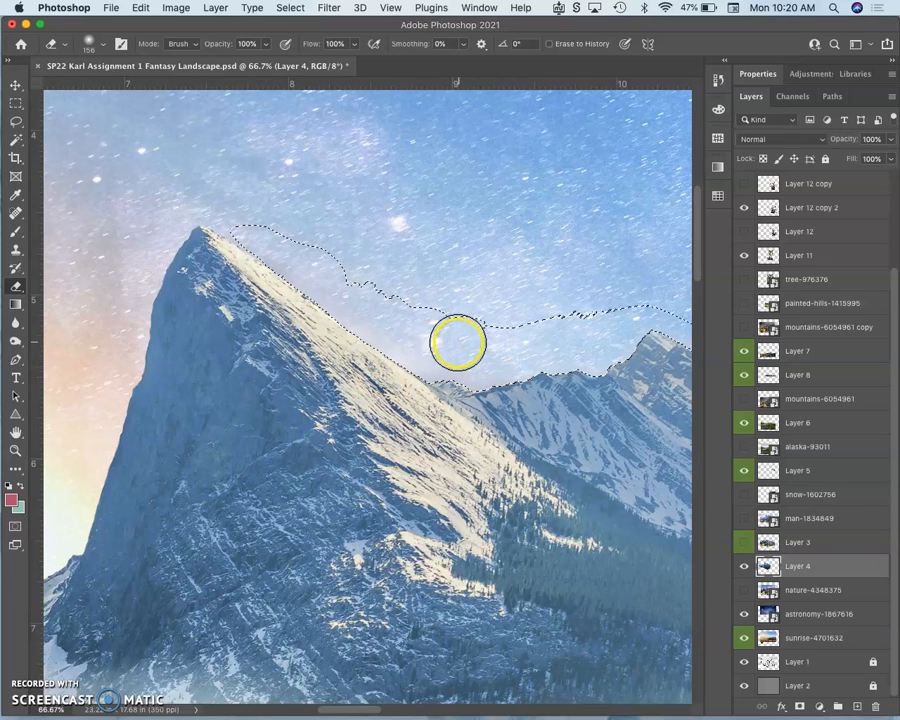
{"action": "mouse_move", "coordinate": [387, 305]}
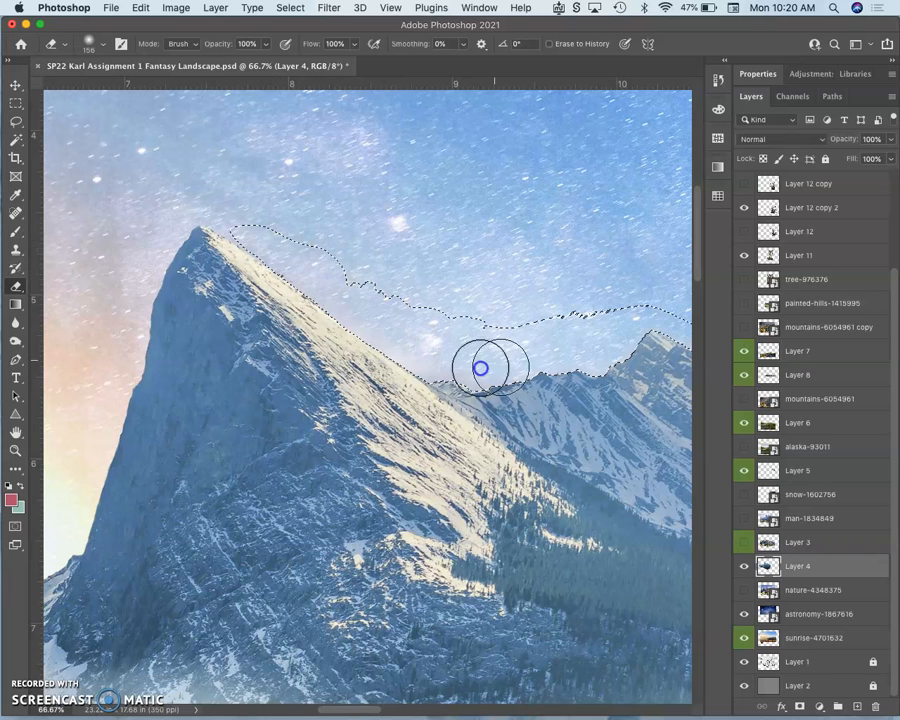
{"action": "mouse_move", "coordinate": [490, 325]}
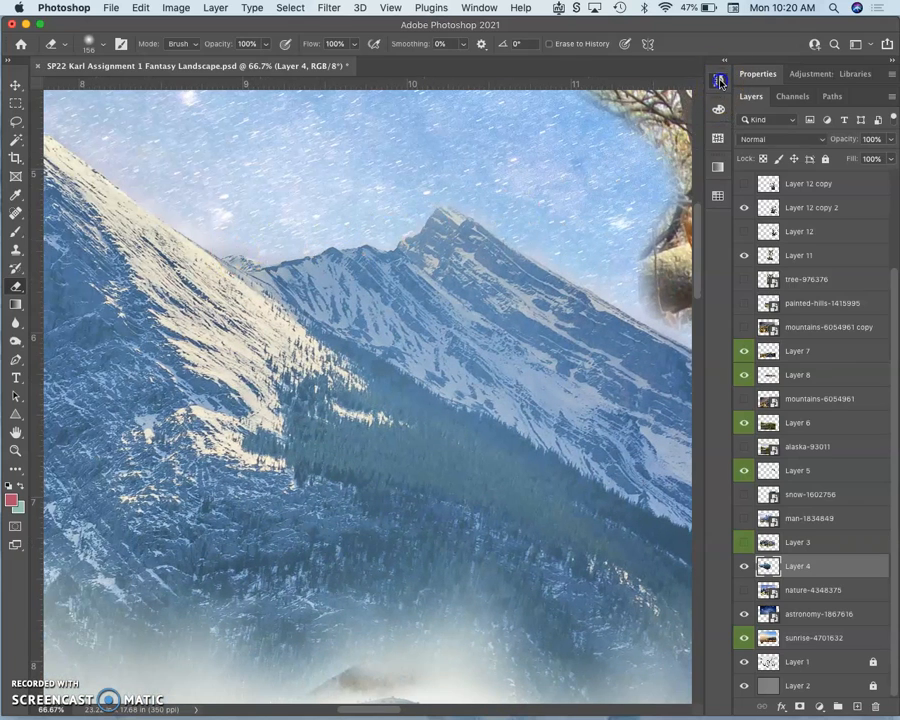
Erase the remaining halo near the second peak with History shown, then deselect
{"action": "left_click", "coordinate": [717, 79]}
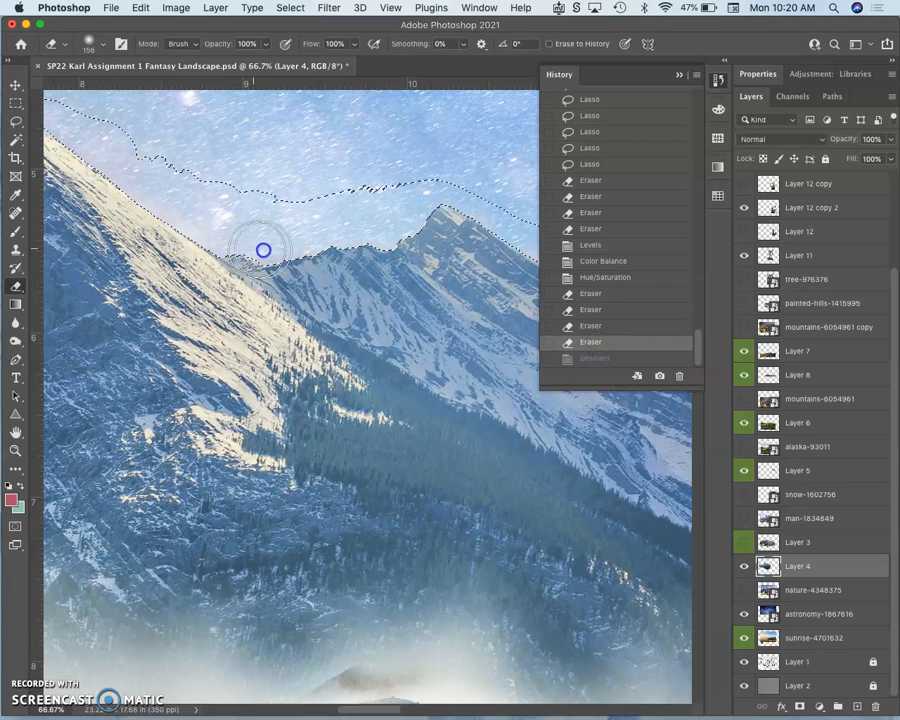
{"action": "left_click_drag", "start_coordinate": [264, 249], "coordinate": [141, 177]}
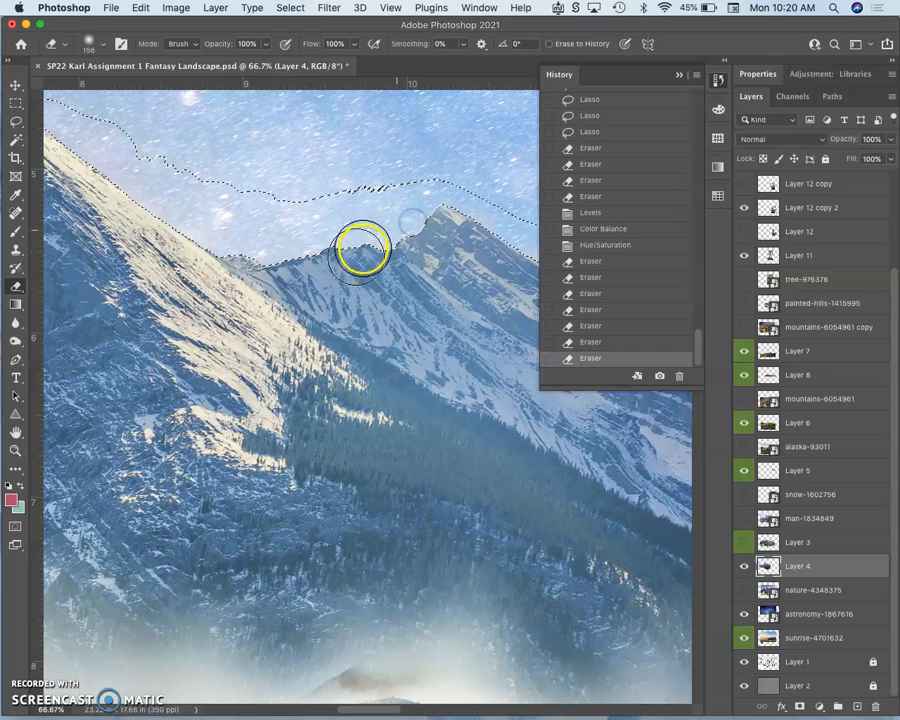
{"action": "key", "text": "cmd+d"}
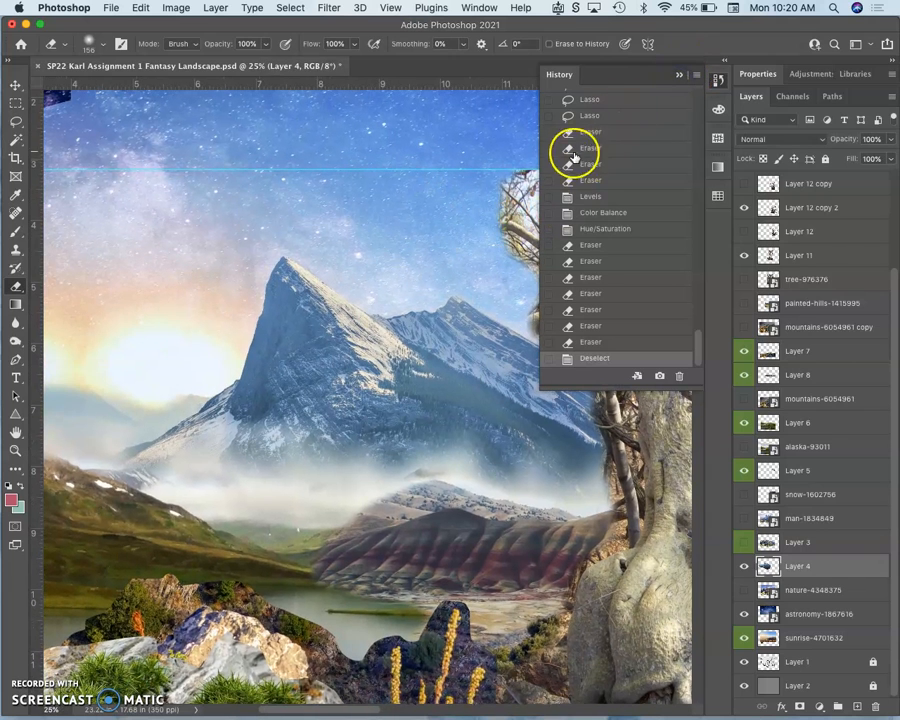
Close the History panel, pan to the right-side trees, and save the PSD
{"action": "left_click", "coordinate": [679, 75]}
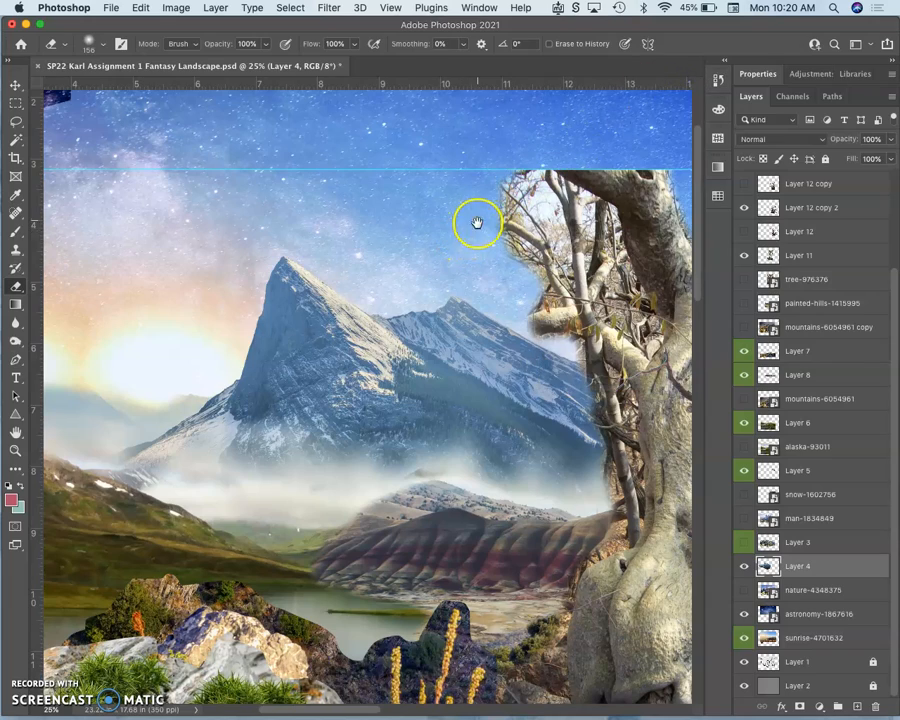
{"action": "left_click_drag", "start_coordinate": [478, 222], "coordinate": [318, 238]}
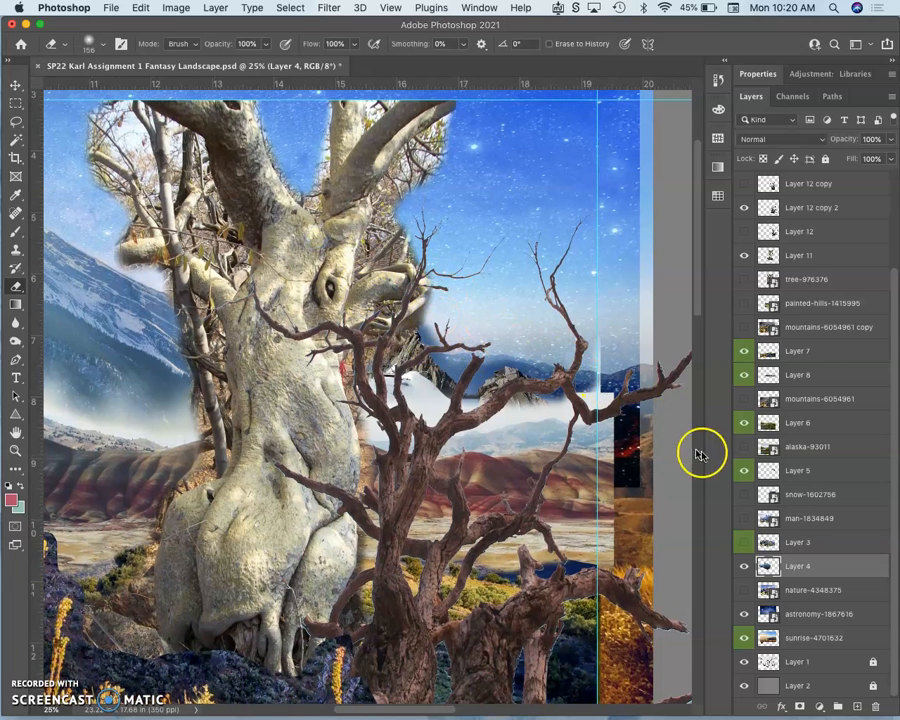
{"action": "left_click", "coordinate": [744, 542]}
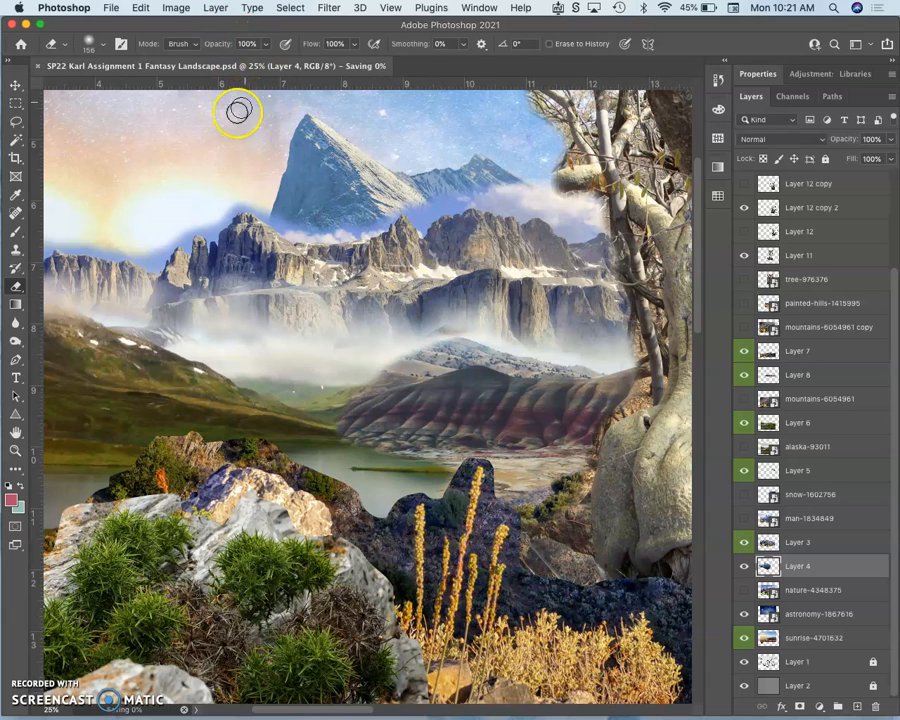
{"action": "mouse_move", "coordinate": [250, 115]}
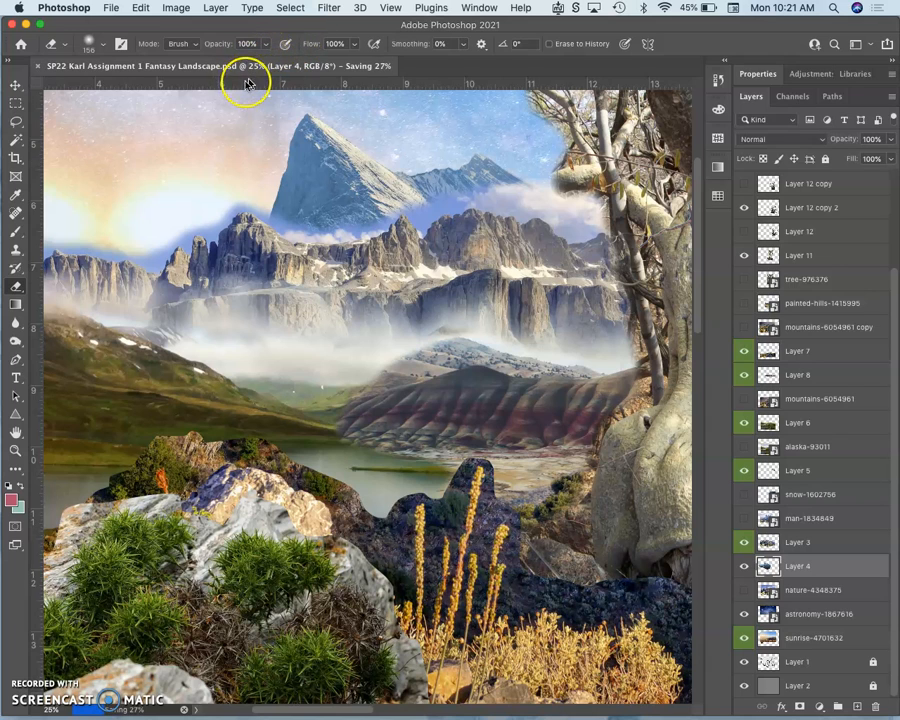
{"action": "left_click", "coordinate": [175, 8]}
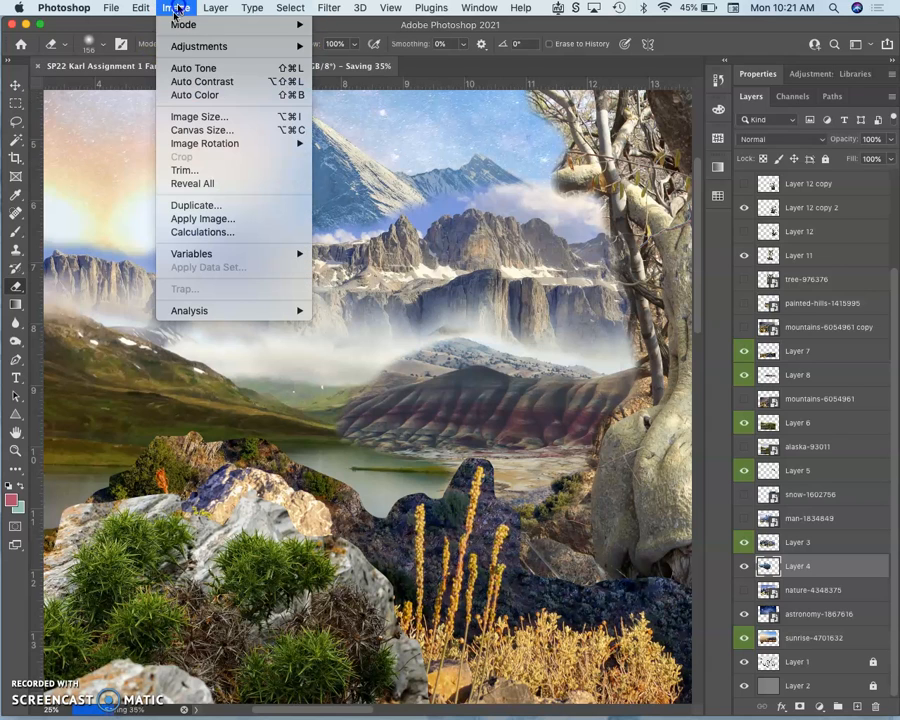
{"action": "mouse_move", "coordinate": [199, 46]}
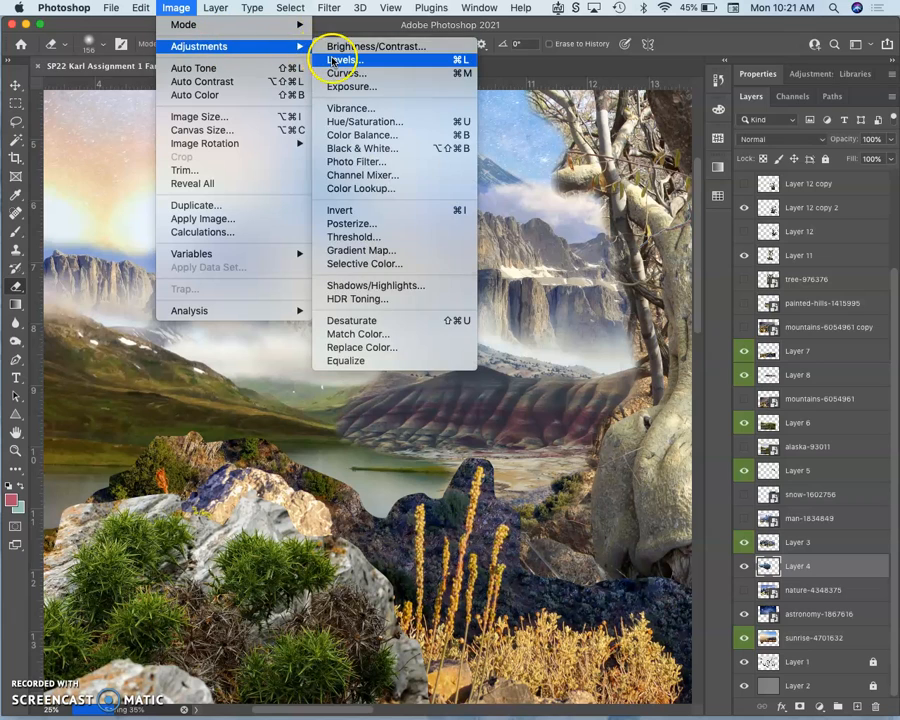
{"action": "left_click", "coordinate": [341, 59]}
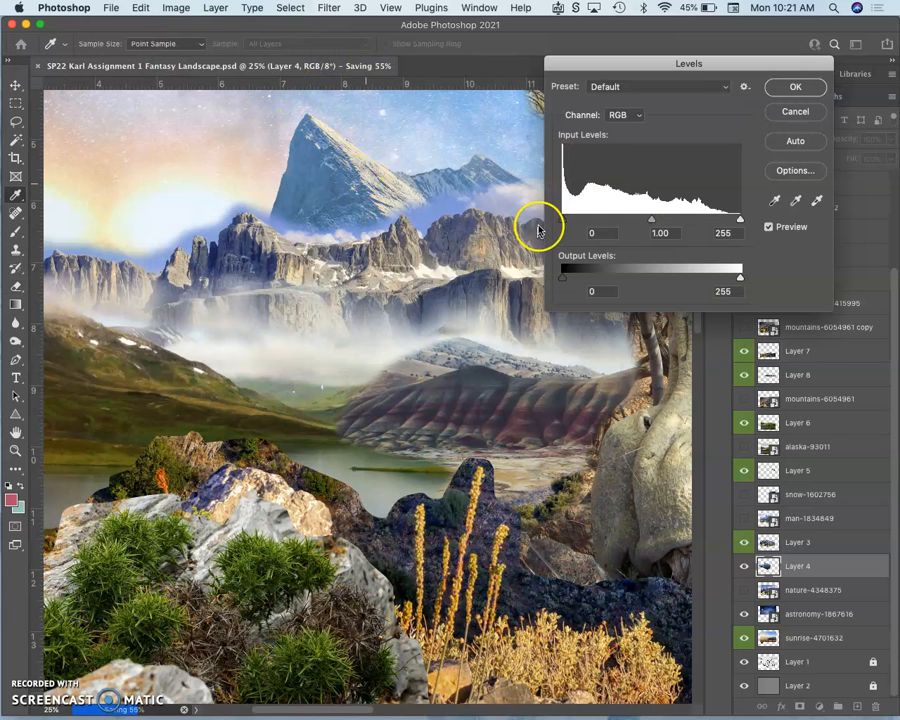
{"action": "left_click_drag", "start_coordinate": [651, 218], "coordinate": [643, 218]}
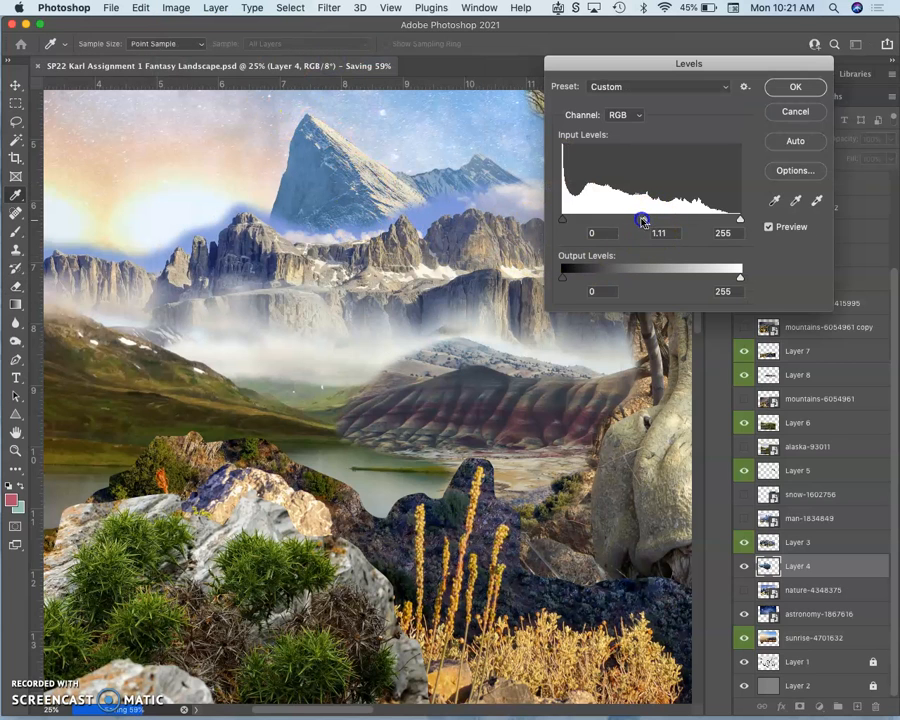
{"action": "left_click_drag", "start_coordinate": [643, 219], "coordinate": [646, 219]}
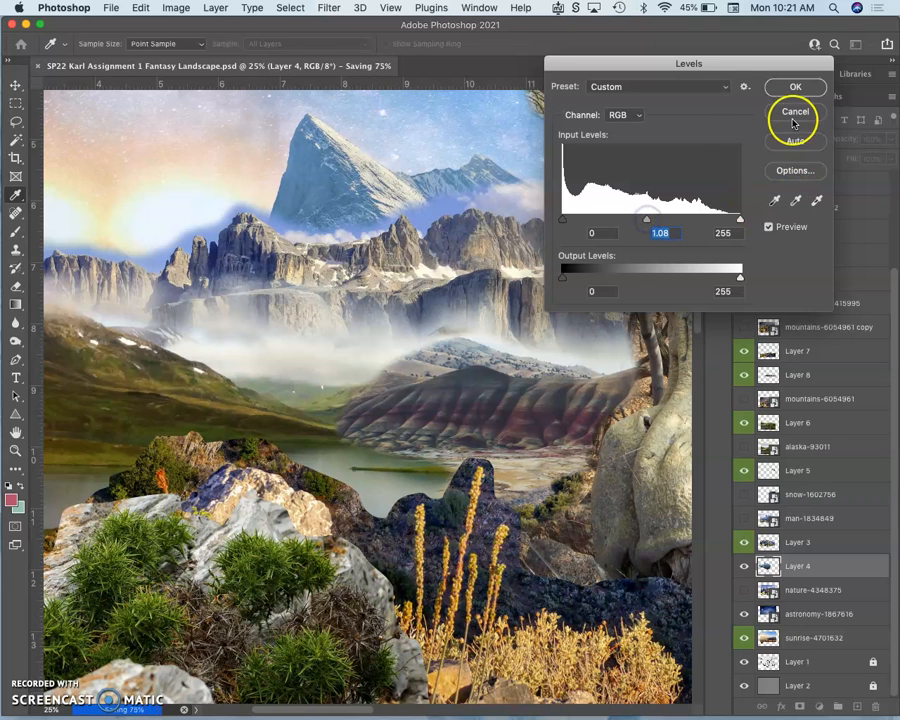
{"action": "left_click", "coordinate": [795, 111]}
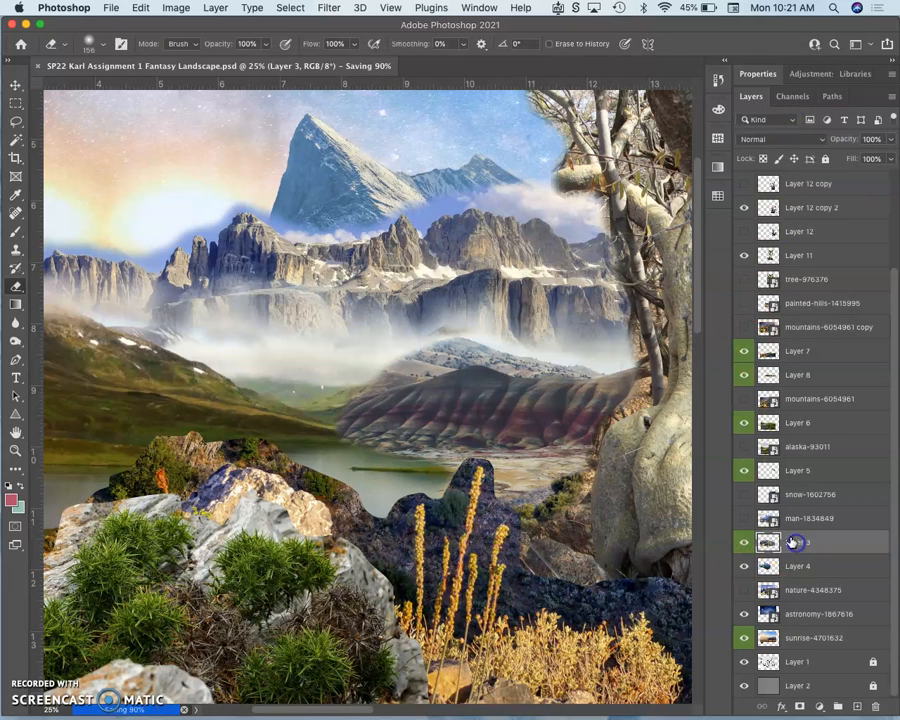
Apply Levels to Layer 3 with midtone input 1.14 and output black 13
{"action": "left_click", "coordinate": [175, 8]}
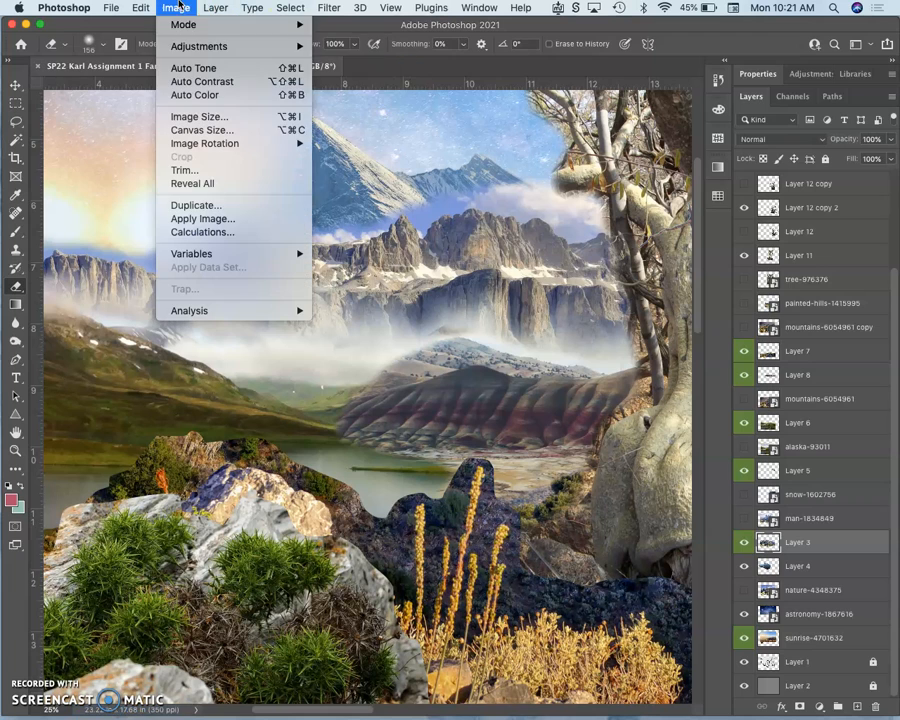
{"action": "mouse_move", "coordinate": [199, 46]}
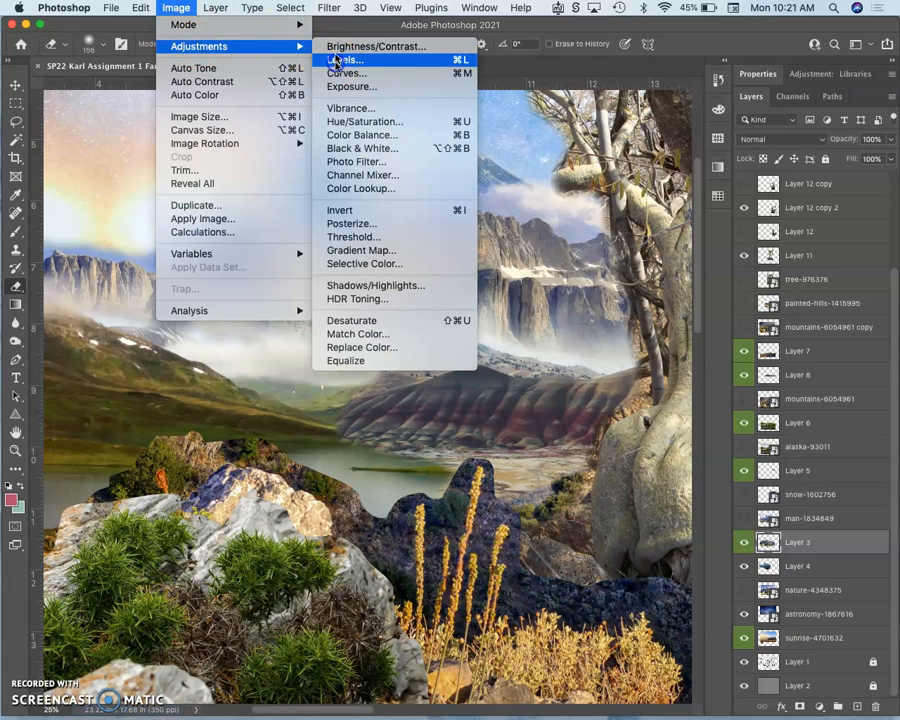
{"action": "left_click", "coordinate": [344, 59]}
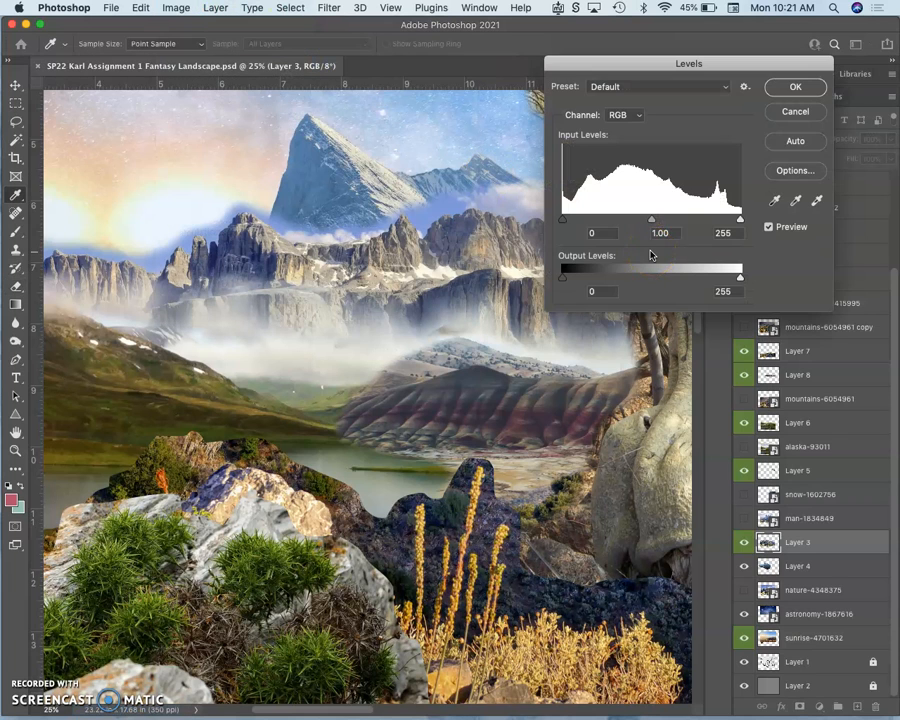
{"action": "left_click_drag", "start_coordinate": [652, 218], "coordinate": [641, 218]}
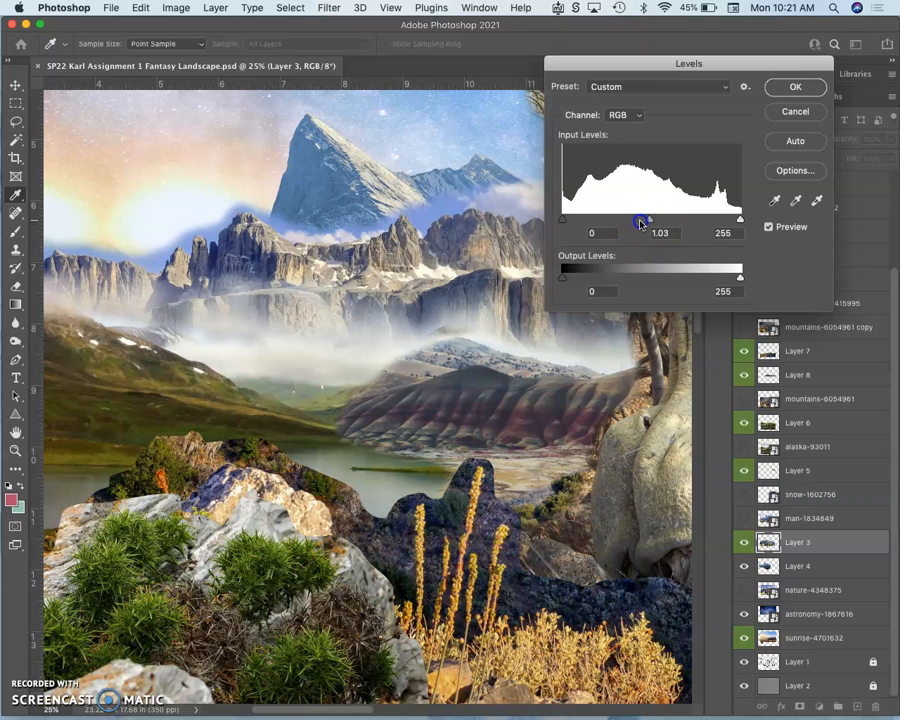
{"action": "left_click_drag", "start_coordinate": [641, 219], "coordinate": [681, 218]}
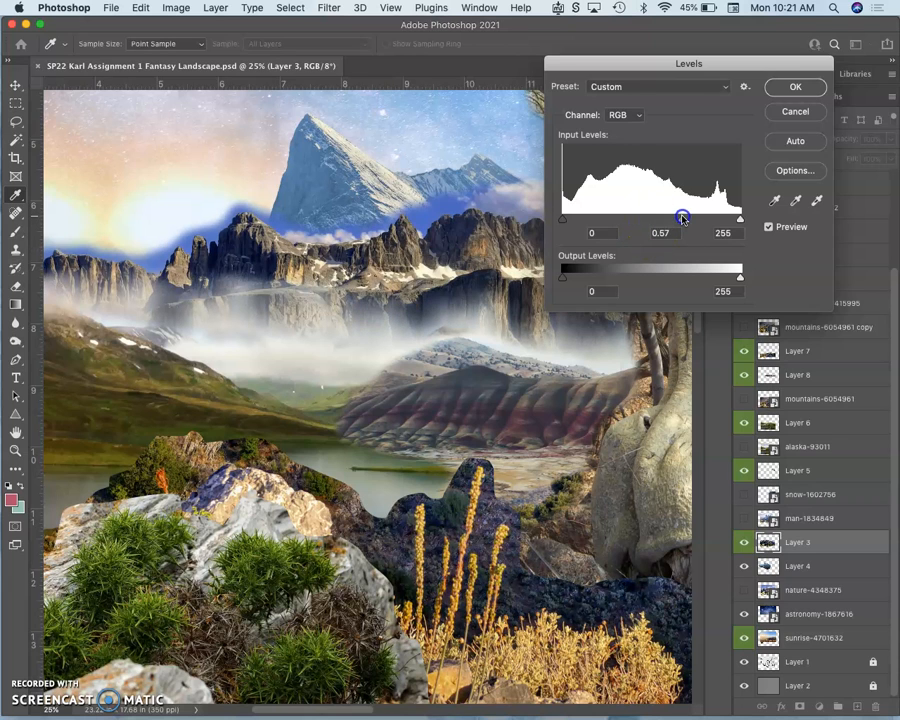
{"action": "left_click_drag", "start_coordinate": [681, 218], "coordinate": [643, 218]}
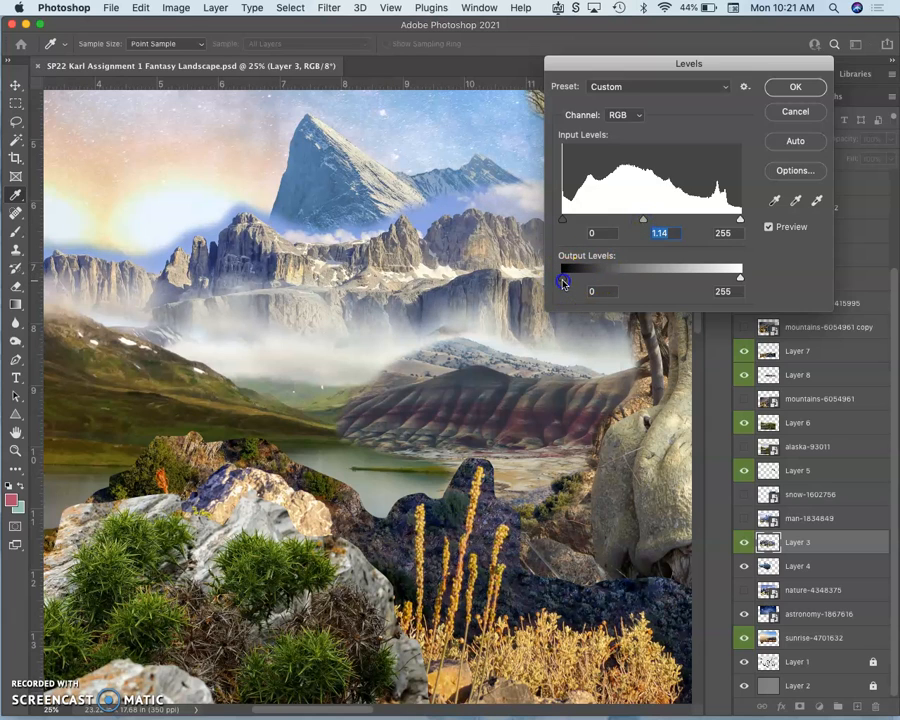
{"action": "left_click_drag", "start_coordinate": [564, 278], "coordinate": [577, 278]}
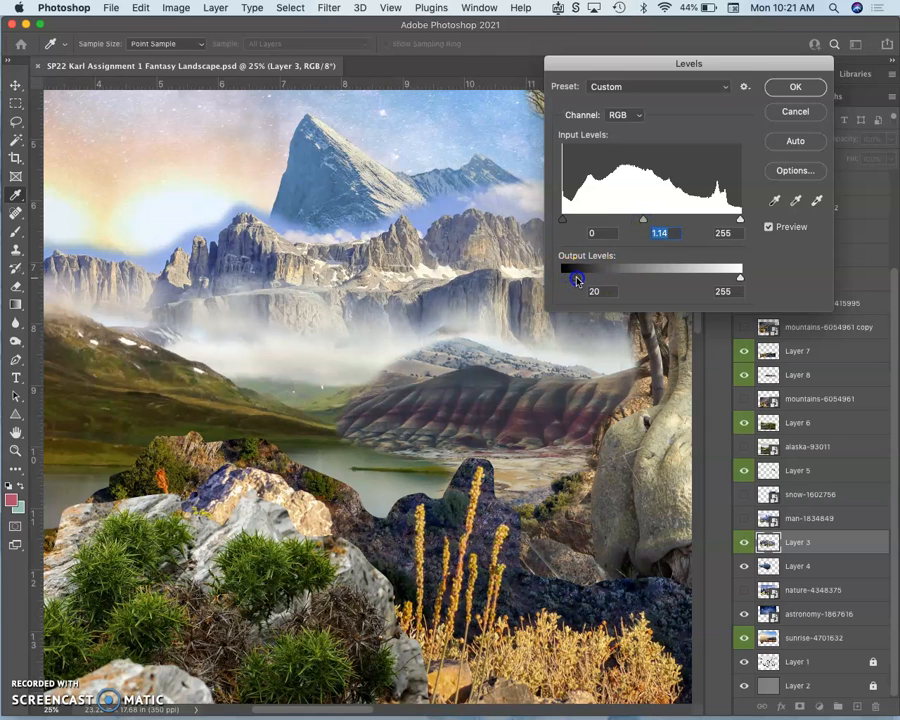
{"action": "left_click_drag", "start_coordinate": [577, 278], "coordinate": [572, 278]}
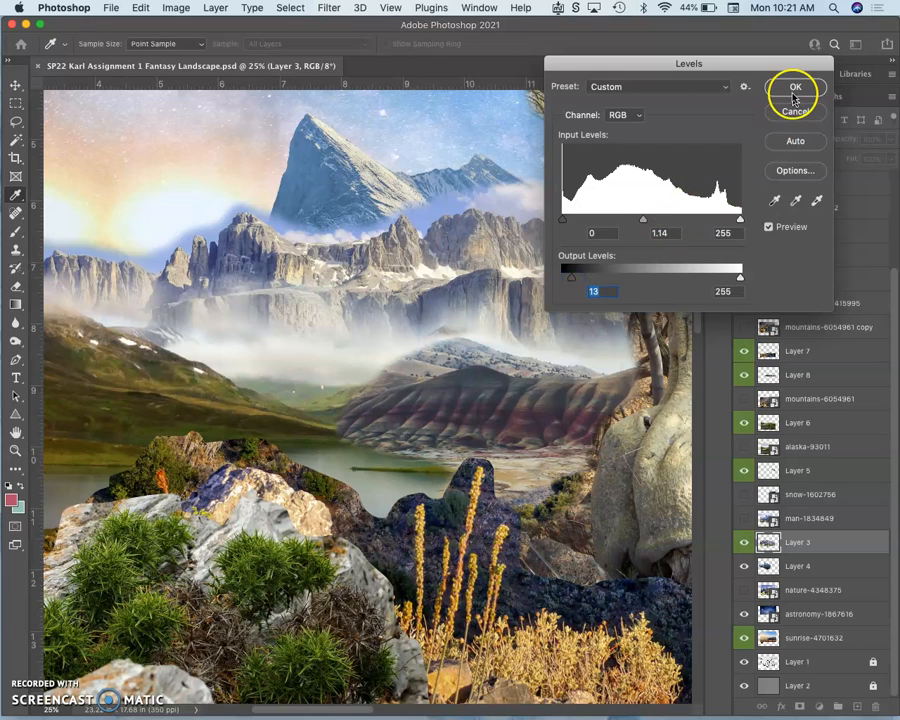
{"action": "left_click", "coordinate": [795, 86]}
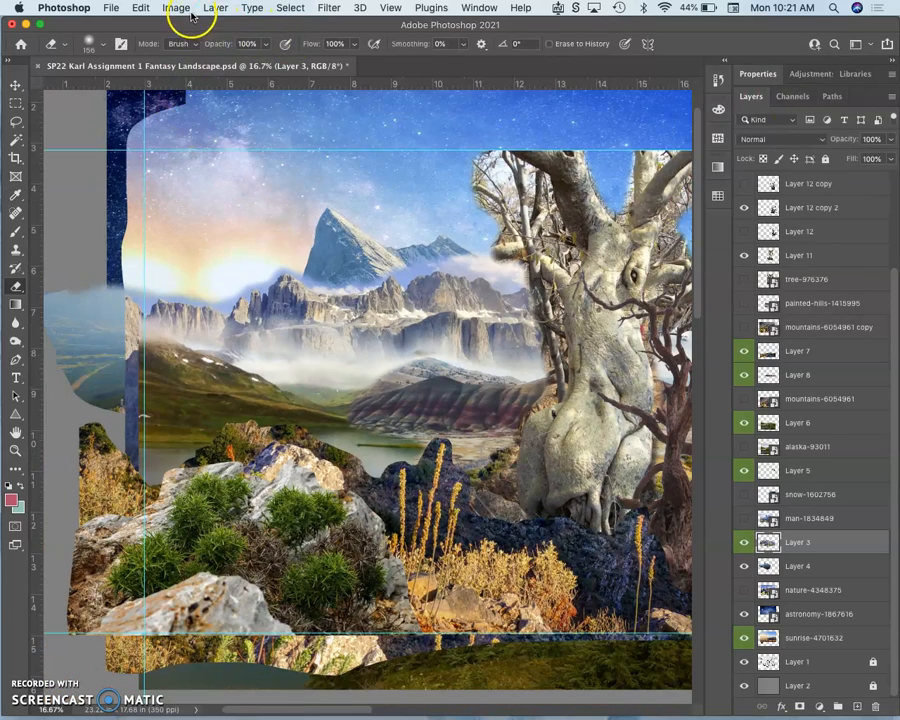
Set Layer 3's Color Balance midtones to -56, -1, +23 with Preserve Luminosity on
{"action": "left_click", "coordinate": [176, 8]}
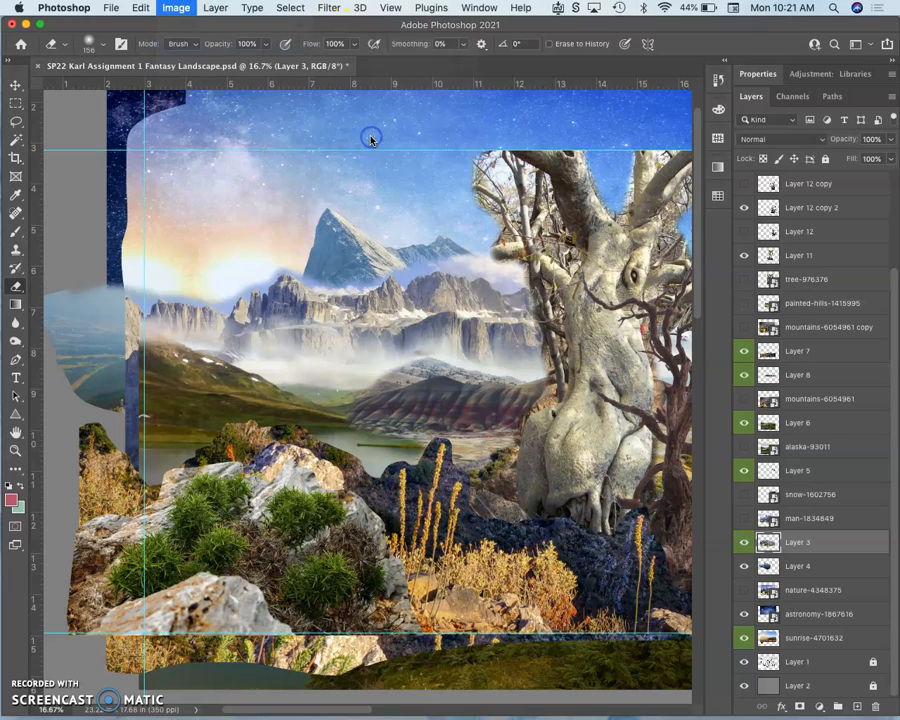
{"action": "left_click", "coordinate": [176, 8]}
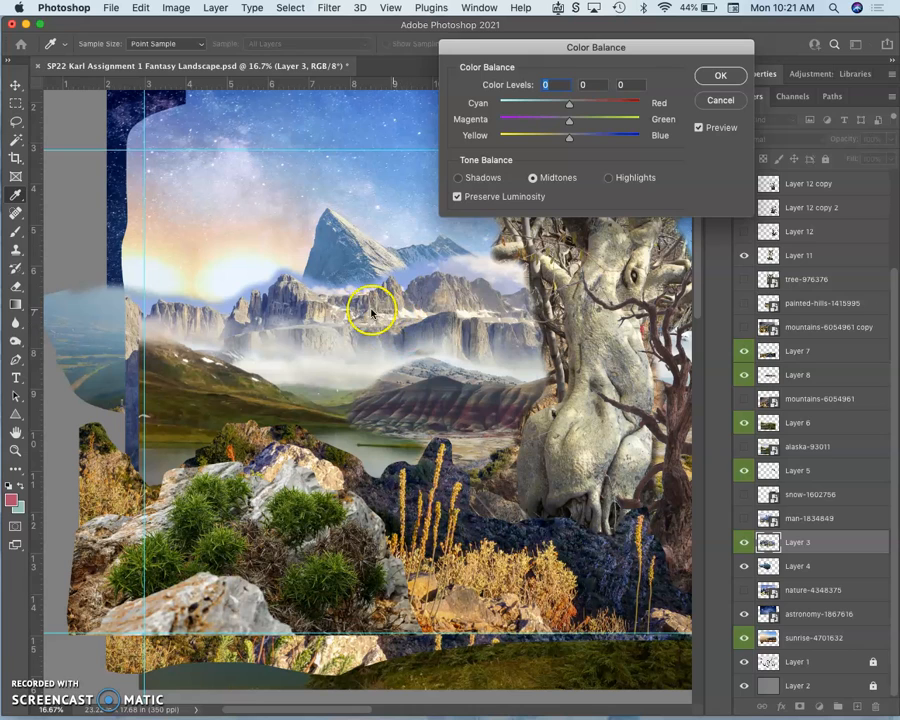
{"action": "left_click_drag", "start_coordinate": [569, 104], "coordinate": [575, 104]}
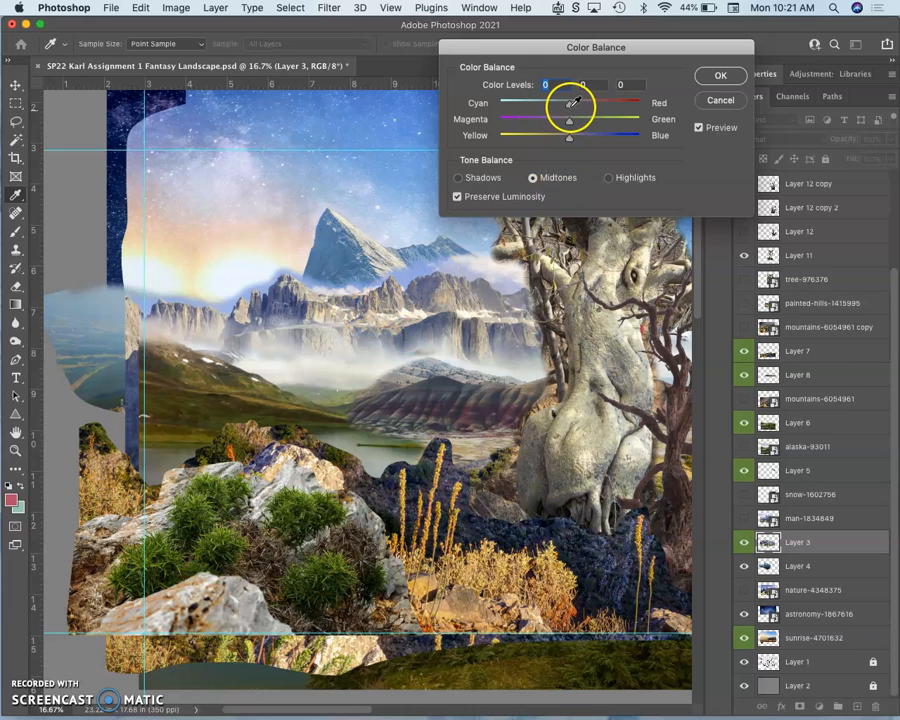
{"action": "left_click_drag", "start_coordinate": [570, 103], "coordinate": [543, 103]}
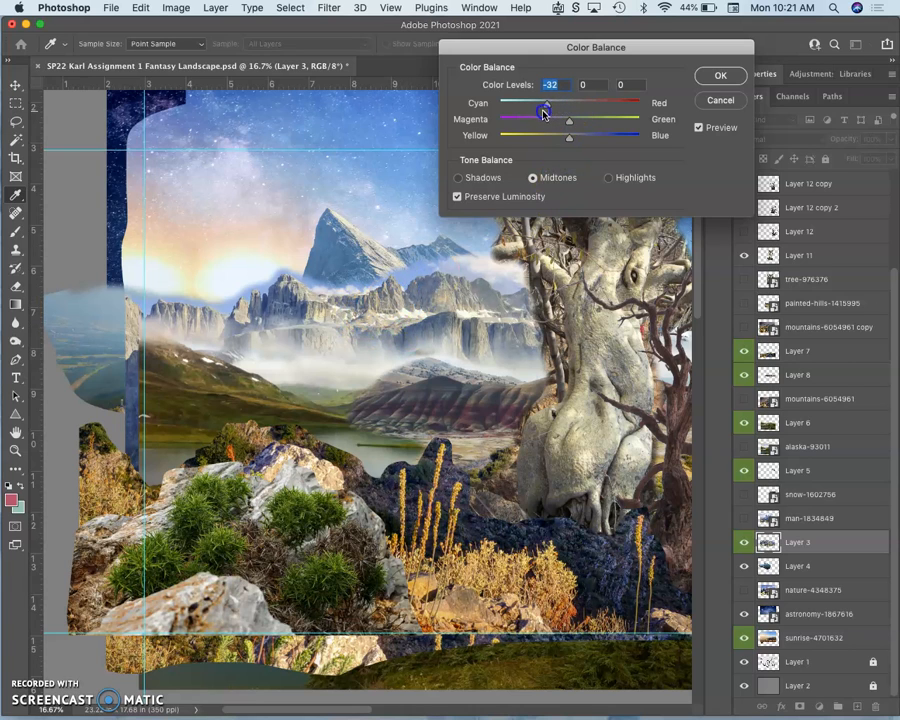
{"action": "left_click_drag", "start_coordinate": [543, 110], "coordinate": [530, 110]}
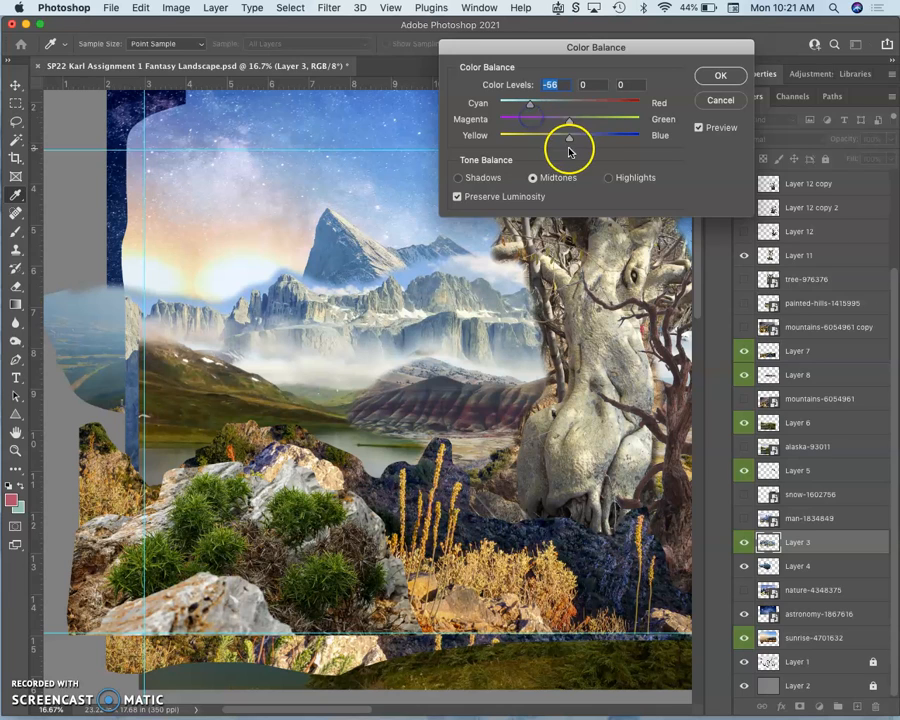
{"action": "left_click_drag", "start_coordinate": [568, 139], "coordinate": [590, 139]}
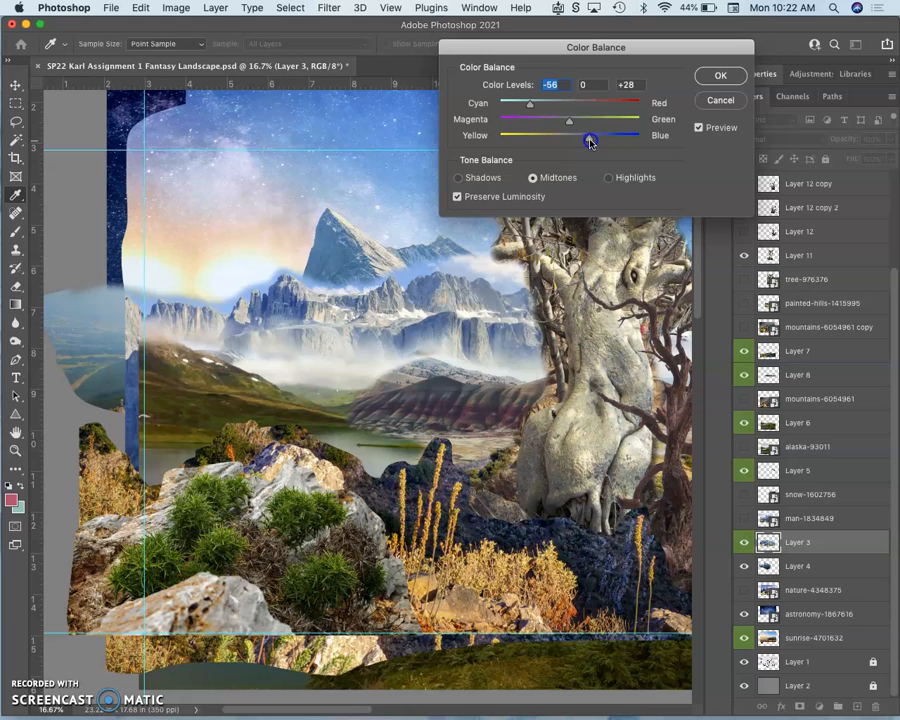
{"action": "left_click_drag", "start_coordinate": [590, 140], "coordinate": [586, 140]}
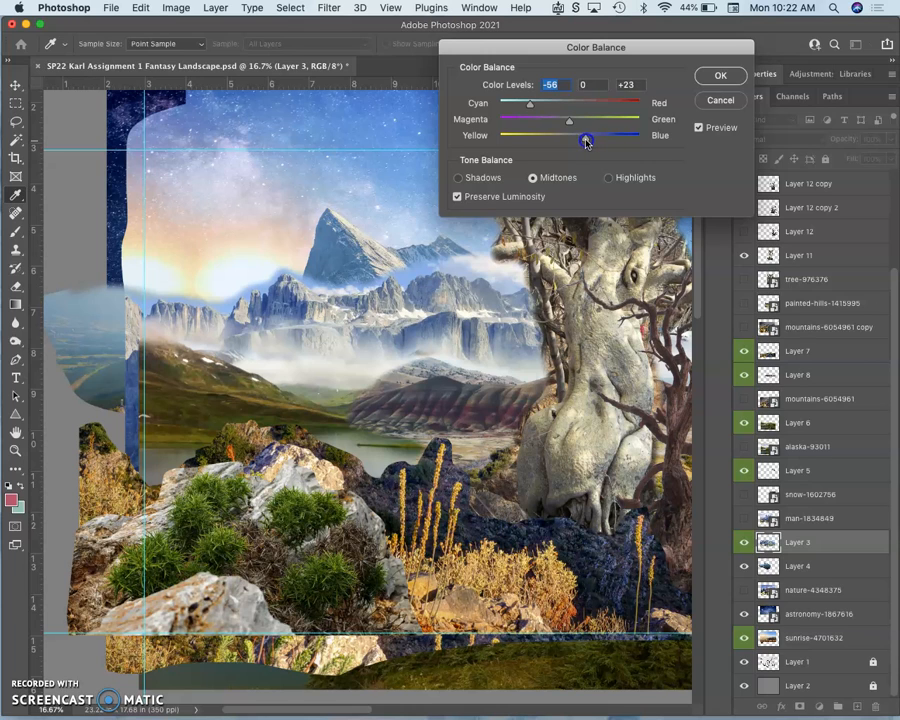
{"action": "left_click_drag", "start_coordinate": [585, 140], "coordinate": [575, 127]}
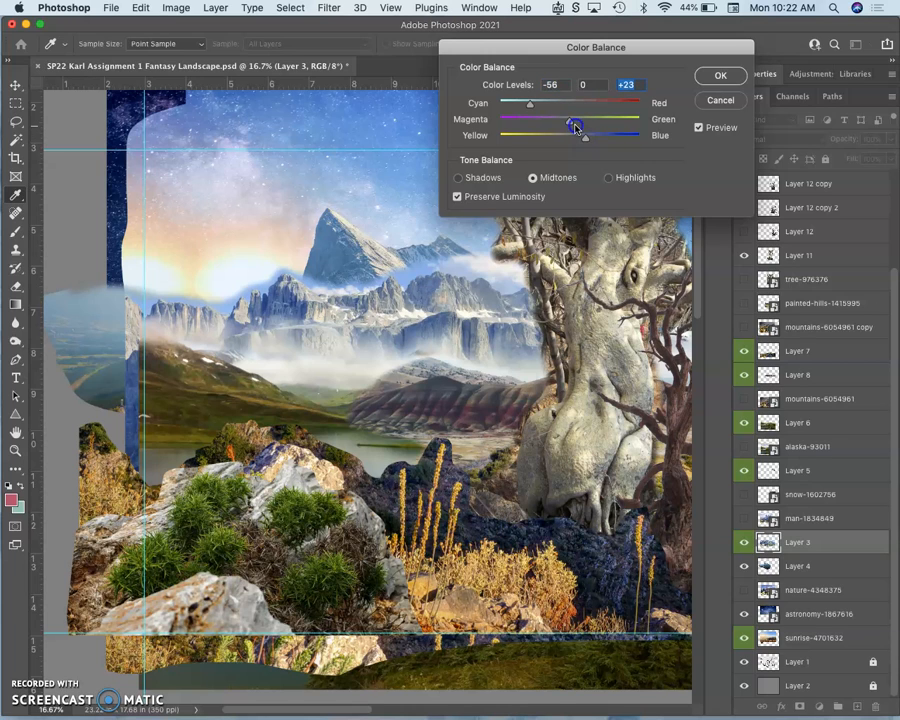
{"action": "left_click_drag", "start_coordinate": [575, 127], "coordinate": [565, 127]}
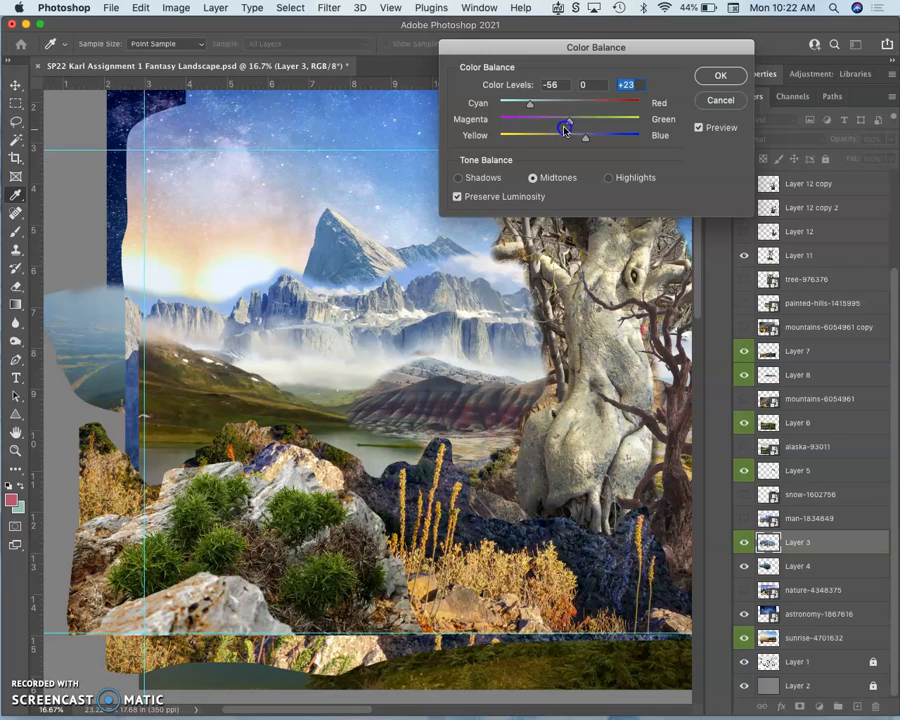
{"action": "left_click_drag", "start_coordinate": [567, 127], "coordinate": [565, 125]}
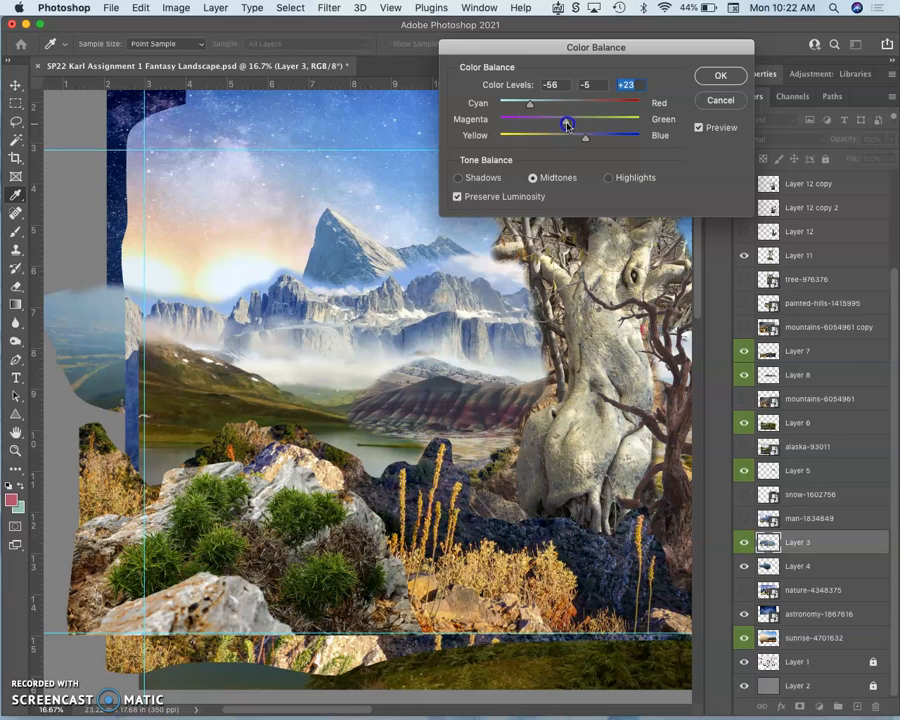
{"action": "left_click_drag", "start_coordinate": [567, 121], "coordinate": [571, 121]}
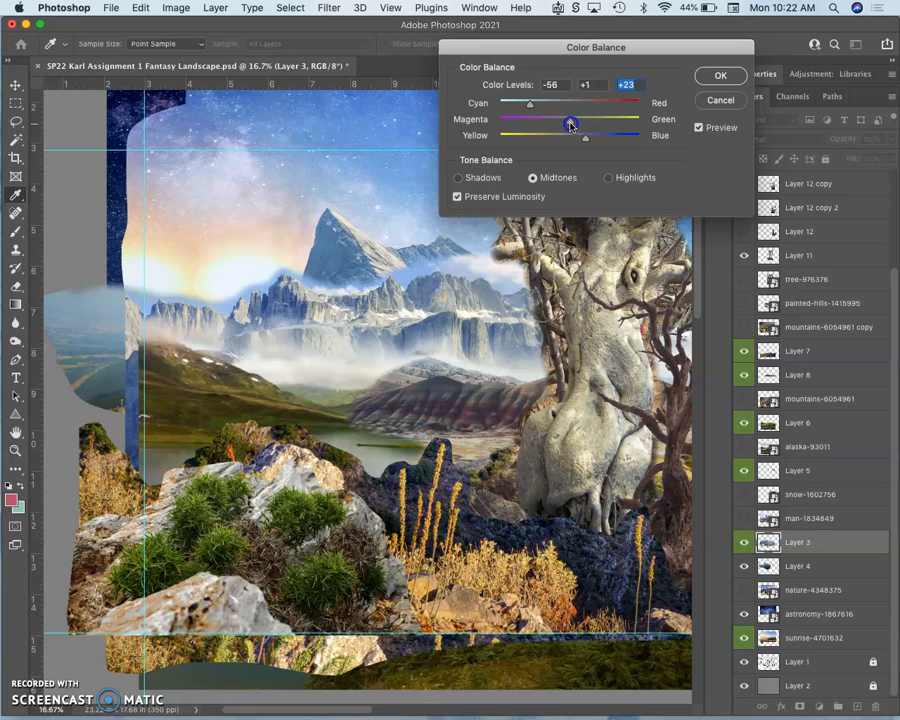
{"action": "left_click_drag", "start_coordinate": [570, 124], "coordinate": [583, 124]}
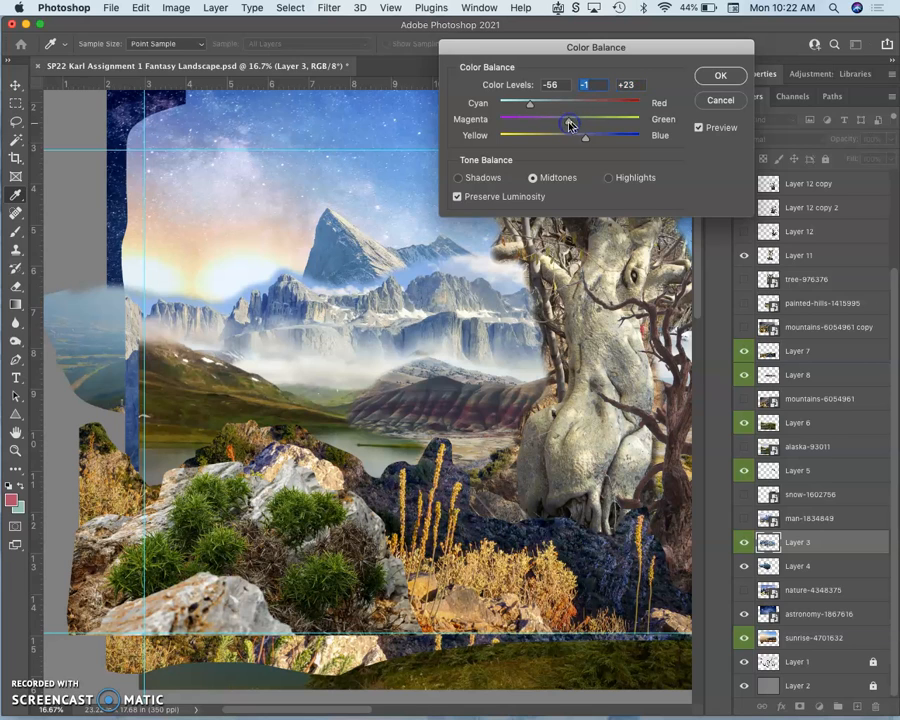
{"action": "left_click", "coordinate": [720, 75]}
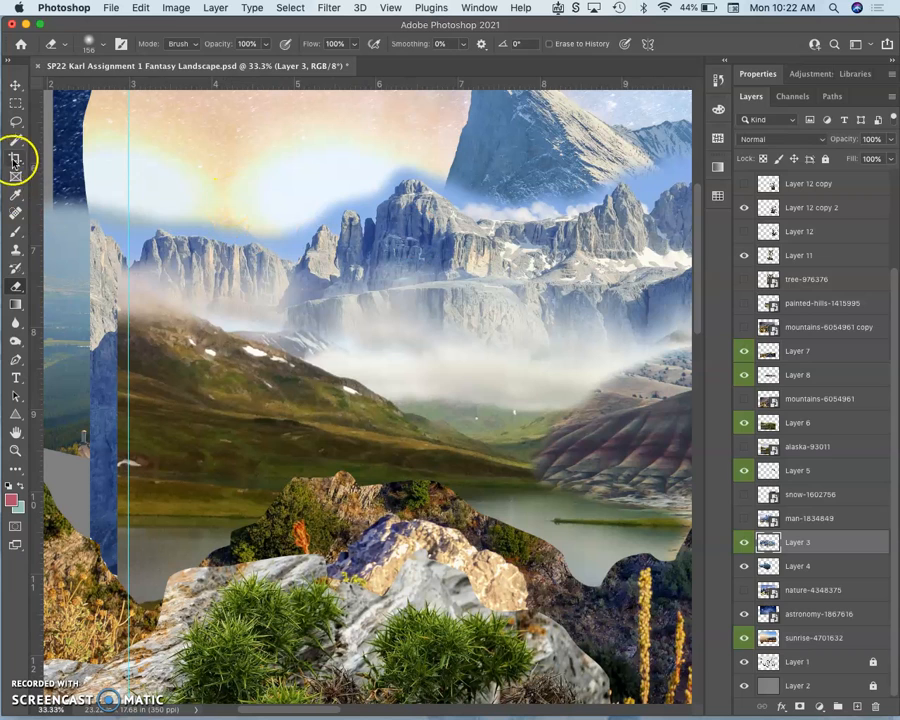
Try Hue -3, Saturation +1 and Lightness -1 on Layer 3 in Hue/Saturation
{"action": "left_click", "coordinate": [176, 8]}
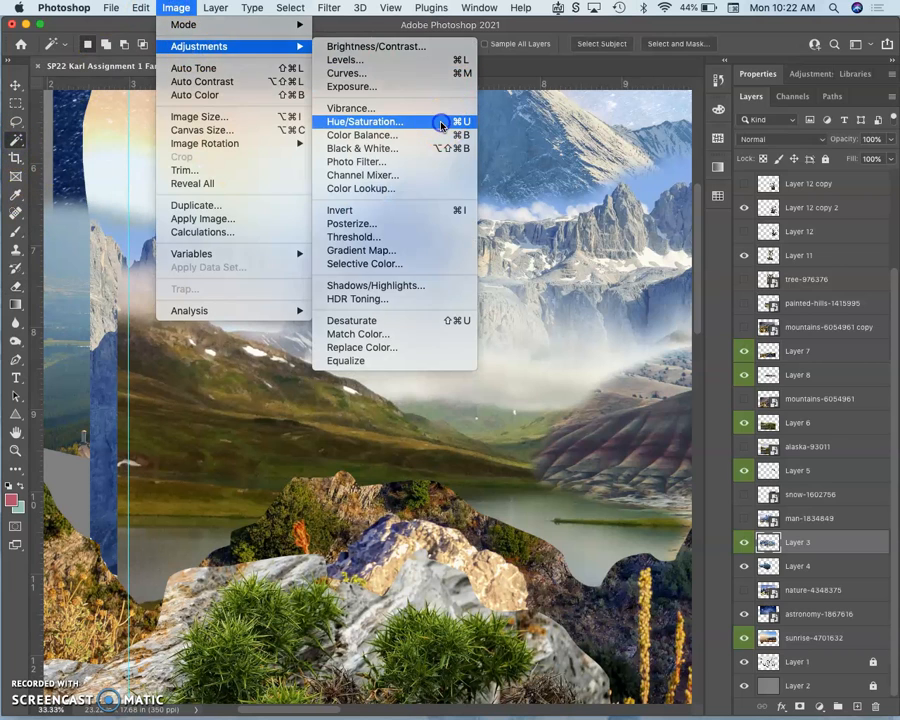
{"action": "left_click", "coordinate": [365, 121]}
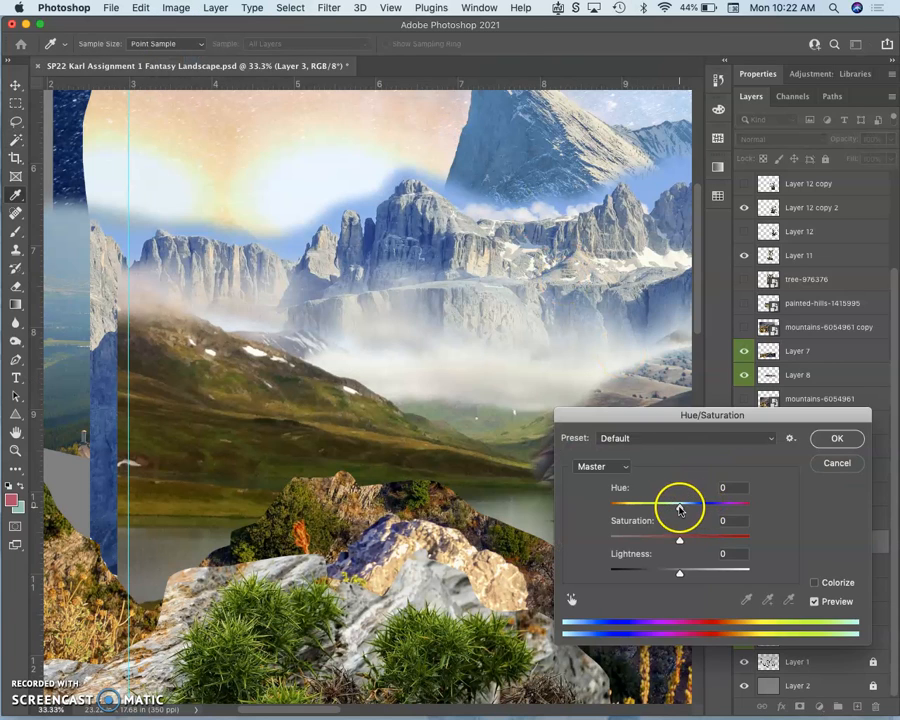
{"action": "left_click_drag", "start_coordinate": [679, 503], "coordinate": [671, 503]}
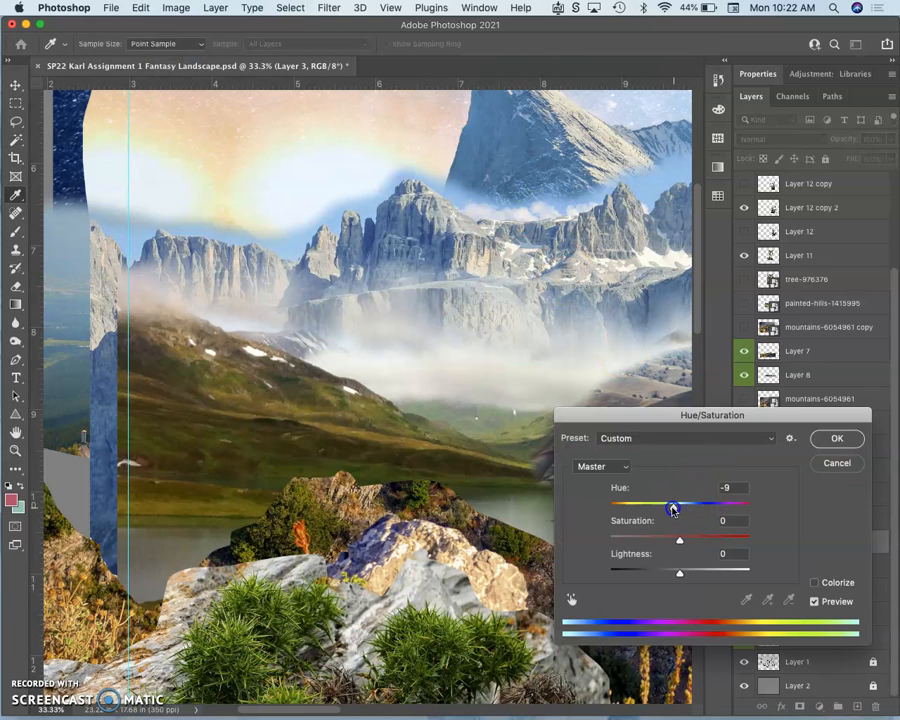
{"action": "left_click_drag", "start_coordinate": [670, 507], "coordinate": [685, 507]}
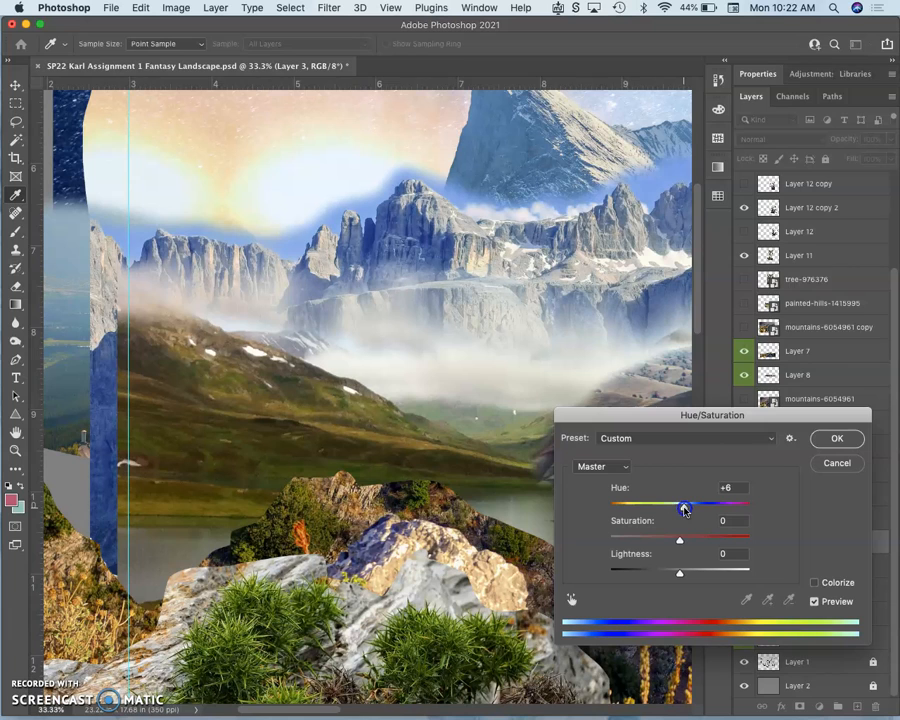
{"action": "left_click_drag", "start_coordinate": [683, 508], "coordinate": [678, 508]}
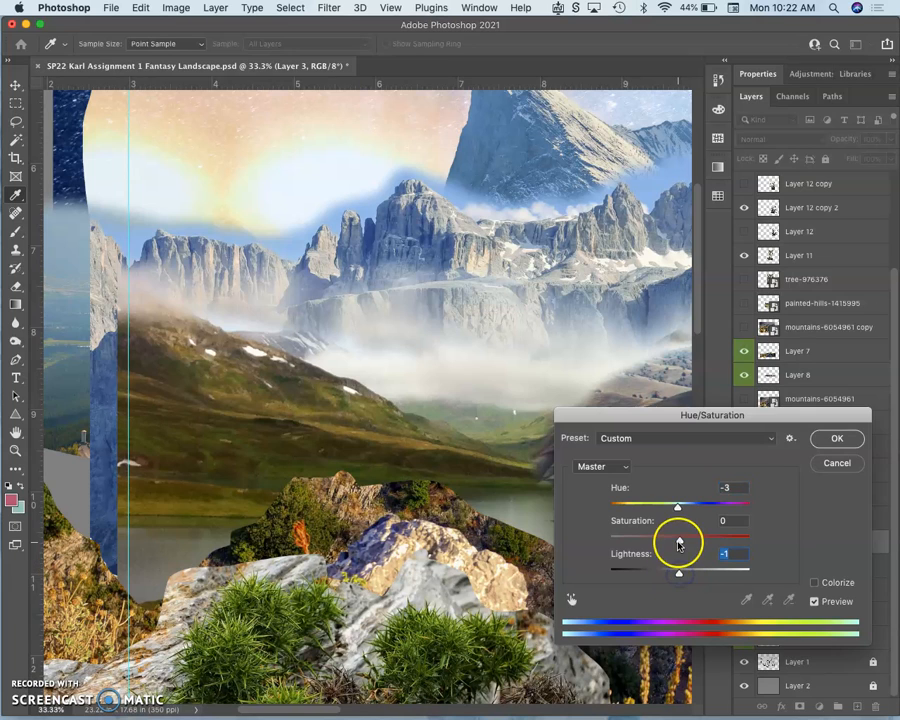
{"action": "left_click_drag", "start_coordinate": [678, 535], "coordinate": [690, 535]}
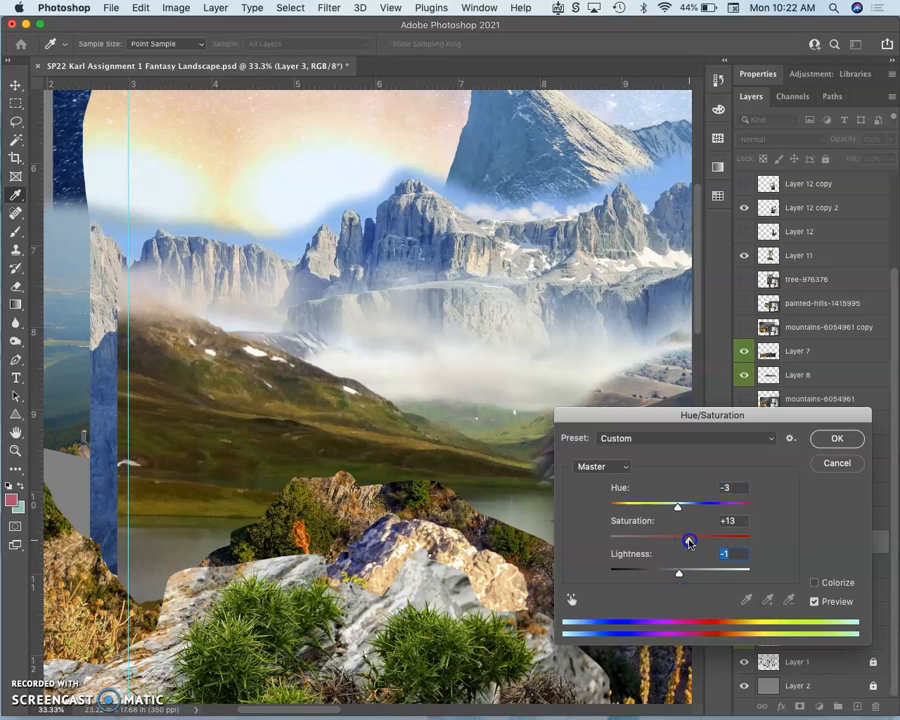
{"action": "left_click_drag", "start_coordinate": [688, 540], "coordinate": [655, 540]}
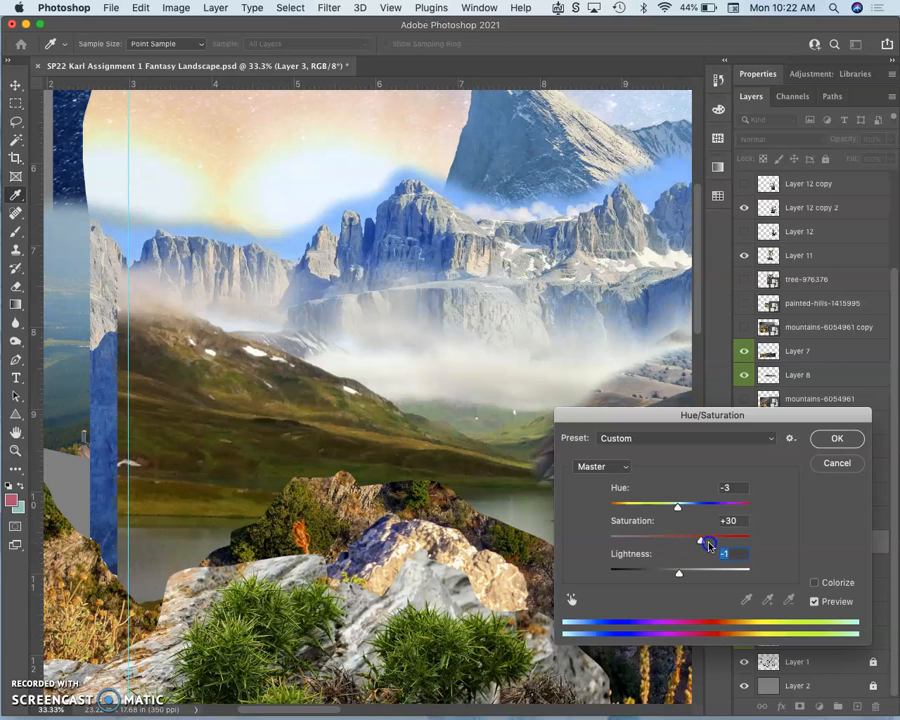
{"action": "left_click_drag", "start_coordinate": [708, 538], "coordinate": [679, 538]}
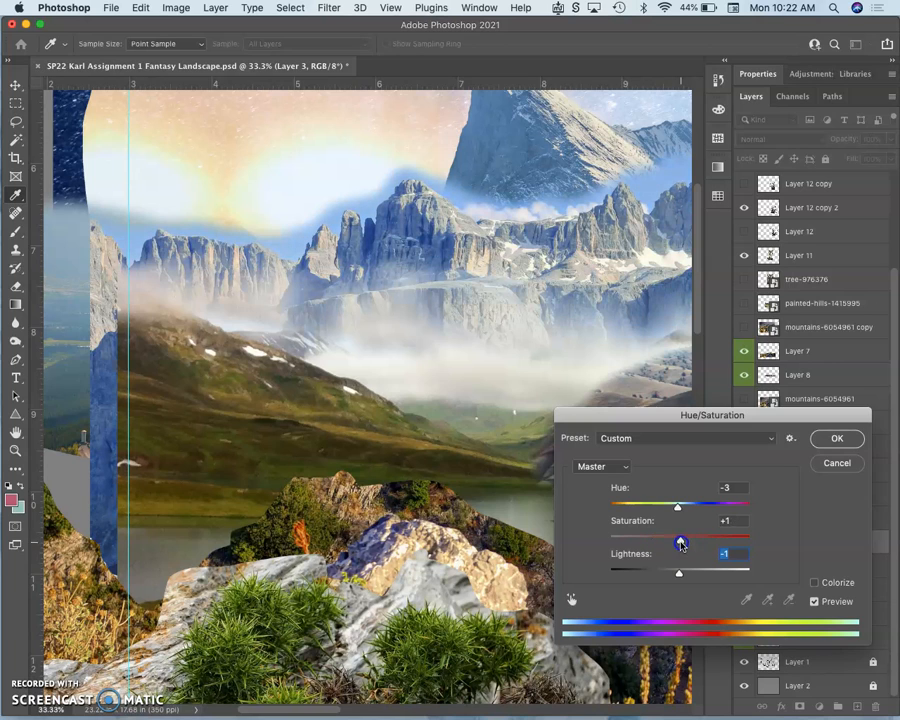
{"action": "left_click_drag", "start_coordinate": [677, 538], "coordinate": [670, 538]}
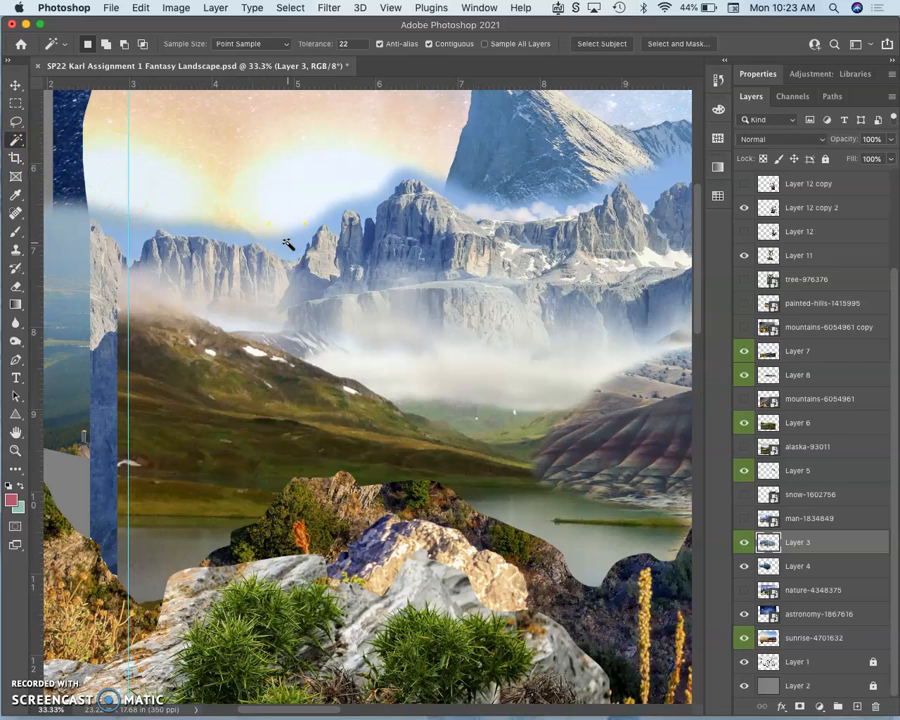
Magic Wand the sky halo at tolerance 22, deselect, then select the sky around the peaks
{"action": "left_click", "coordinate": [287, 245]}
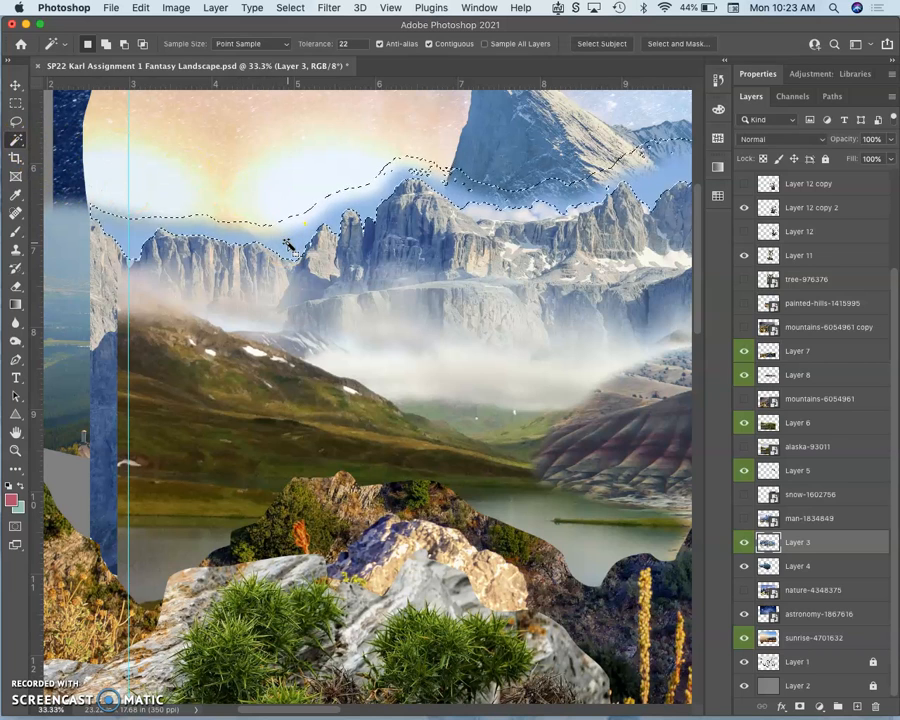
{"action": "left_click", "coordinate": [420, 175]}
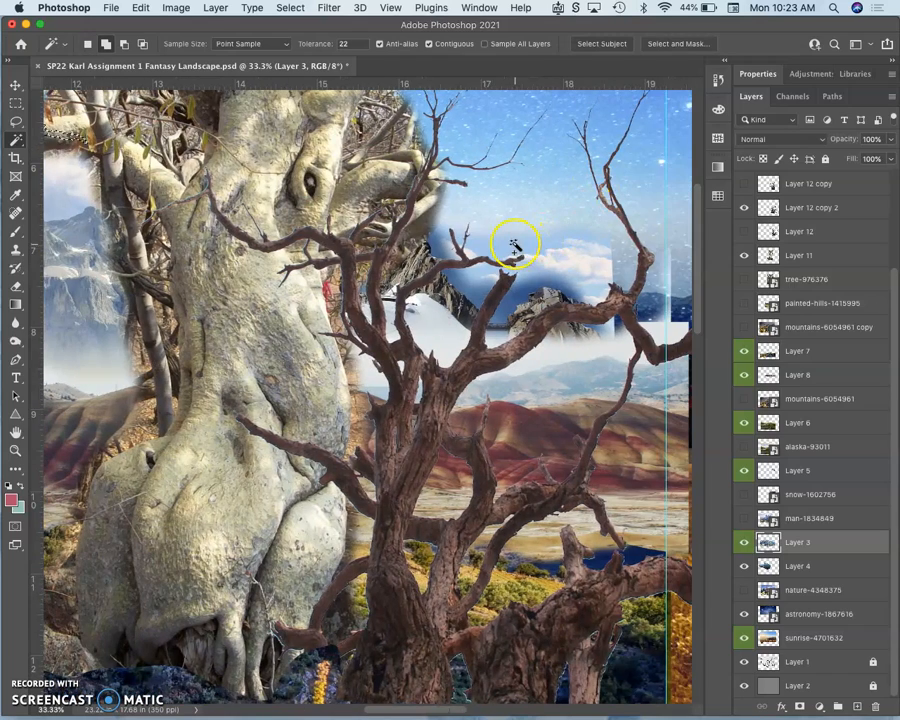
{"action": "left_click", "coordinate": [515, 245]}
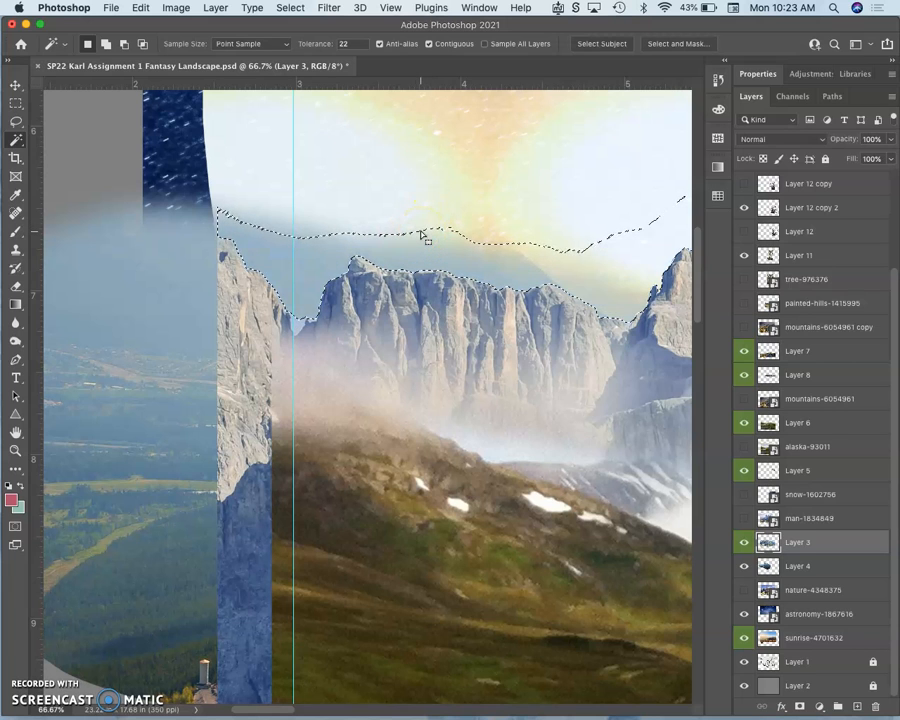
{"action": "key", "text": "cmd+d"}
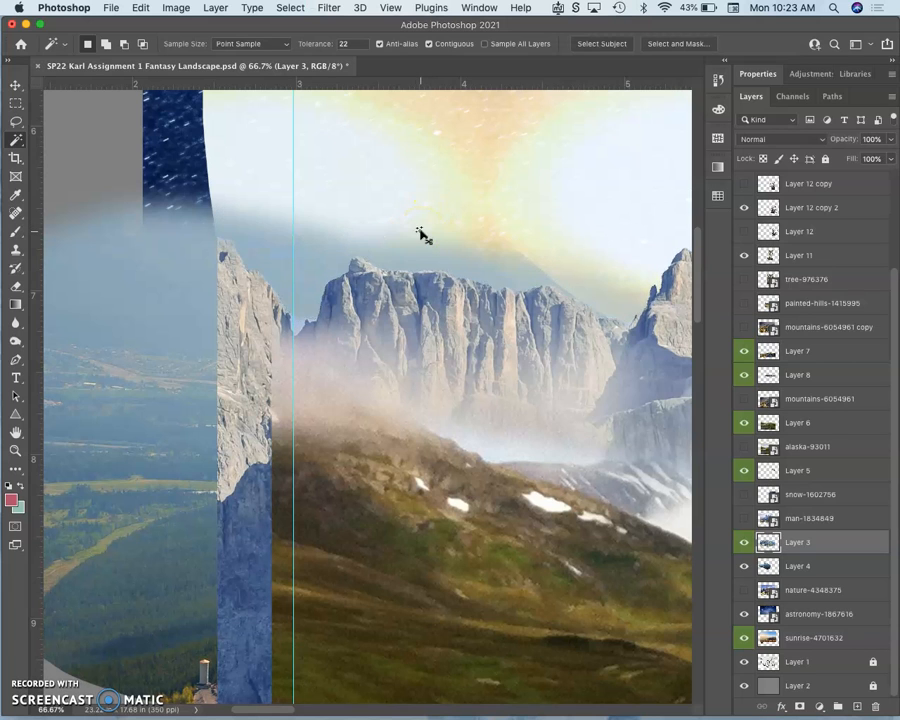
{"action": "left_click", "coordinate": [440, 245]}
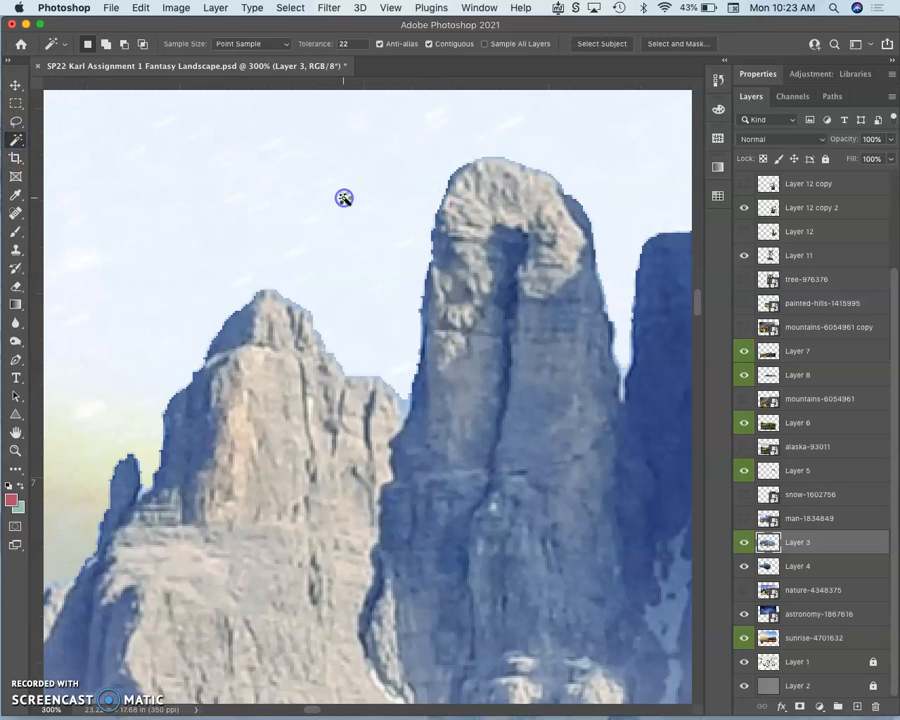
{"action": "left_click", "coordinate": [343, 197]}
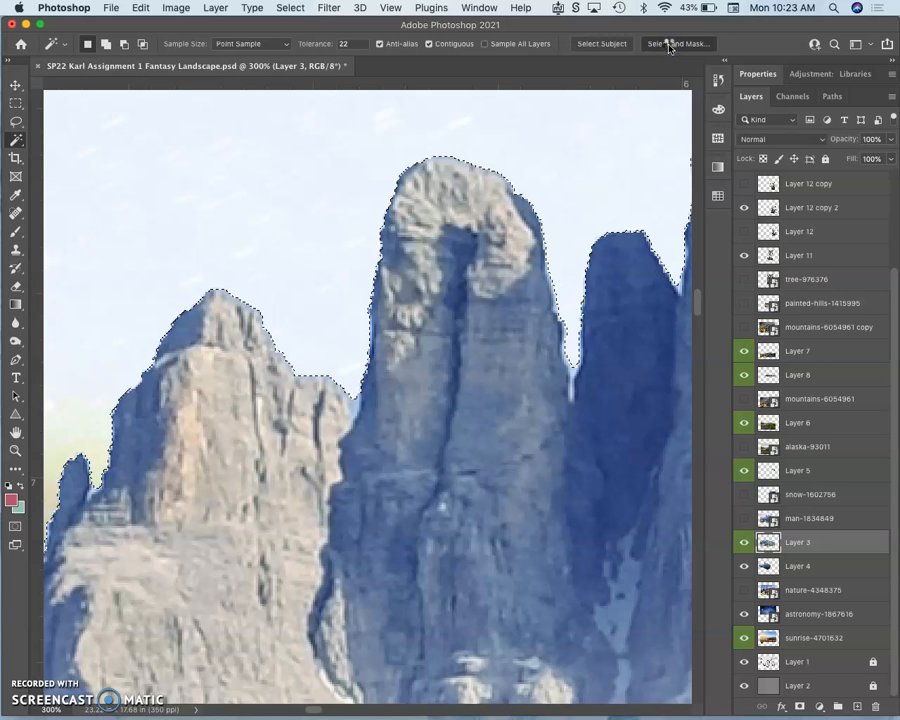
In Select and Mask, set Radius 1 px, Feather 1.0 px and Shift Edge +3%
{"action": "left_click", "coordinate": [678, 43]}
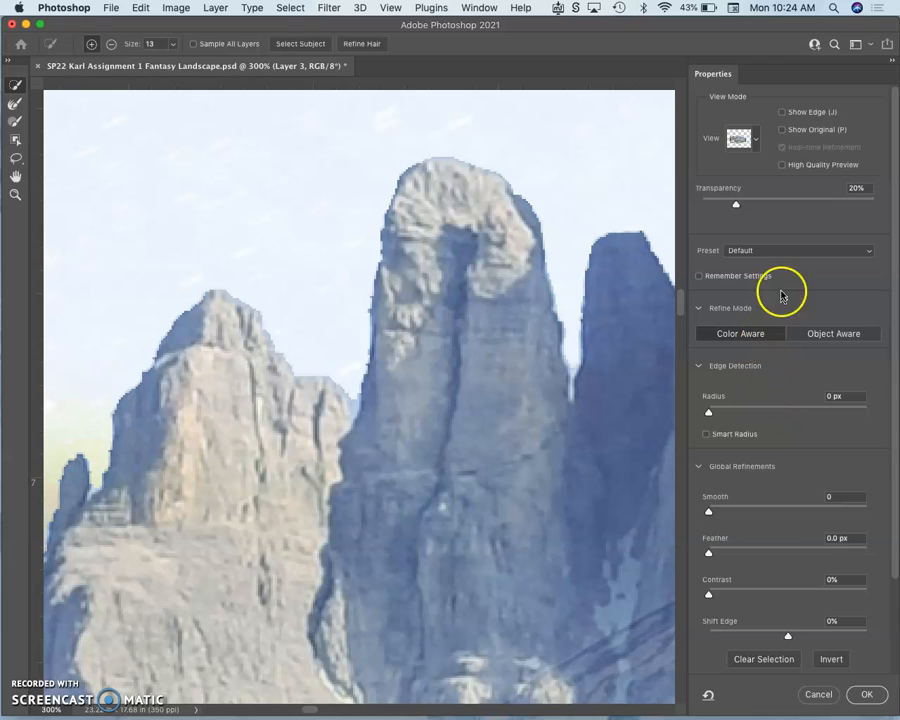
{"action": "mouse_move", "coordinate": [742, 295]}
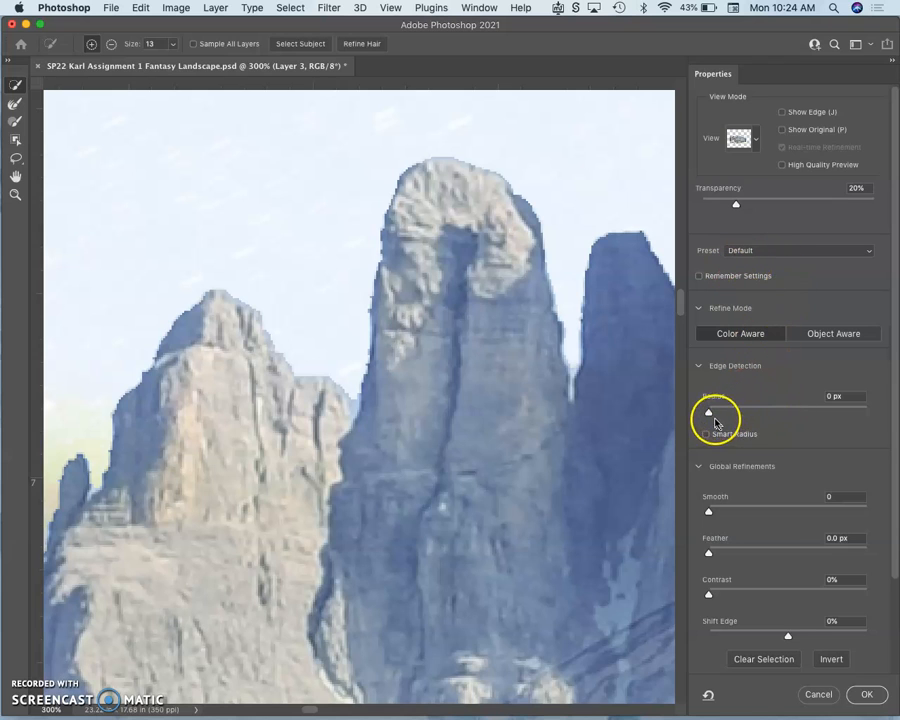
{"action": "left_click_drag", "start_coordinate": [708, 413], "coordinate": [712, 413]}
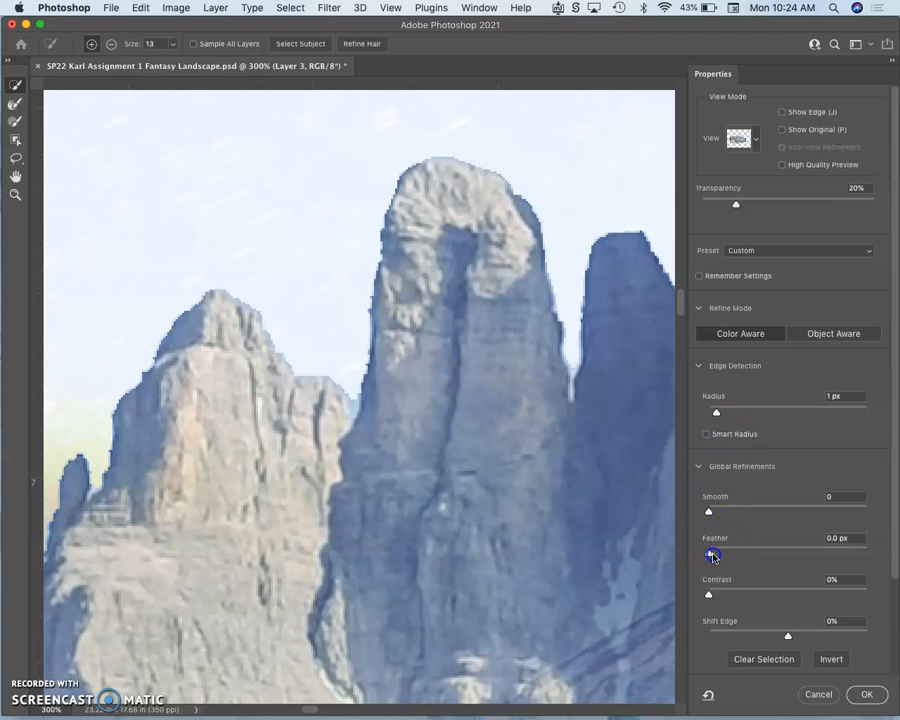
{"action": "left_click_drag", "start_coordinate": [709, 554], "coordinate": [718, 554]}
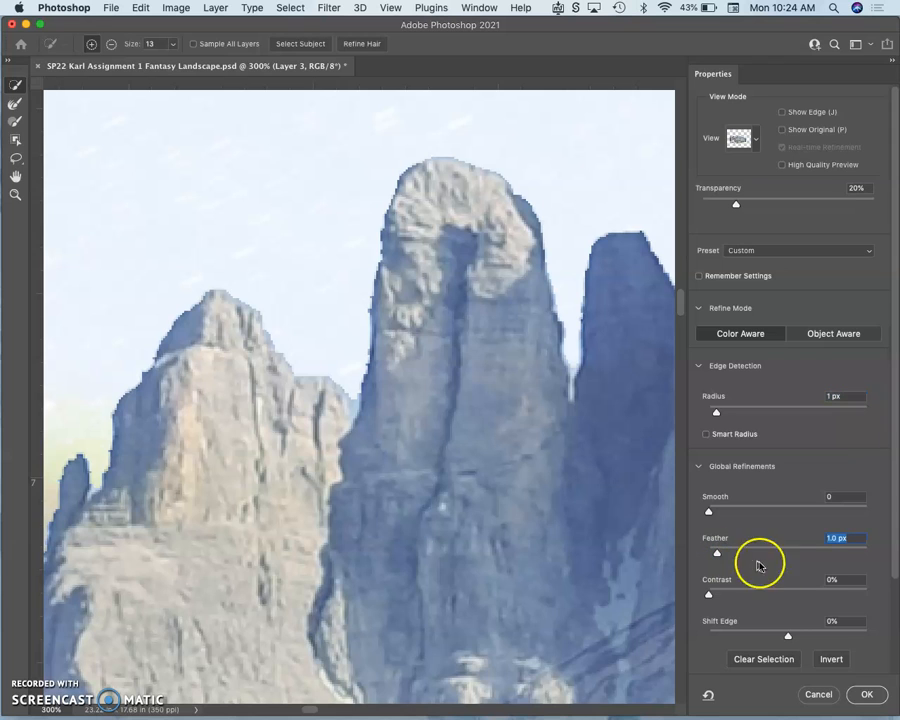
{"action": "mouse_move", "coordinate": [845, 685]}
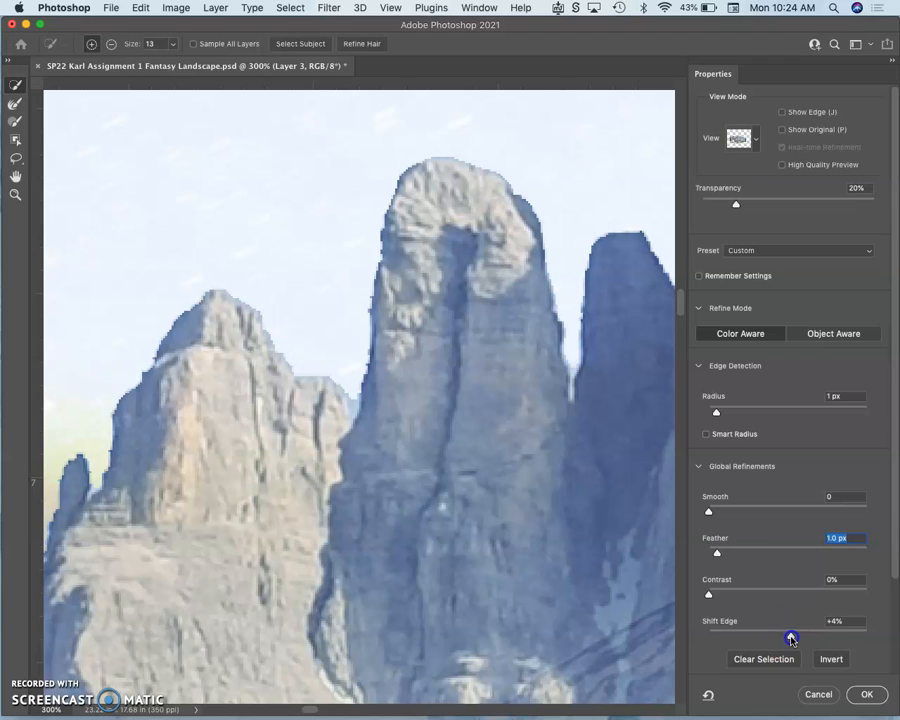
{"action": "left_click_drag", "start_coordinate": [792, 637], "coordinate": [790, 637]}
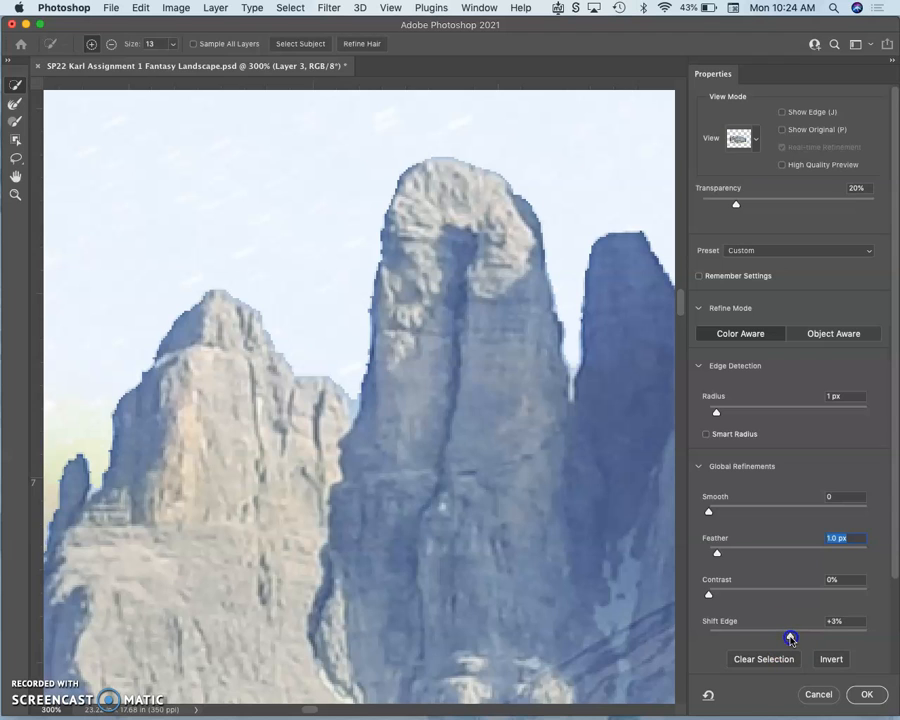